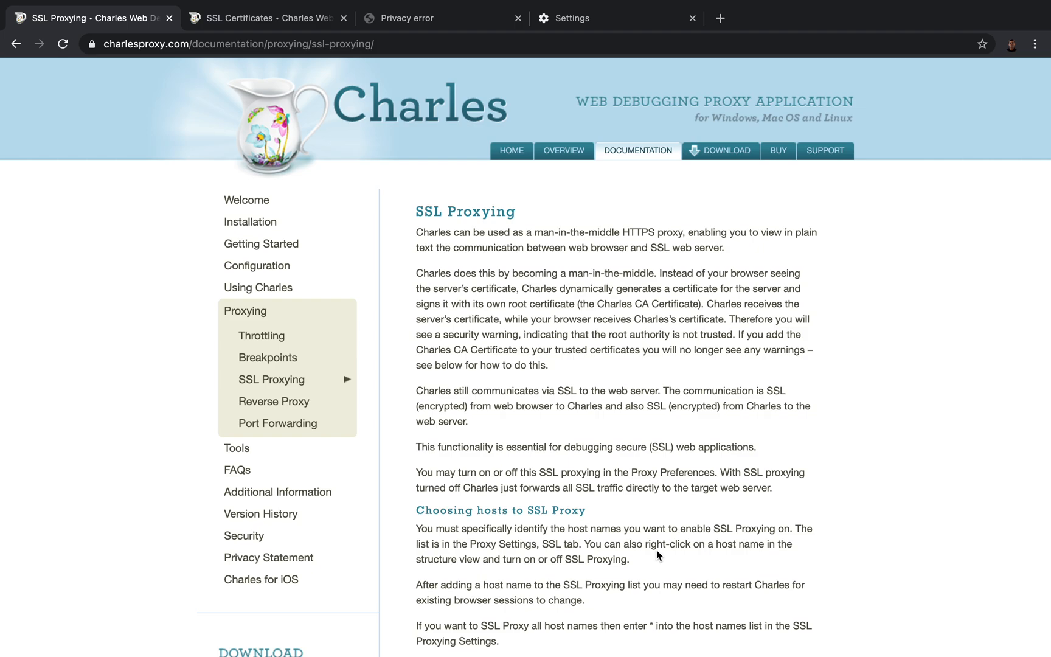
mouse_move(687, 293)
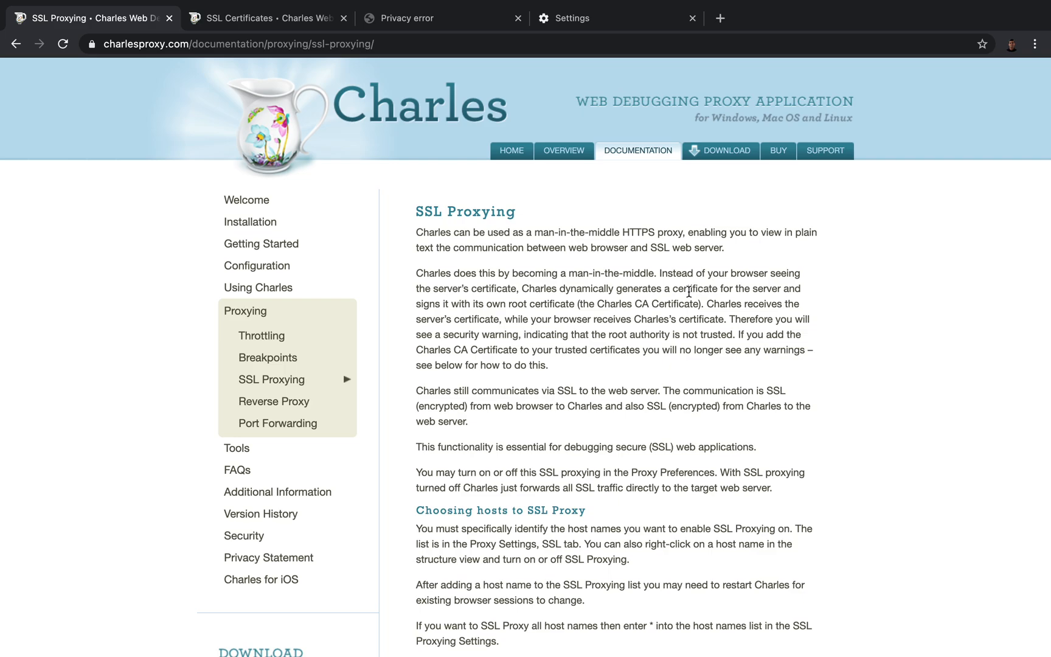
Search Spotlight for 'charles' to launch Charles Proxy
text(charles)
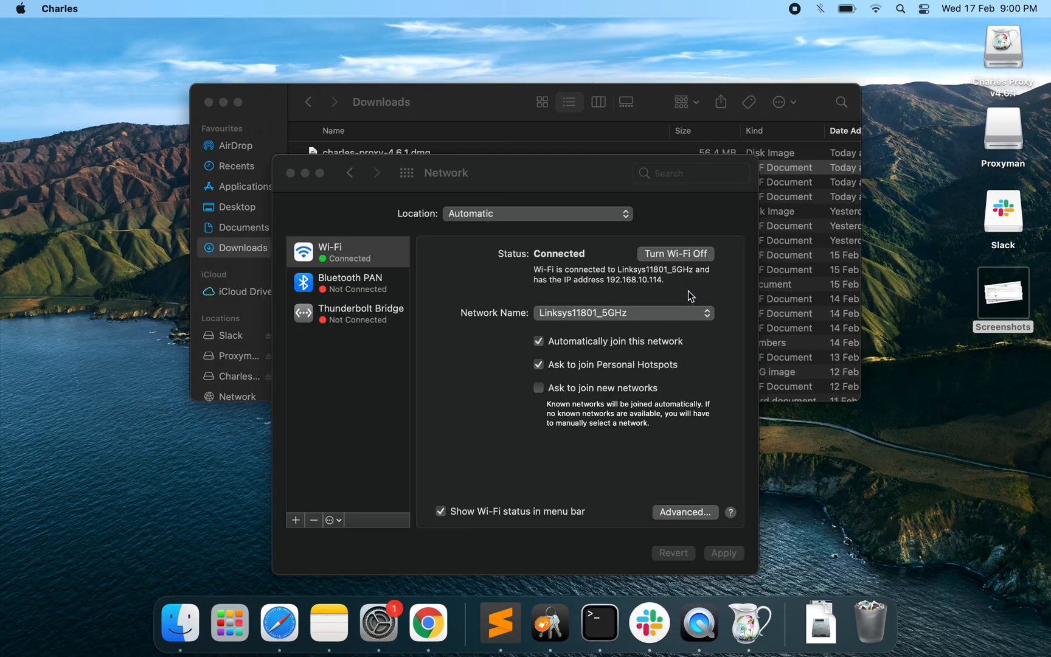
Bring the newly launched Charles Session 1 window into focus
click(750, 621)
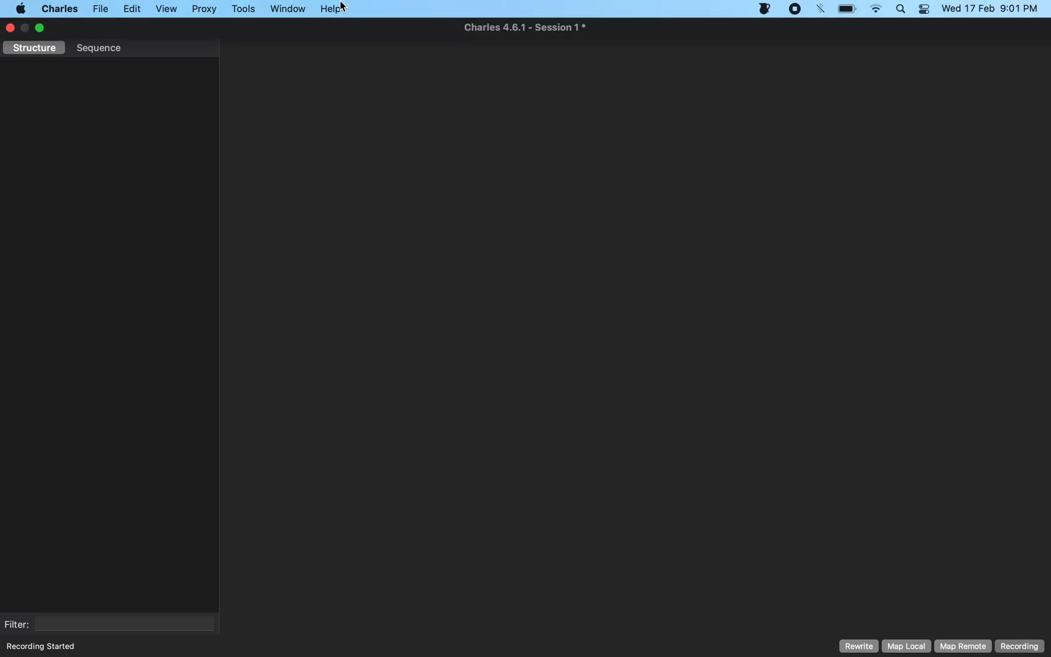
mouse_move(213, 15)
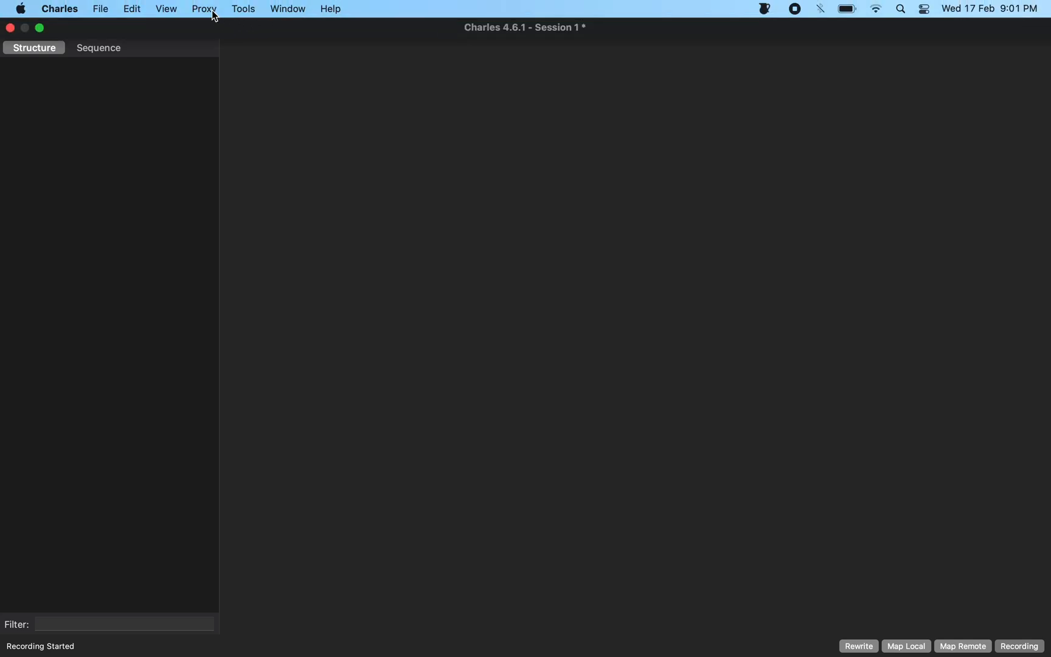
Confirm Proxy Settings with HTTP port 8888 and answer 'Not Yet' to automatic macOS proxy setup
click(205, 9)
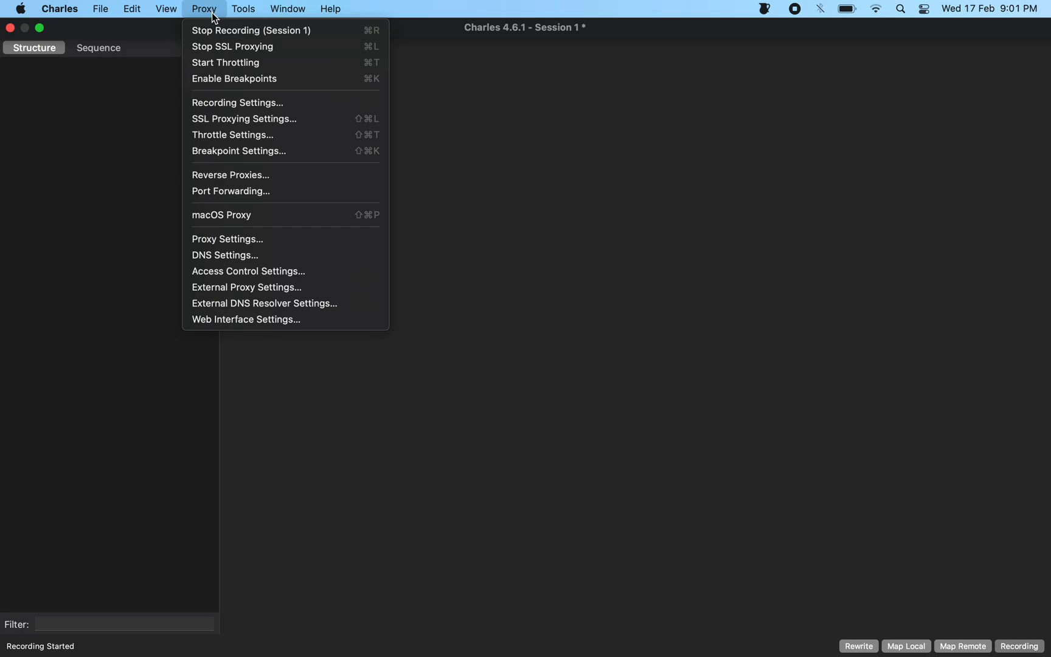
mouse_move(227, 238)
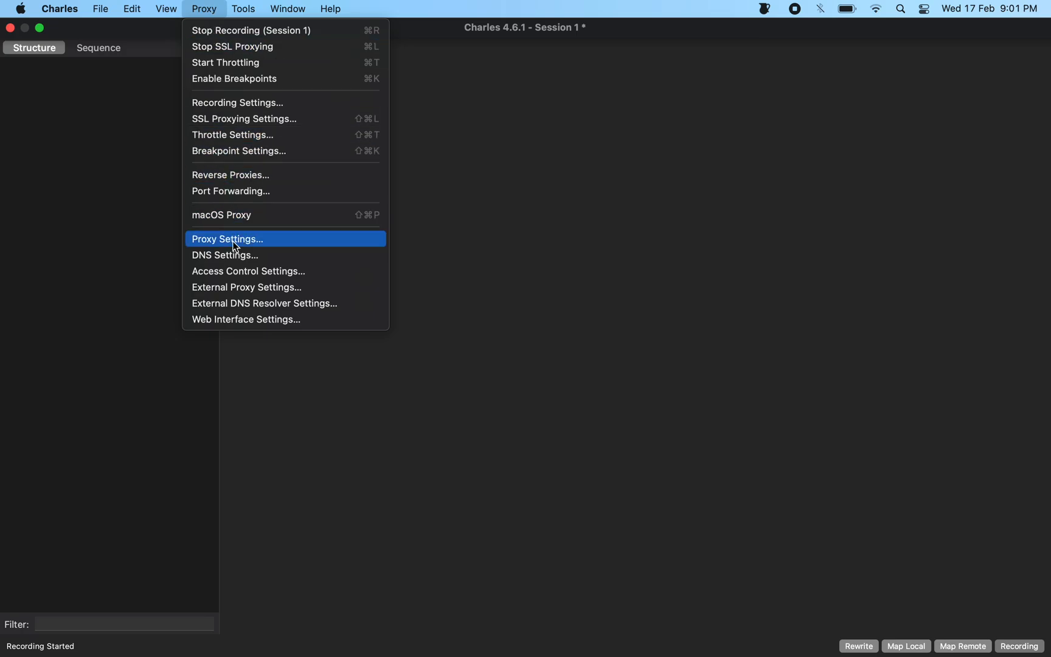
click(226, 238)
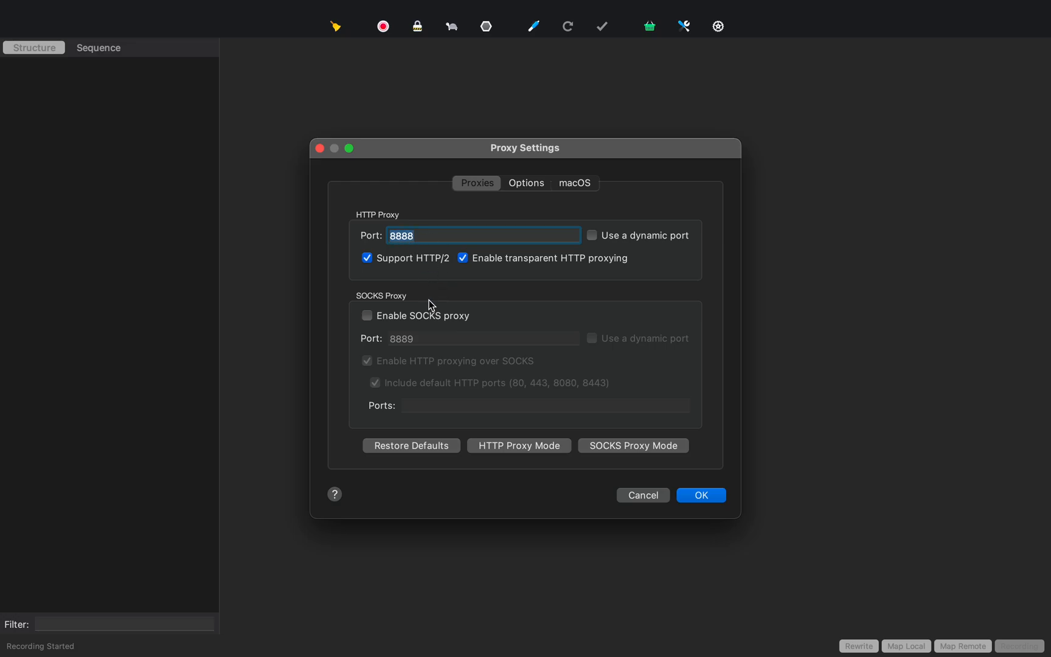
mouse_move(420, 261)
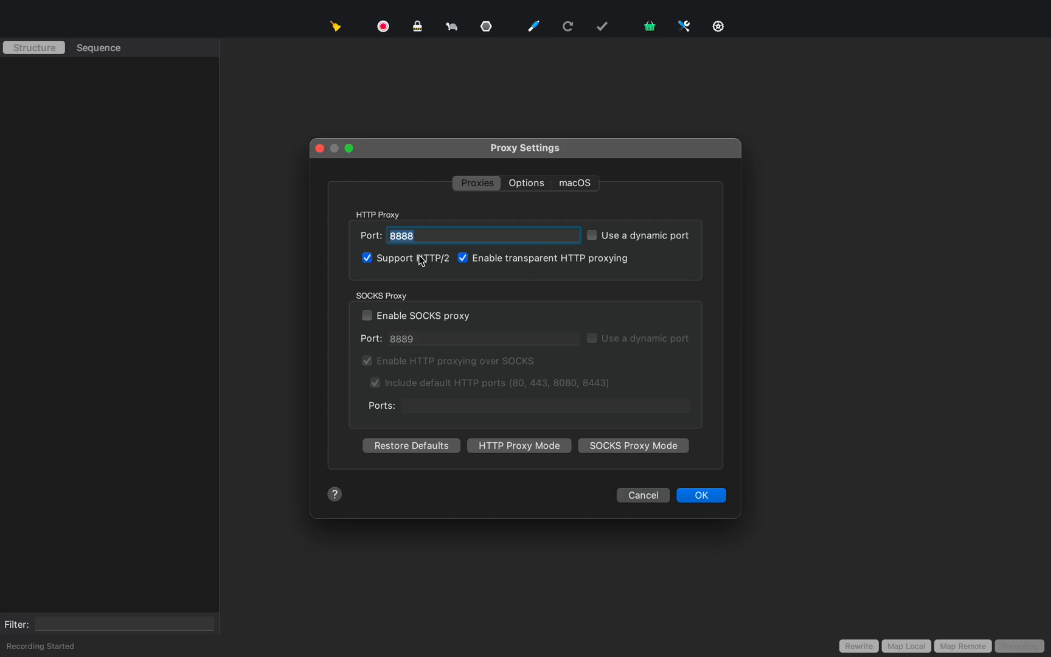
mouse_move(442, 303)
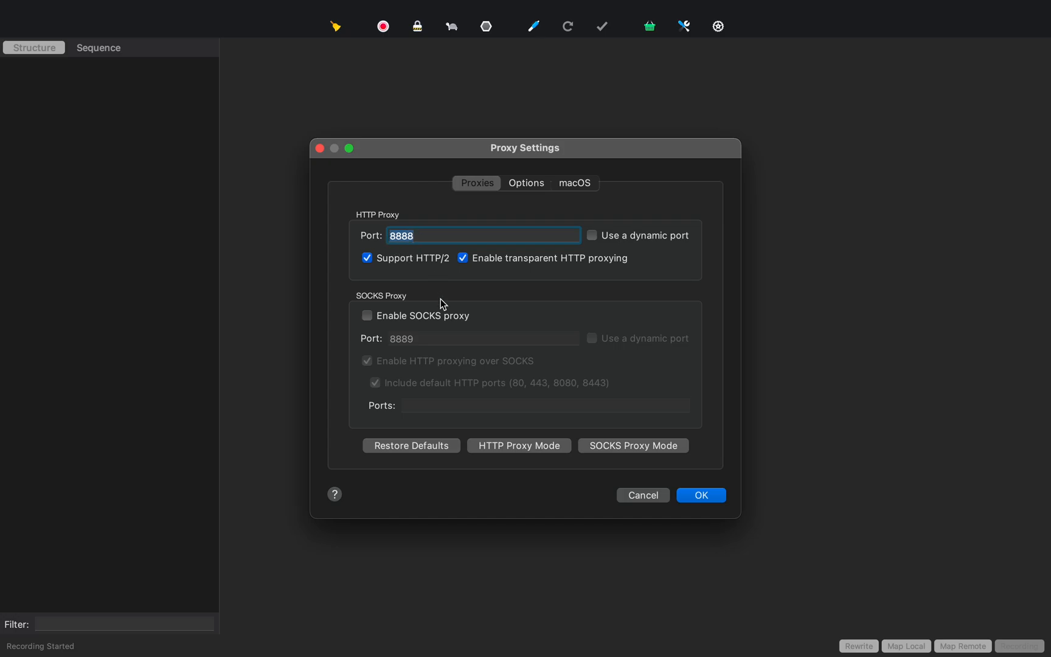
mouse_move(672, 488)
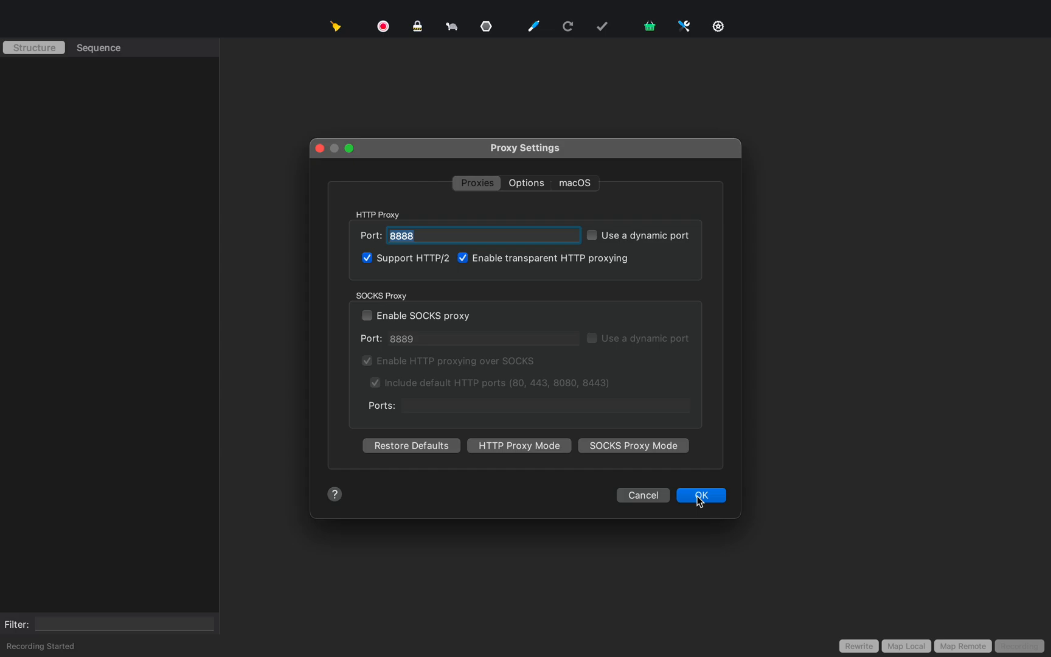
click(700, 494)
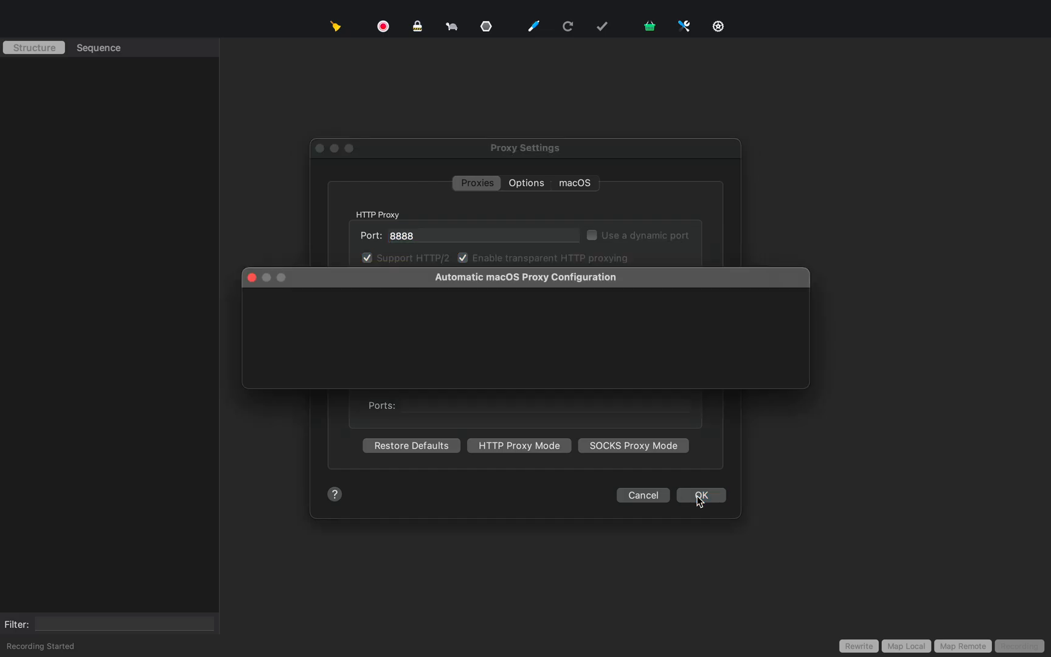
click(700, 494)
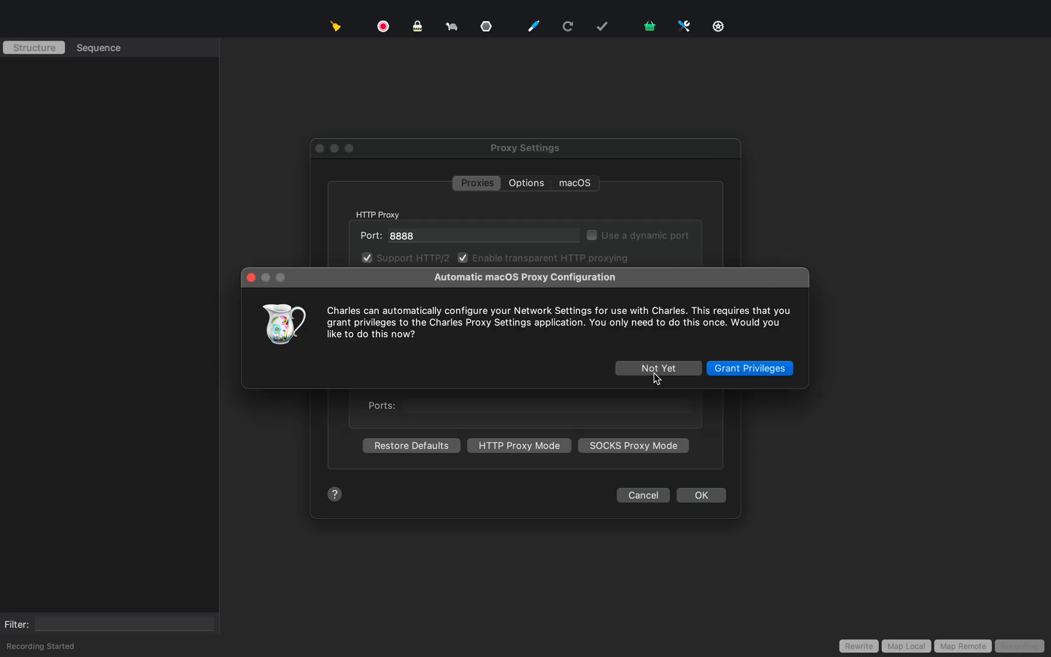
mouse_move(657, 373)
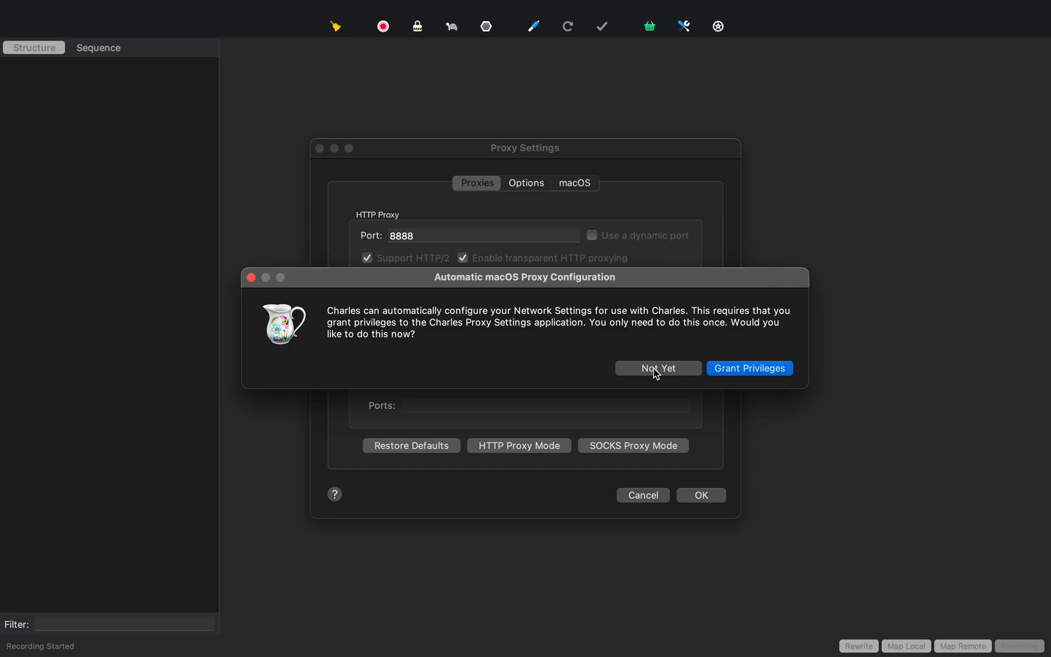
click(658, 368)
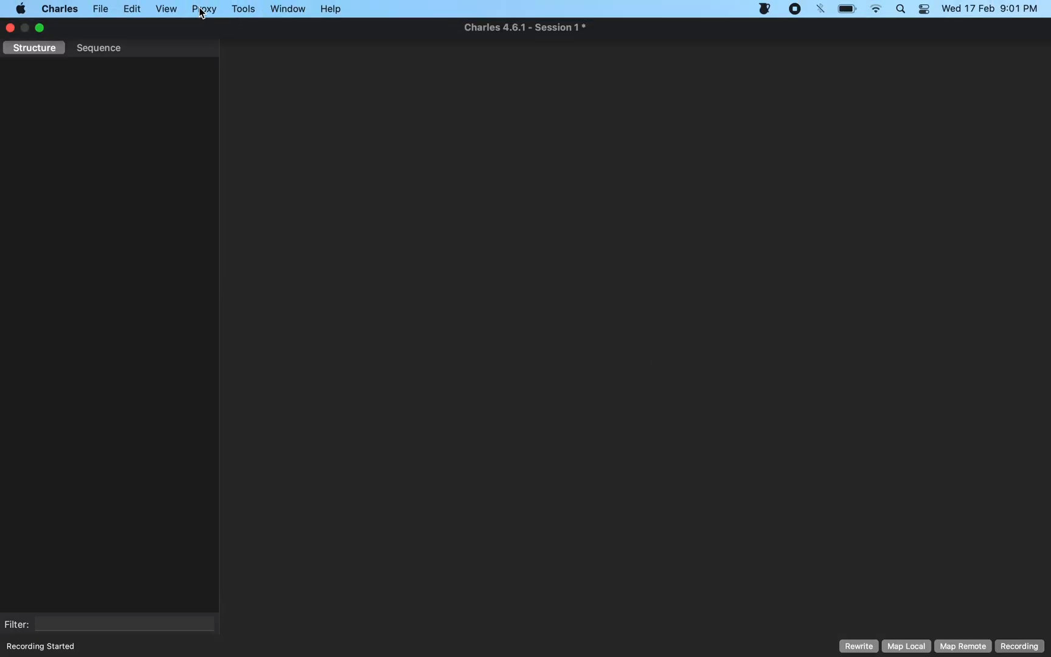
Look over the Proxy menu entries, including Stop SSL Proxying
click(204, 8)
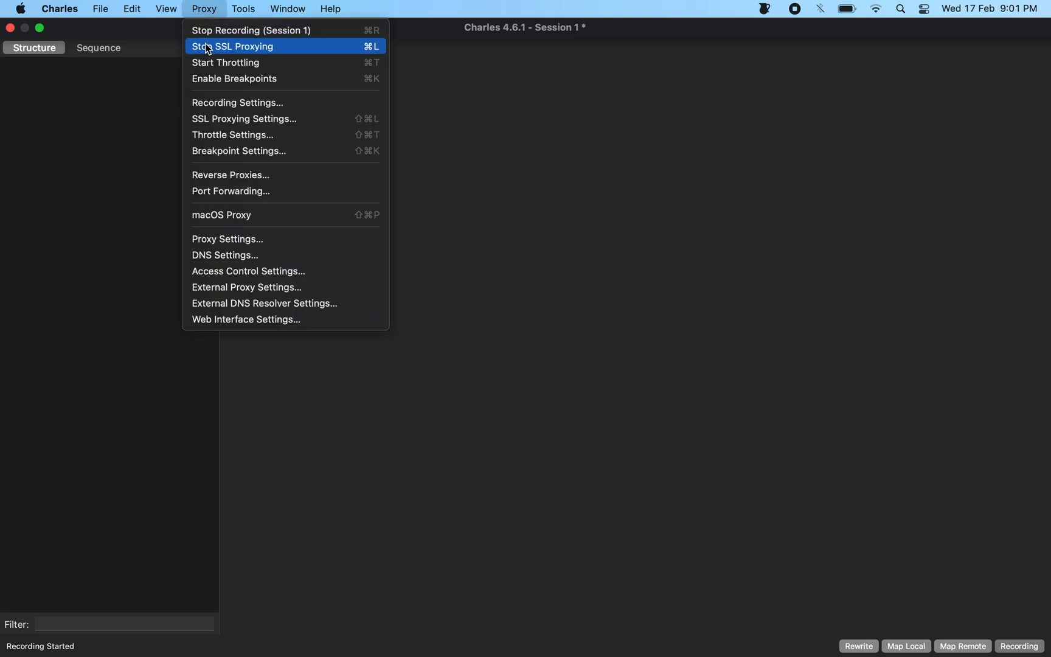
mouse_move(251, 31)
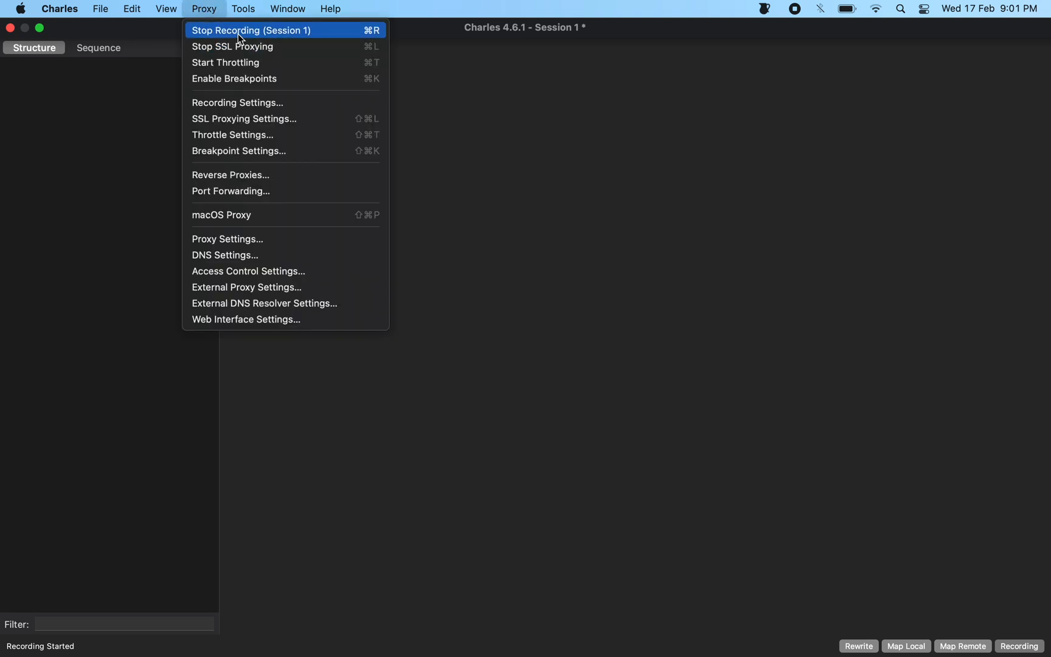
mouse_move(244, 118)
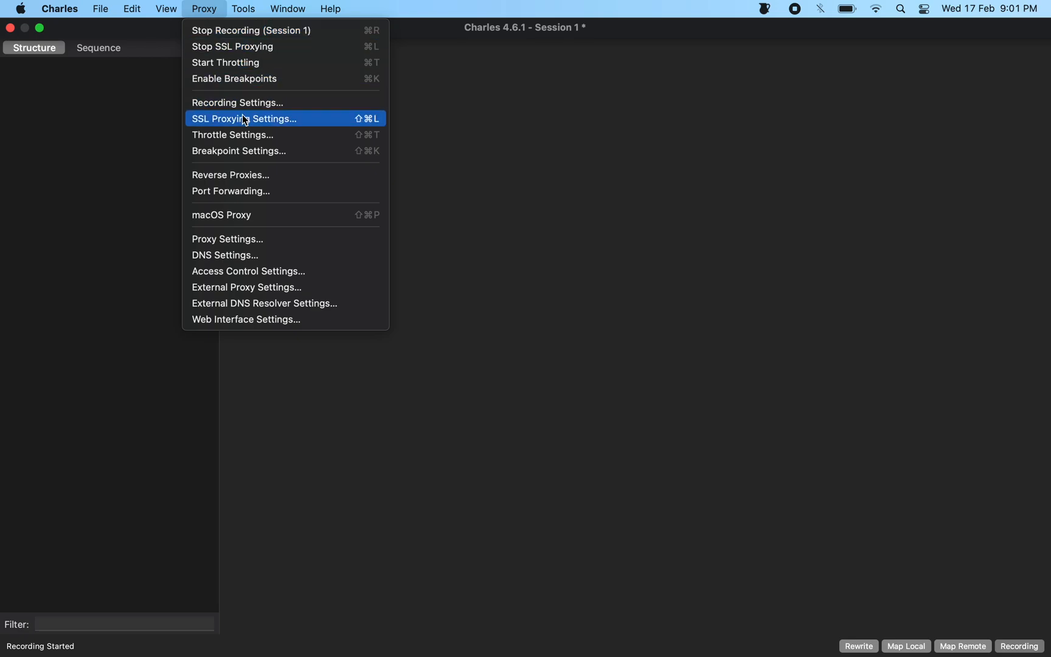
mouse_move(243, 46)
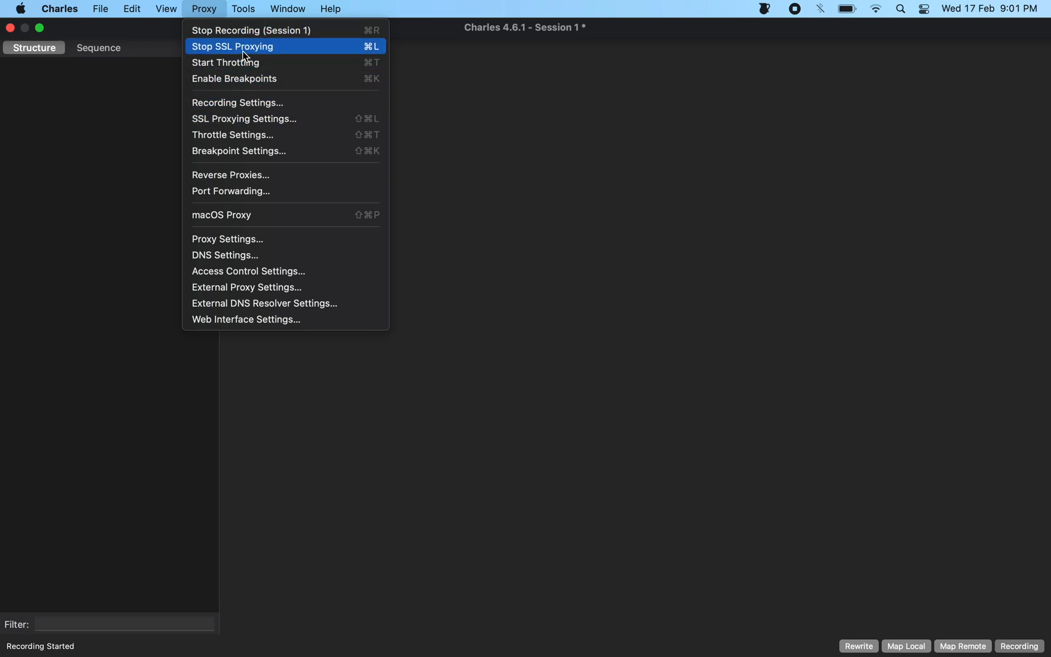
mouse_move(251, 30)
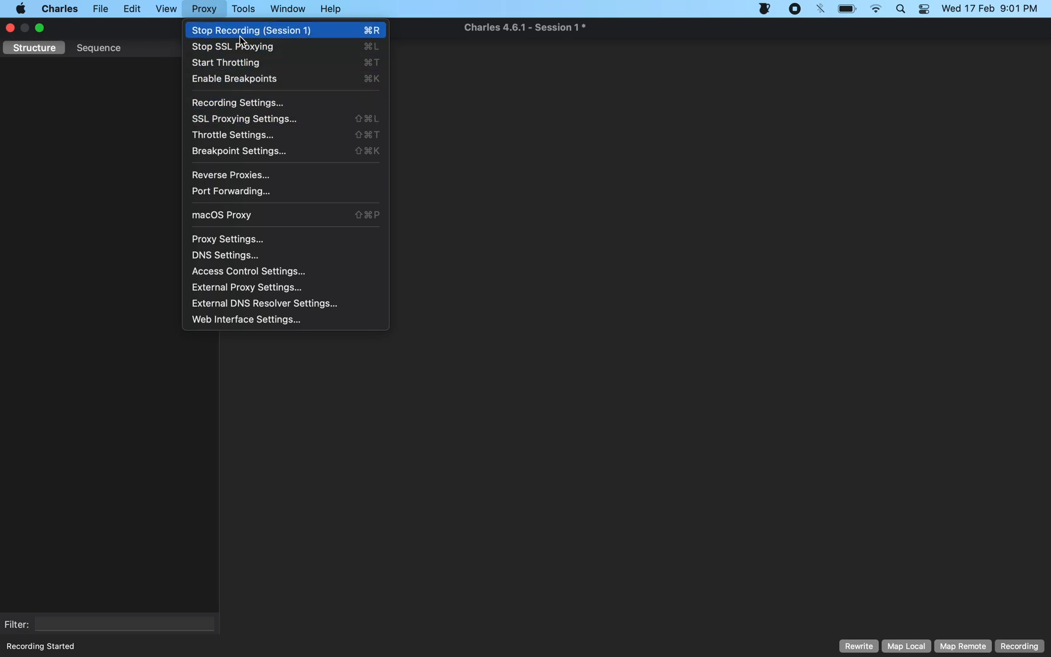
mouse_move(232, 46)
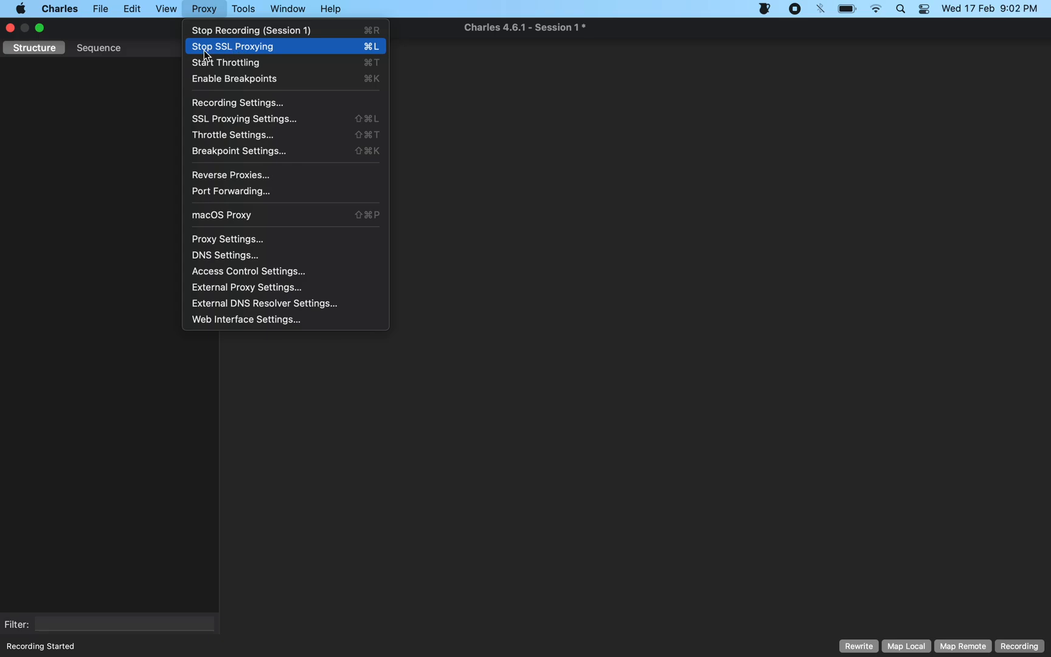
mouse_move(237, 53)
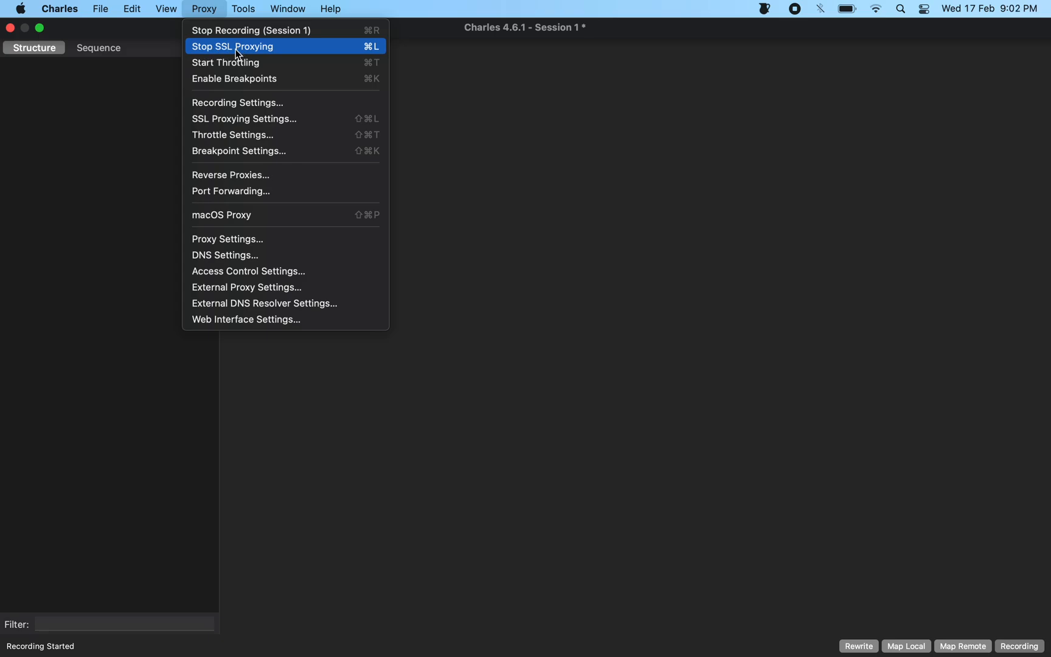
mouse_move(262, 53)
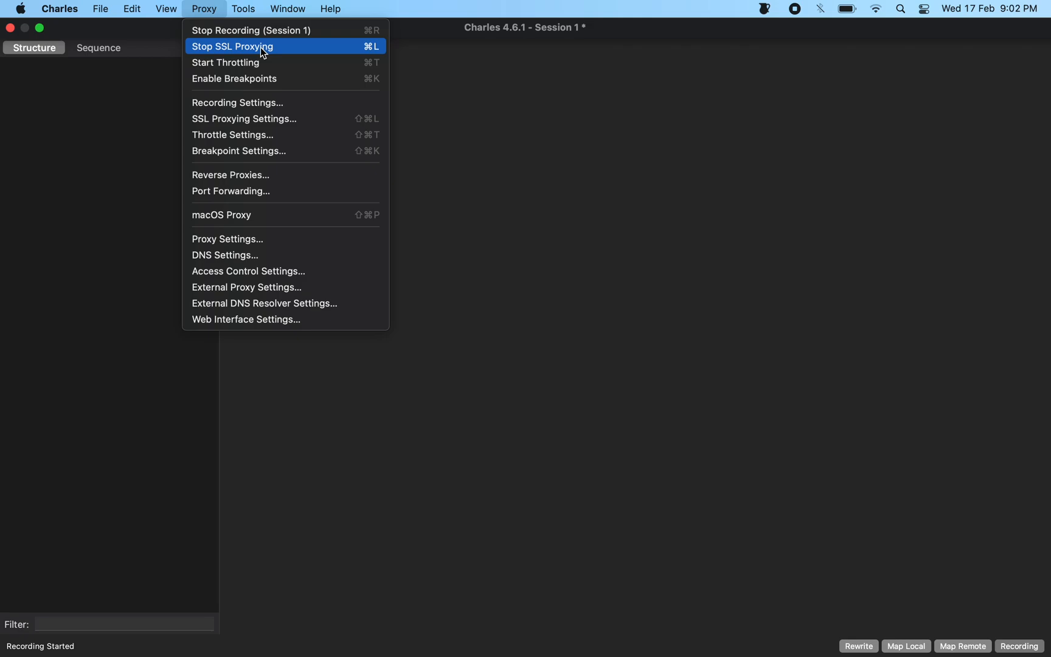
mouse_move(261, 51)
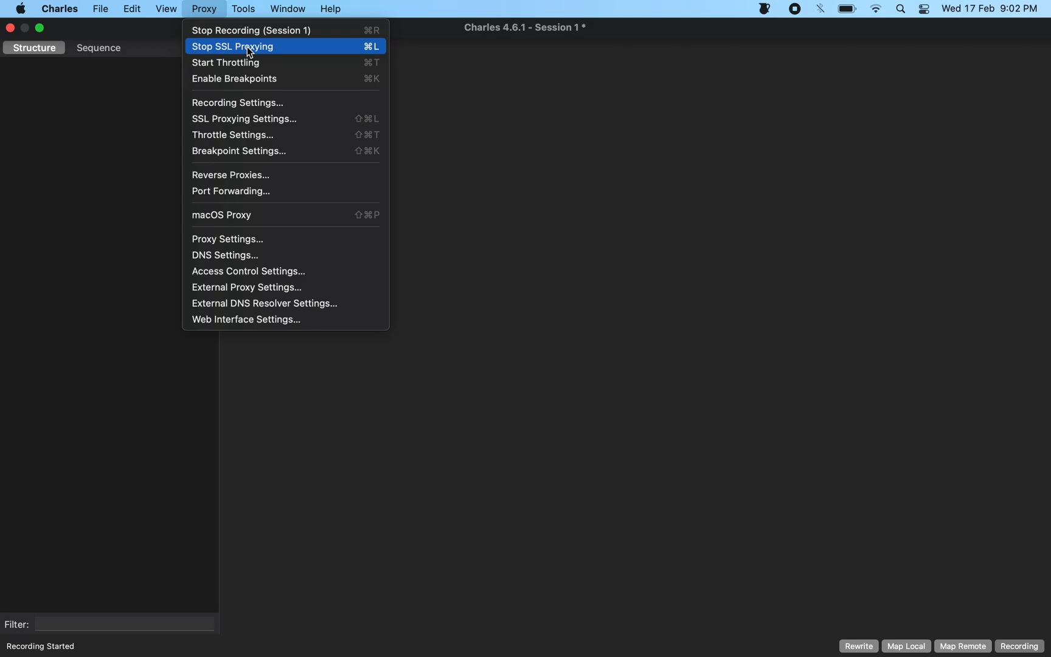
mouse_move(527, 297)
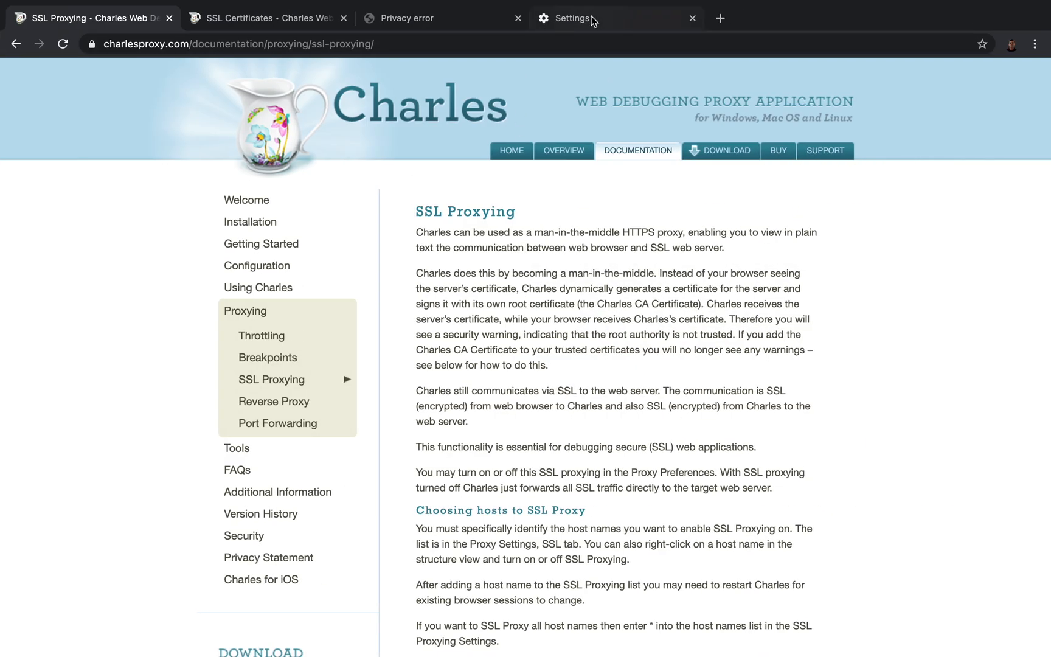
Enable the Wi-Fi Secure Web Proxy (HTTPS) at localhost:8888 and confirm the dialog
click(572, 18)
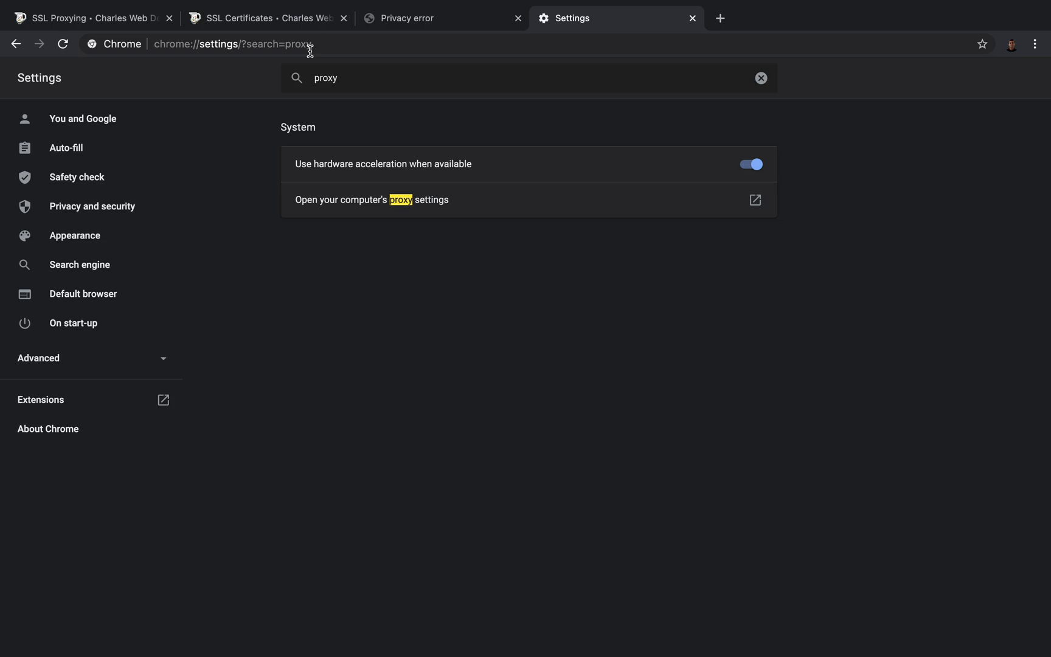
mouse_move(737, 202)
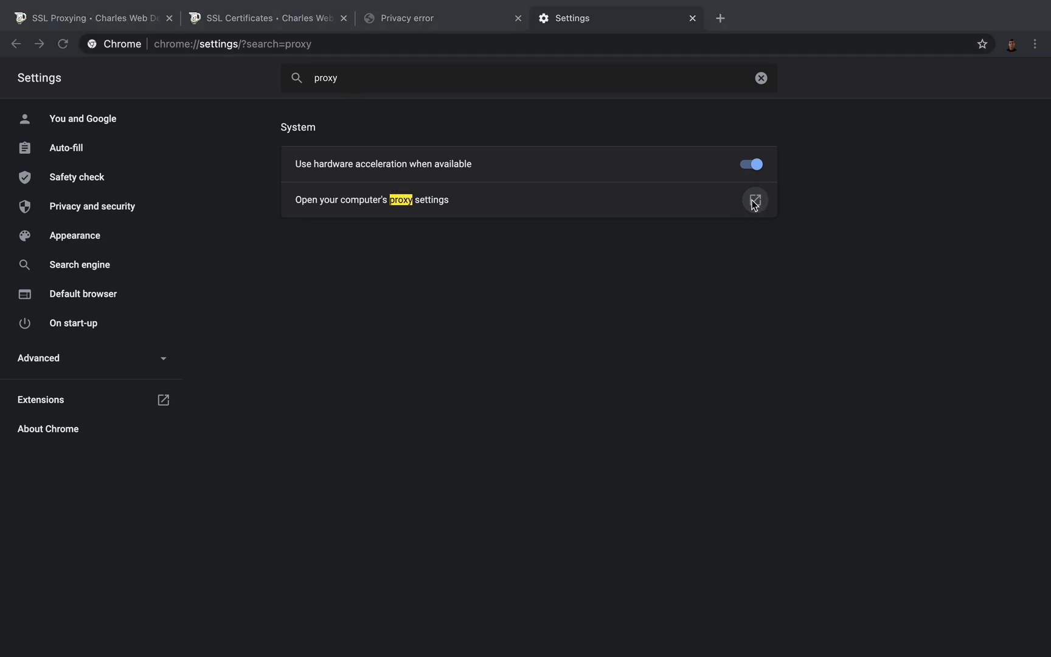
click(755, 199)
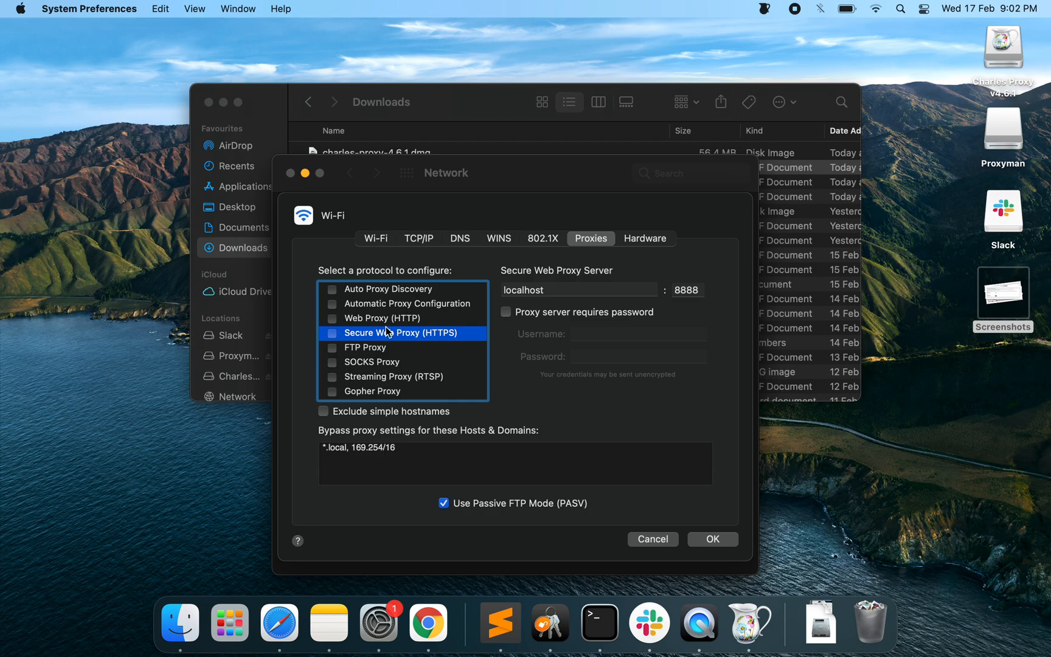
mouse_move(334, 337)
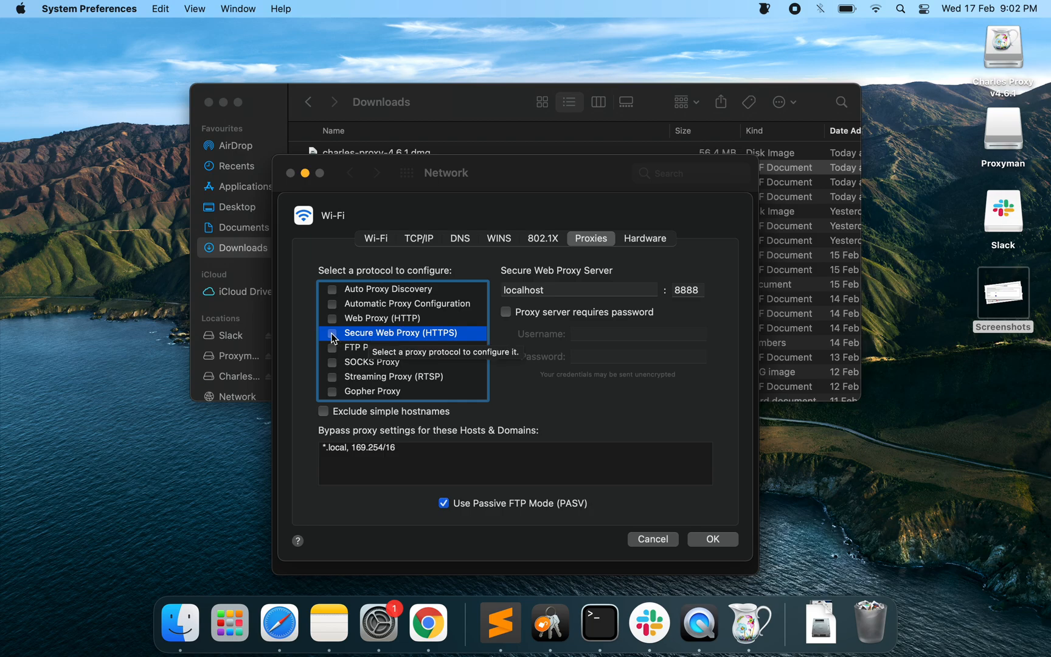
click(331, 333)
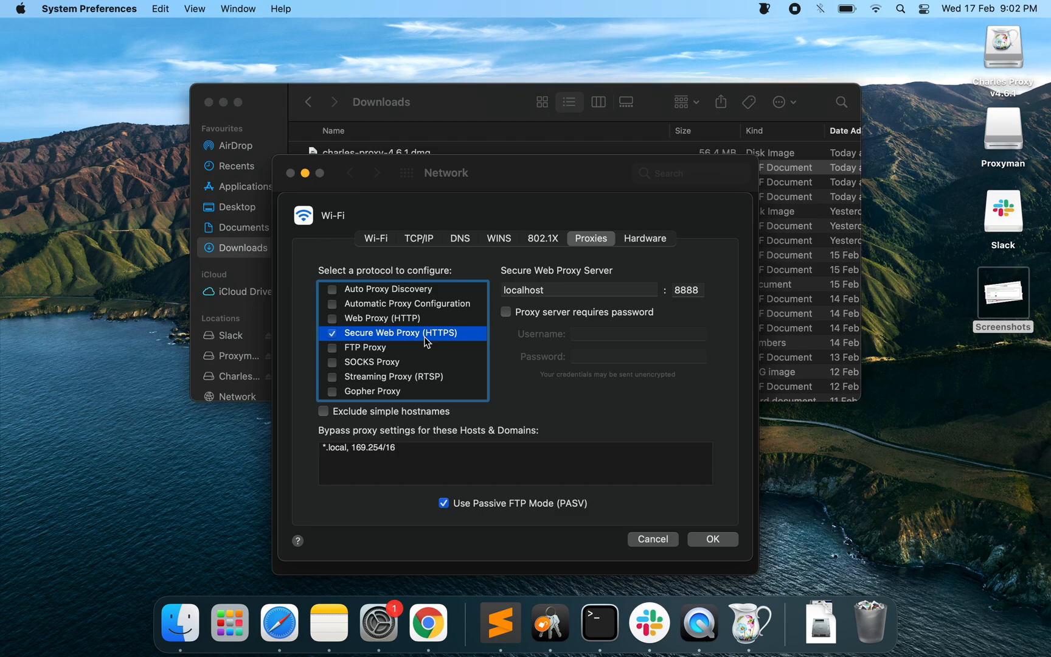
click(576, 290)
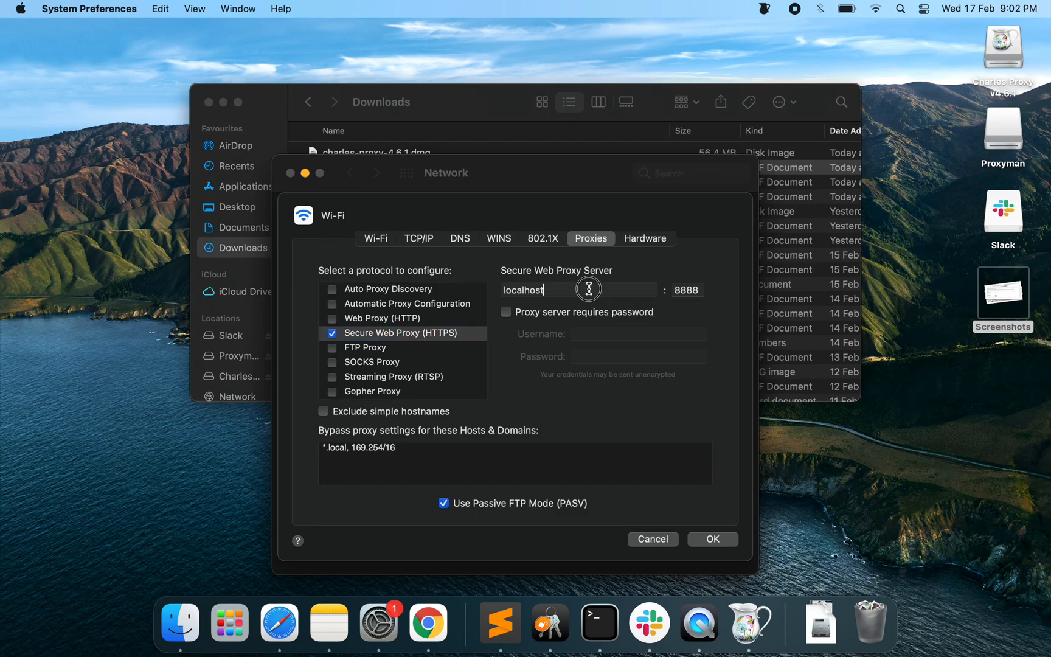
click(578, 289)
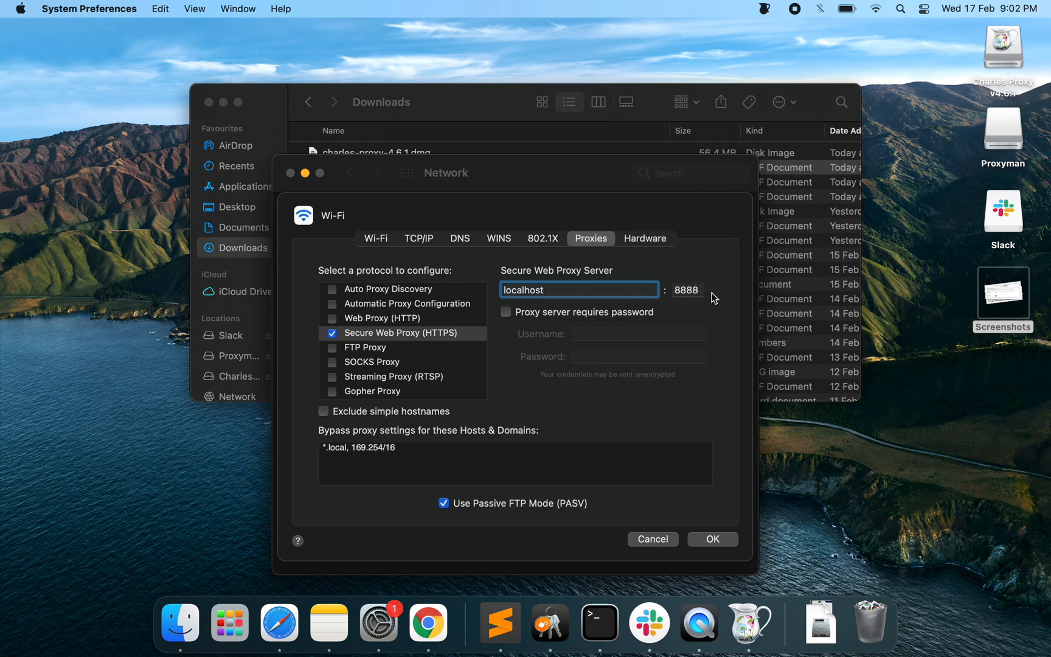
mouse_move(717, 550)
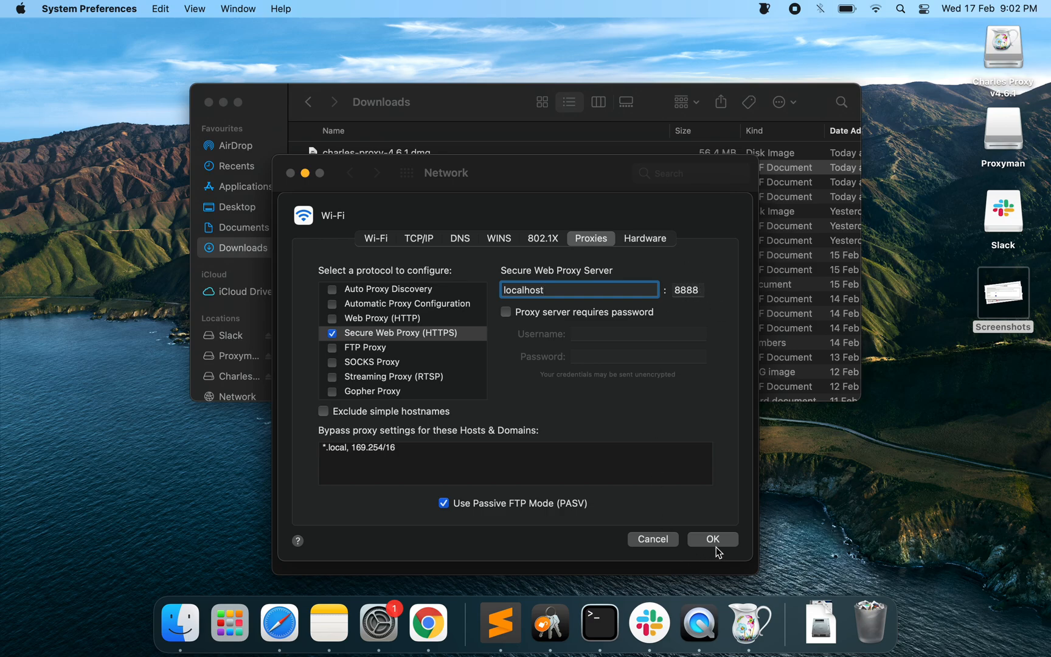
click(712, 538)
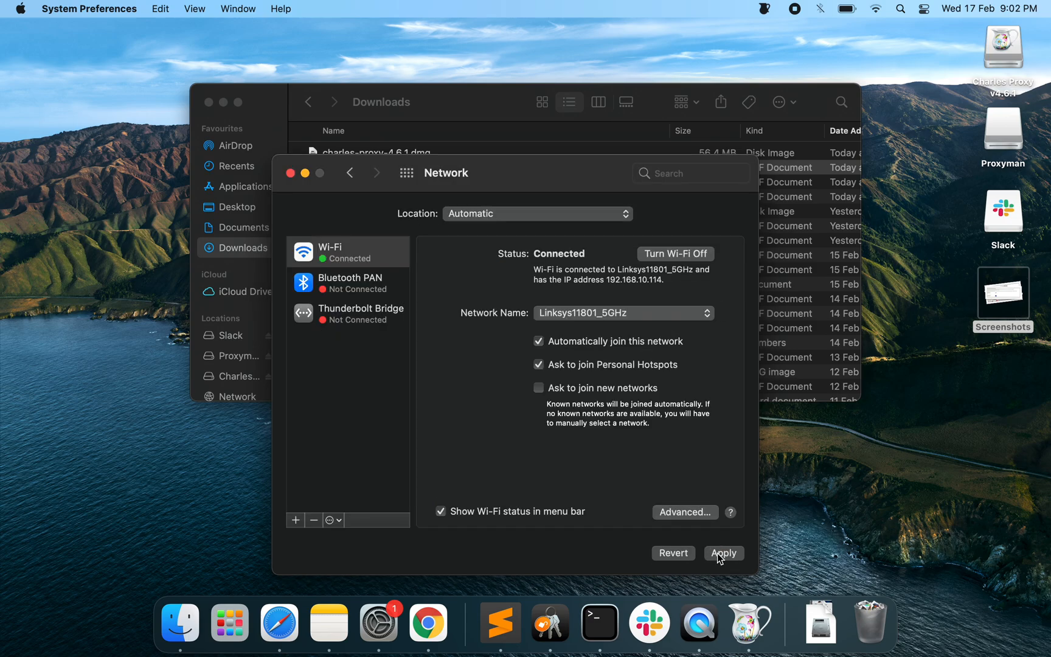
Apply the network proxy settings and load amazon.sg in a new incognito tab
click(723, 552)
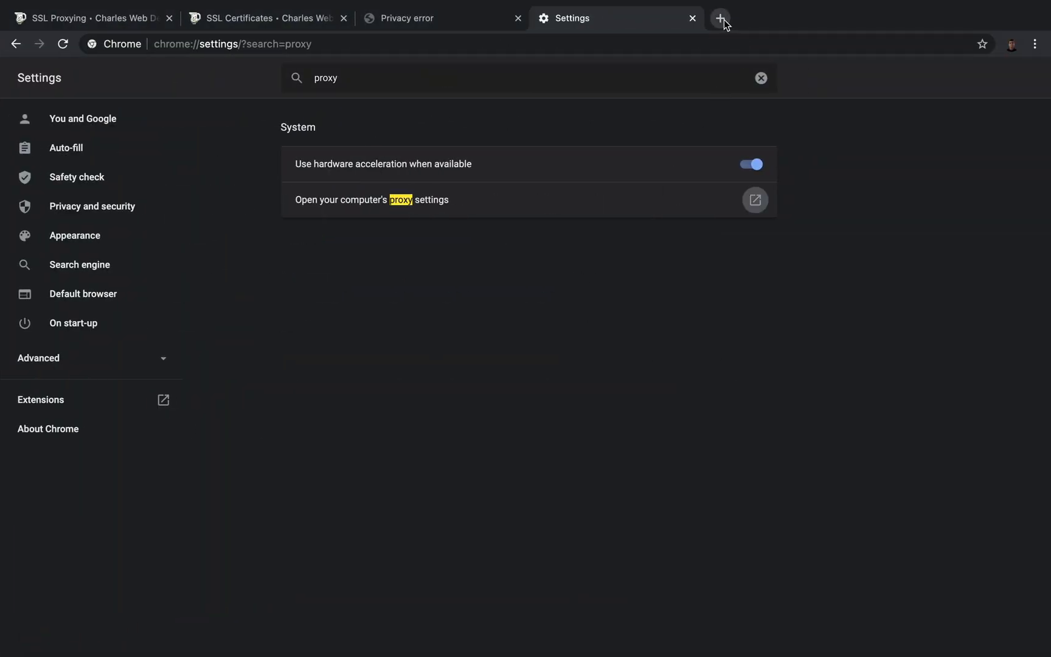
click(720, 18)
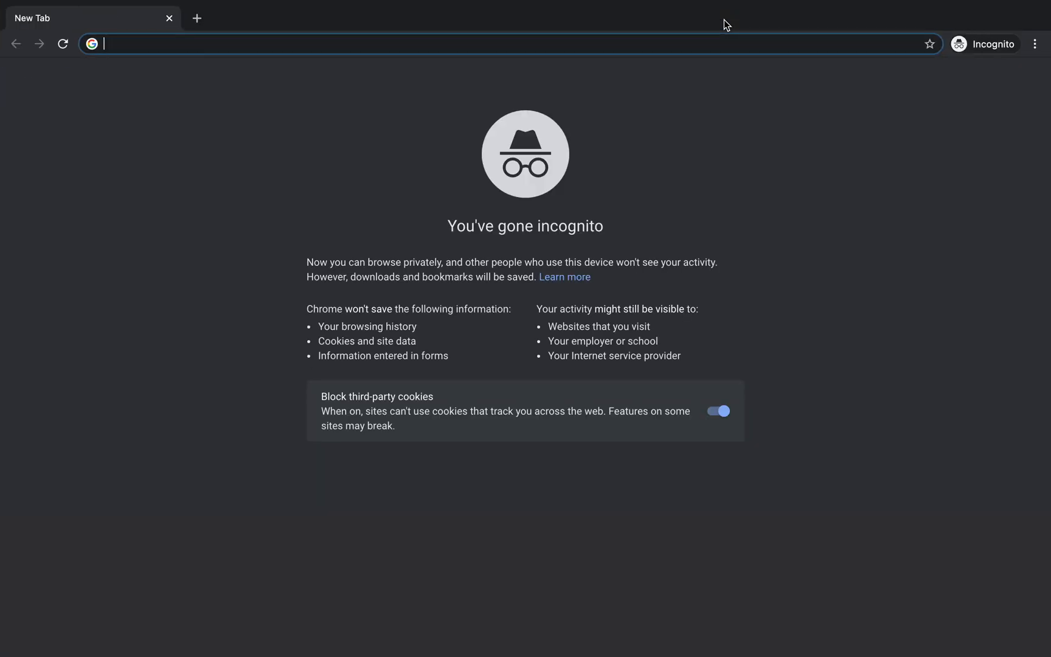
text(amazon.in)
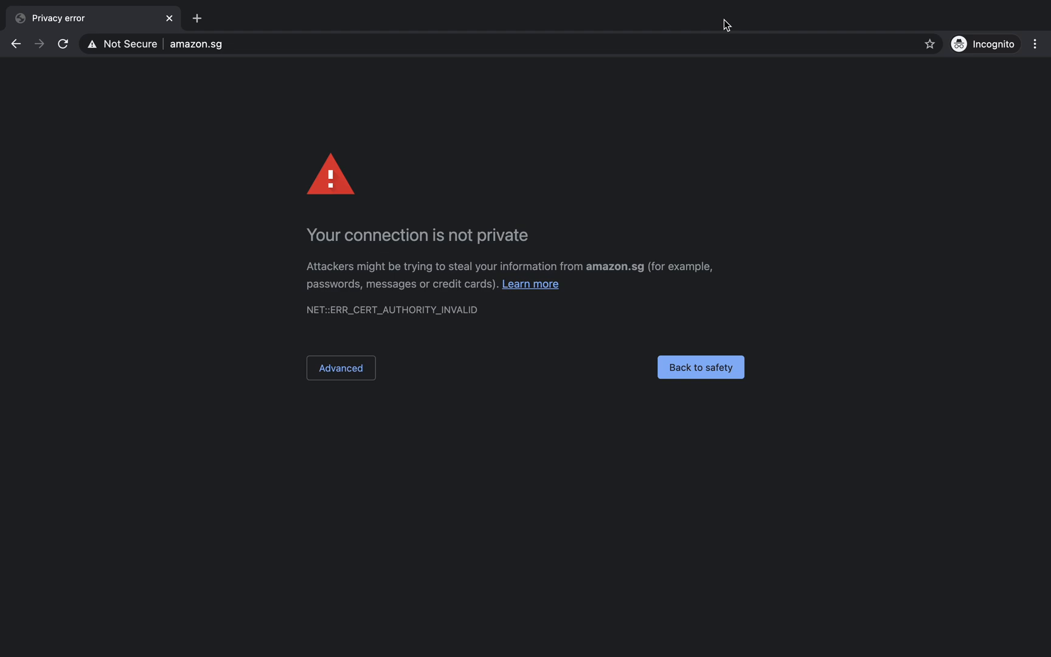
mouse_move(429, 257)
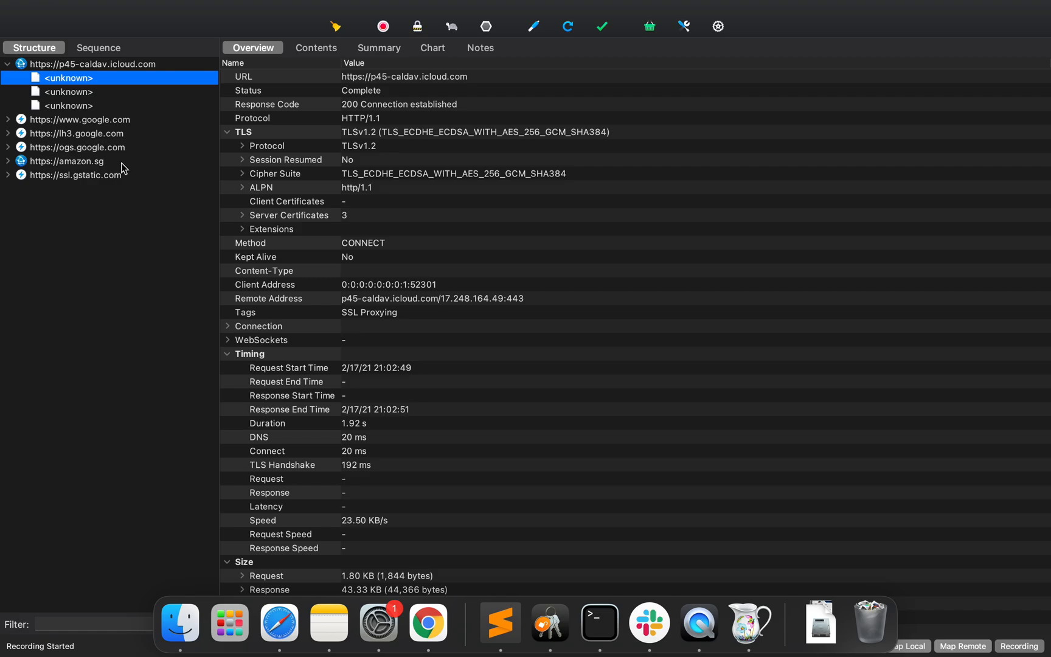
mouse_move(52, 209)
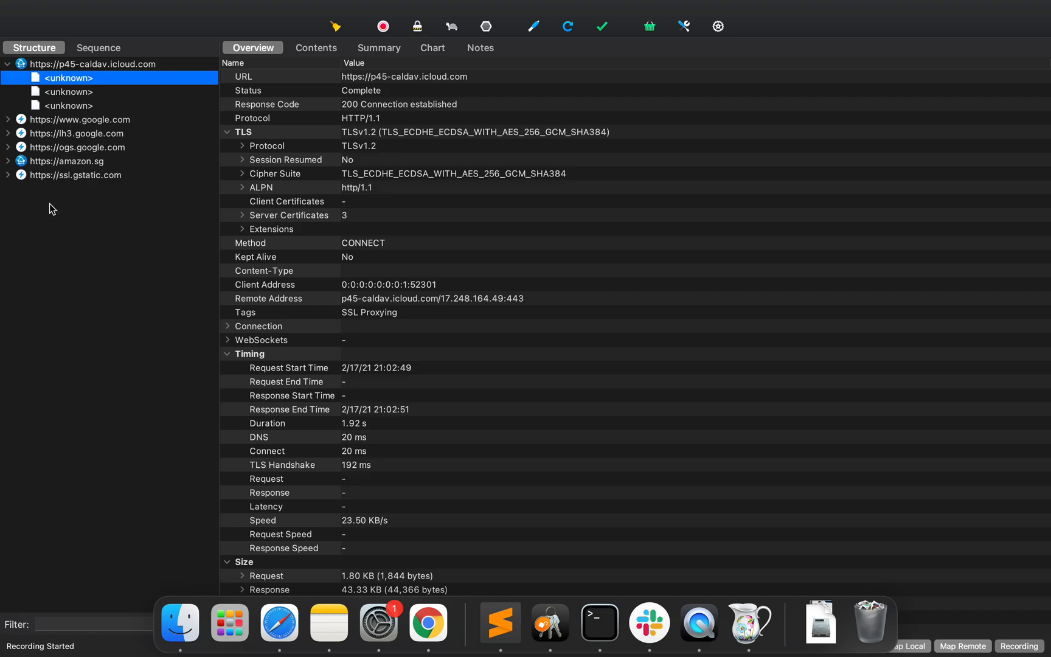
Focus the Charles session to find amazon.sg's failed request in the Structure list
click(7, 160)
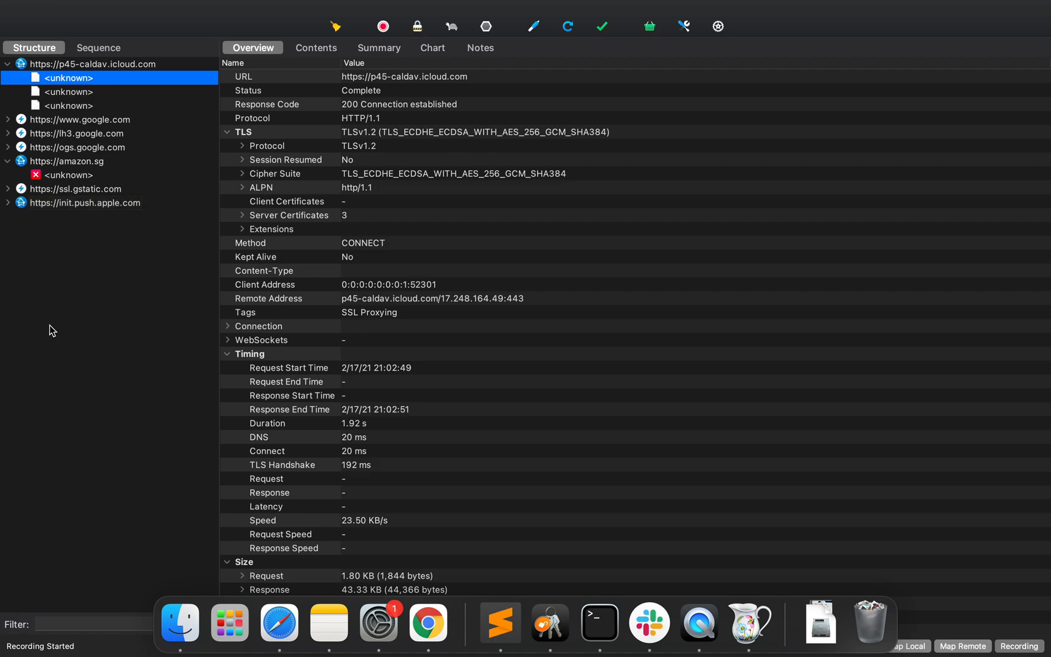
mouse_move(303, 6)
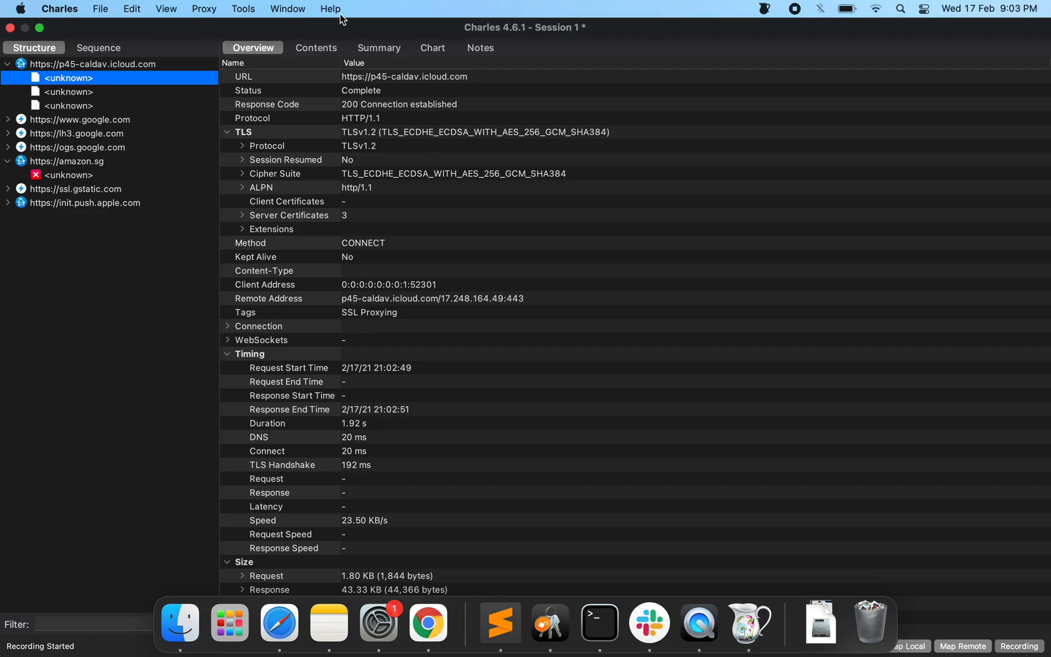
Open the Charles Help menu to reach SSL Proxying > Install Charles Root Certificate
click(330, 8)
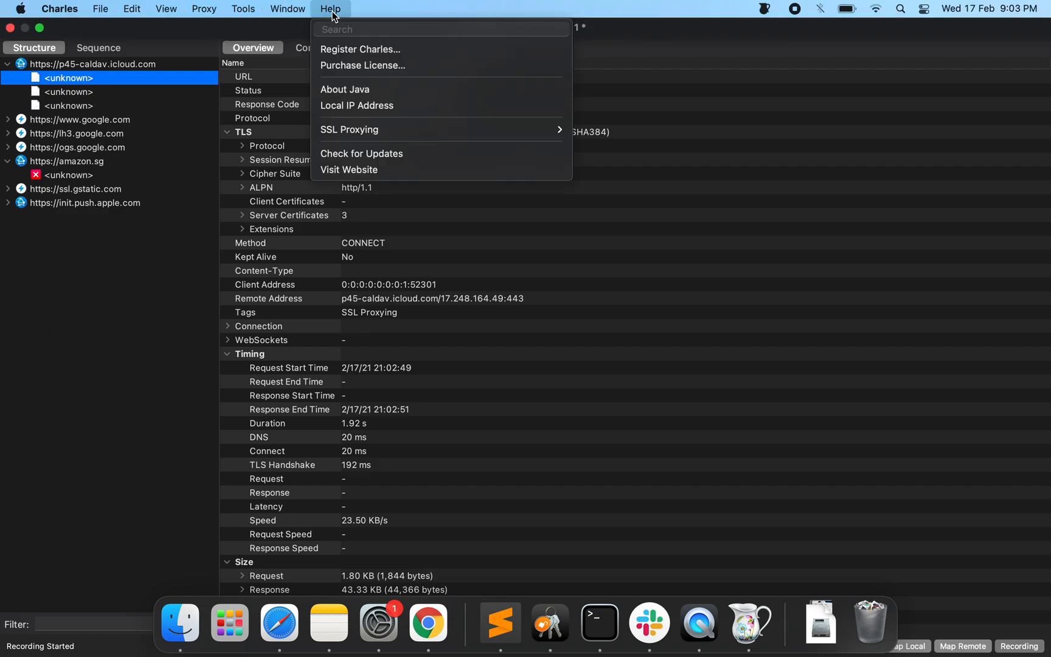
mouse_move(349, 130)
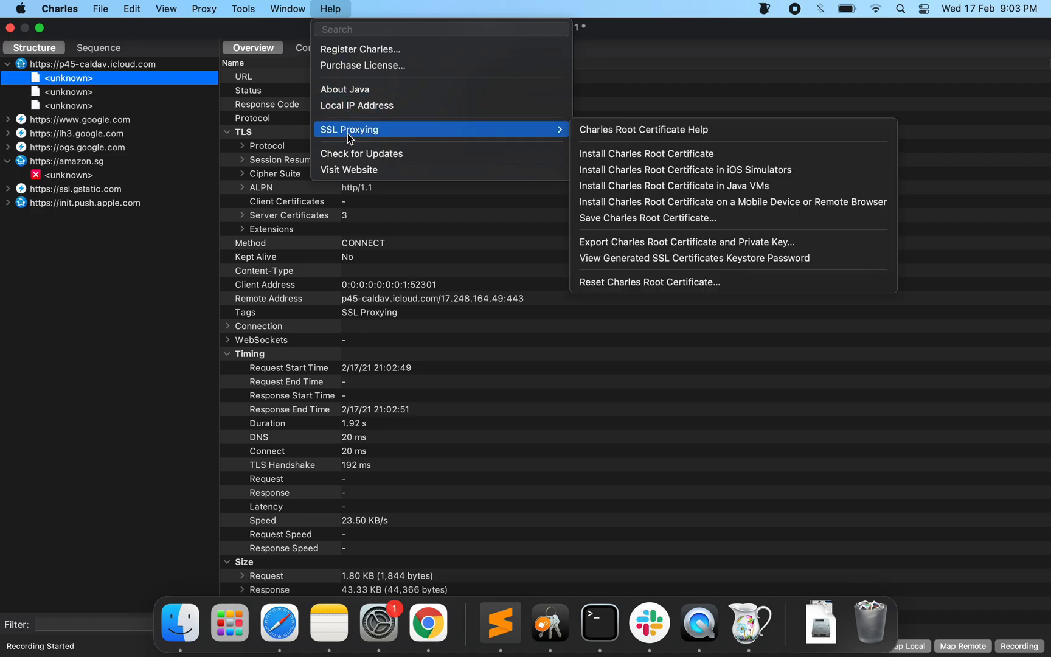
mouse_move(573, 134)
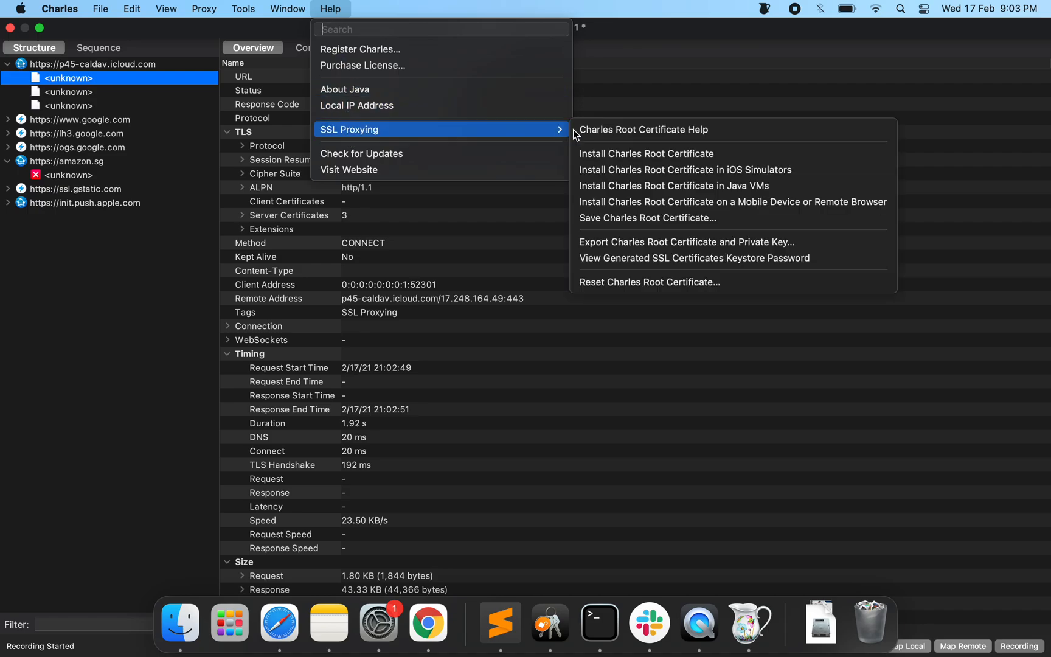
mouse_move(644, 152)
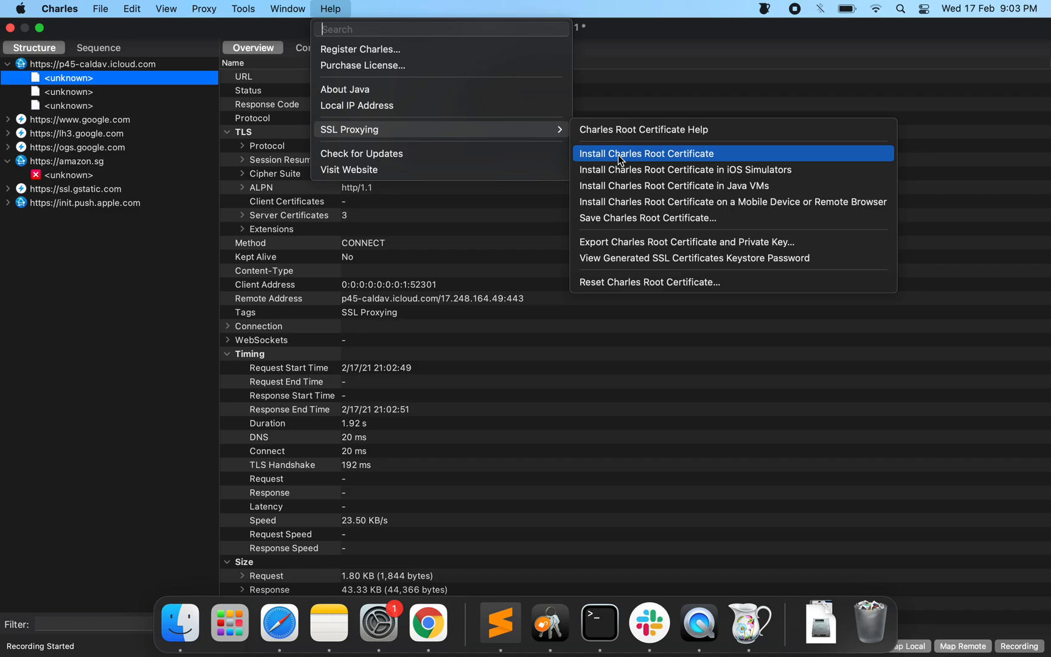
mouse_move(722, 156)
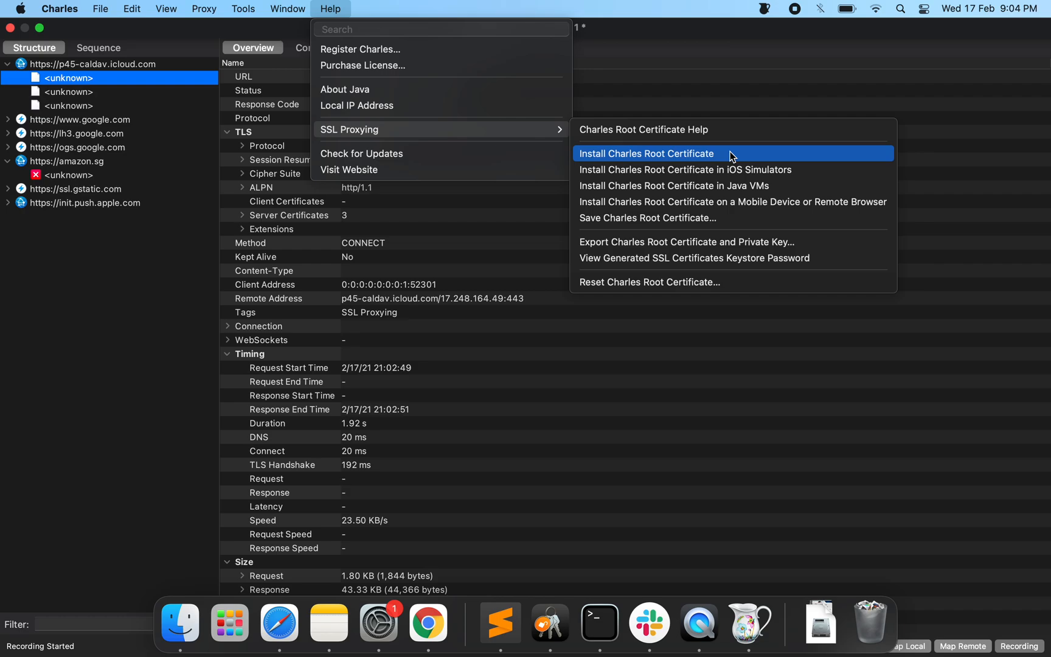
mouse_move(731, 157)
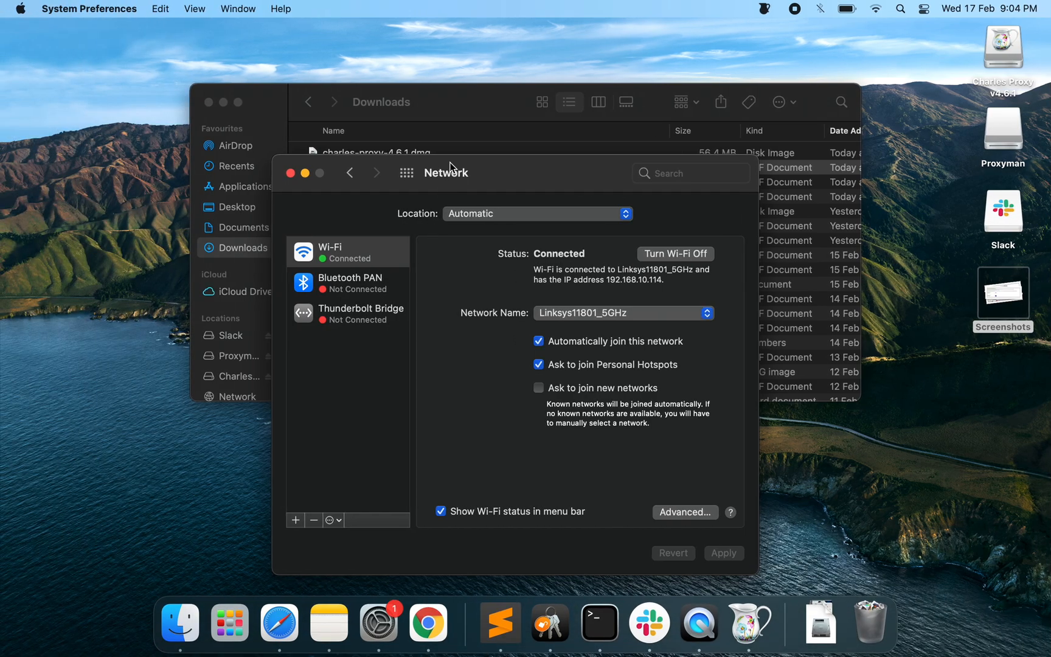
mouse_move(451, 112)
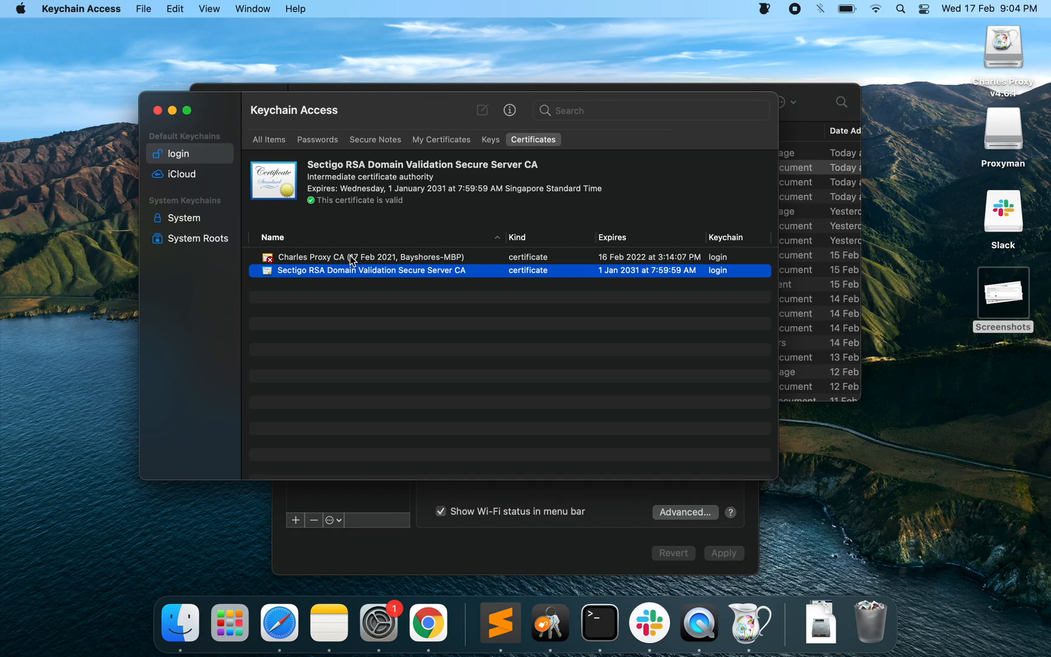
Select the untrusted Charles Proxy CA certificate under login > Certificates
click(370, 257)
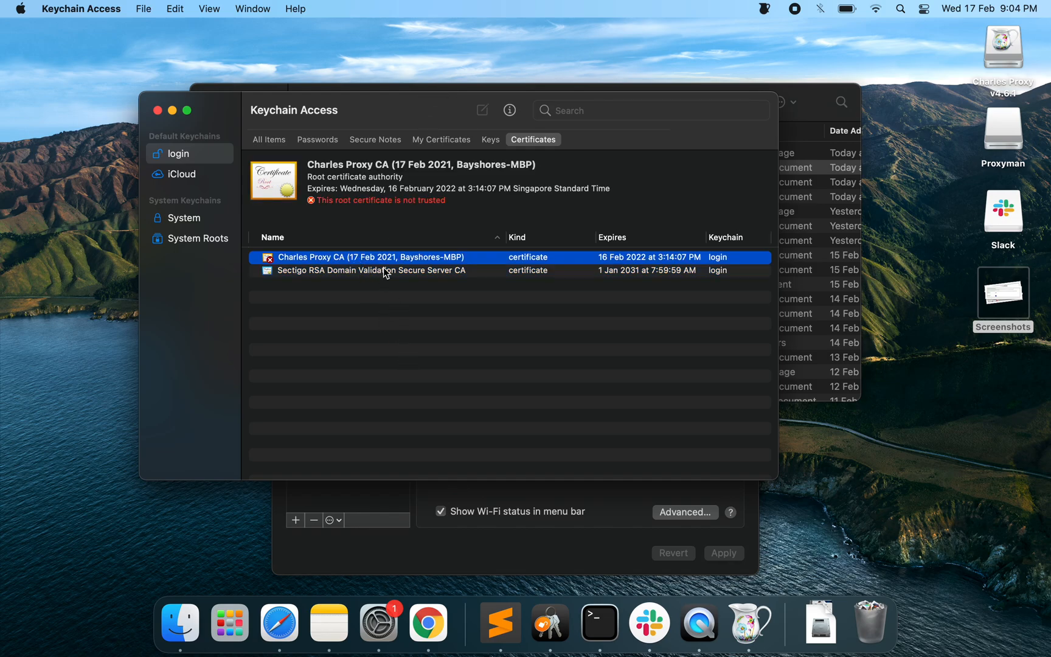
mouse_move(369, 214)
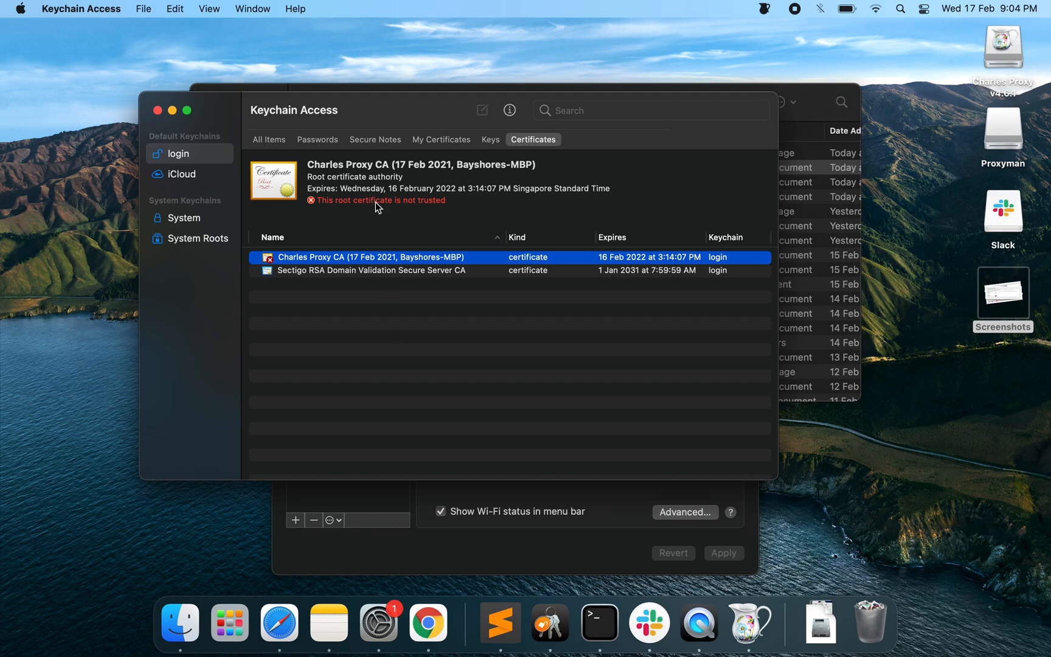
mouse_move(321, 262)
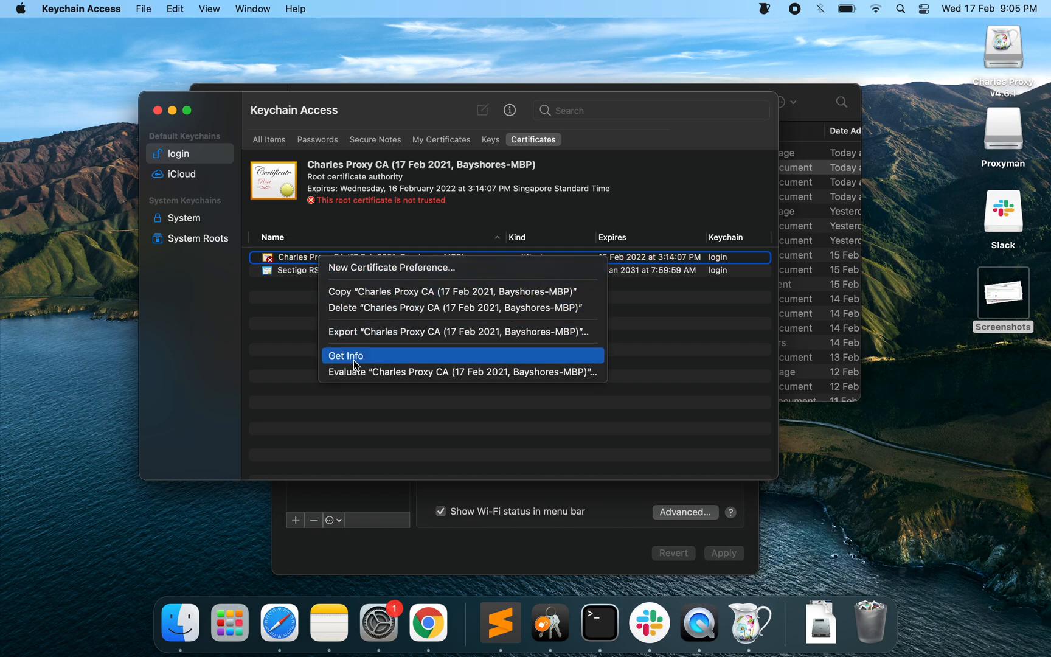
Set Charles Proxy CA to Always Trust, authorise with the password, and close the window
click(346, 355)
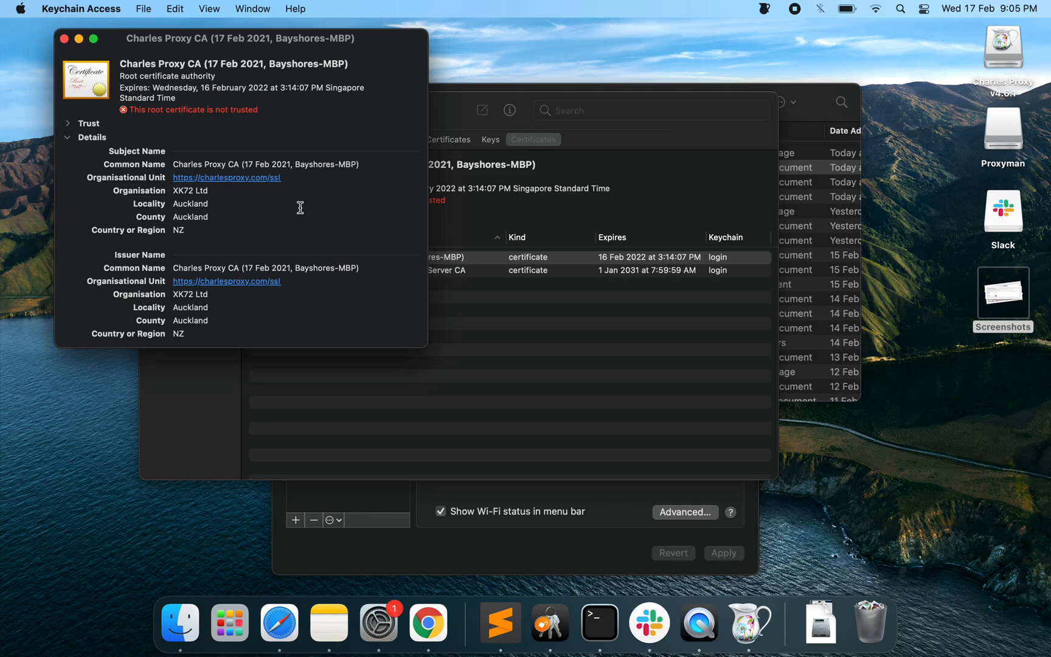
click(67, 123)
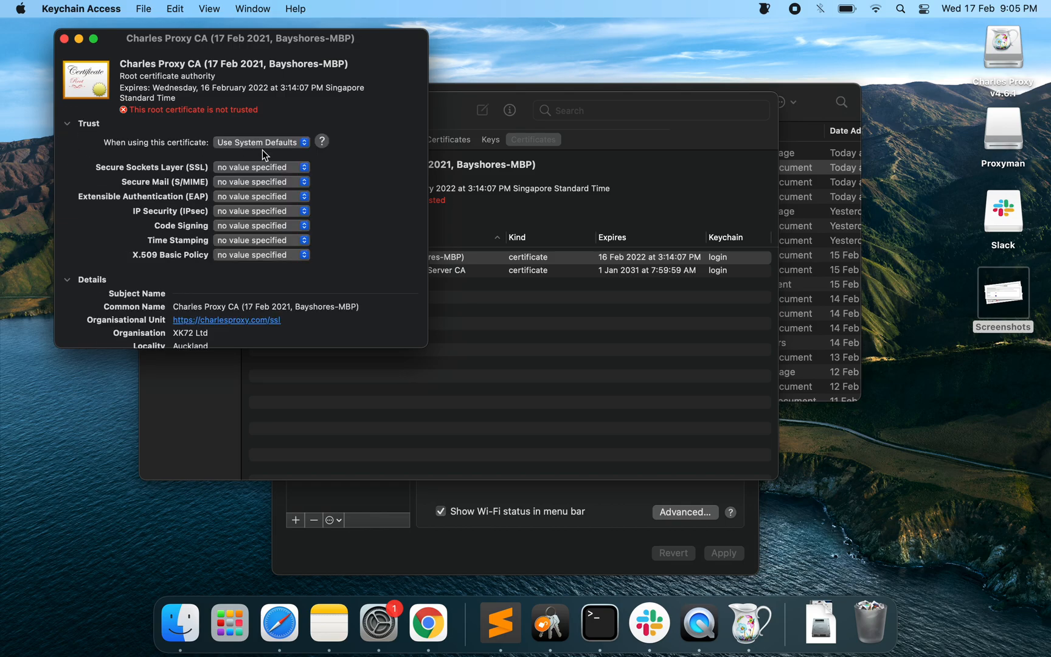
click(261, 142)
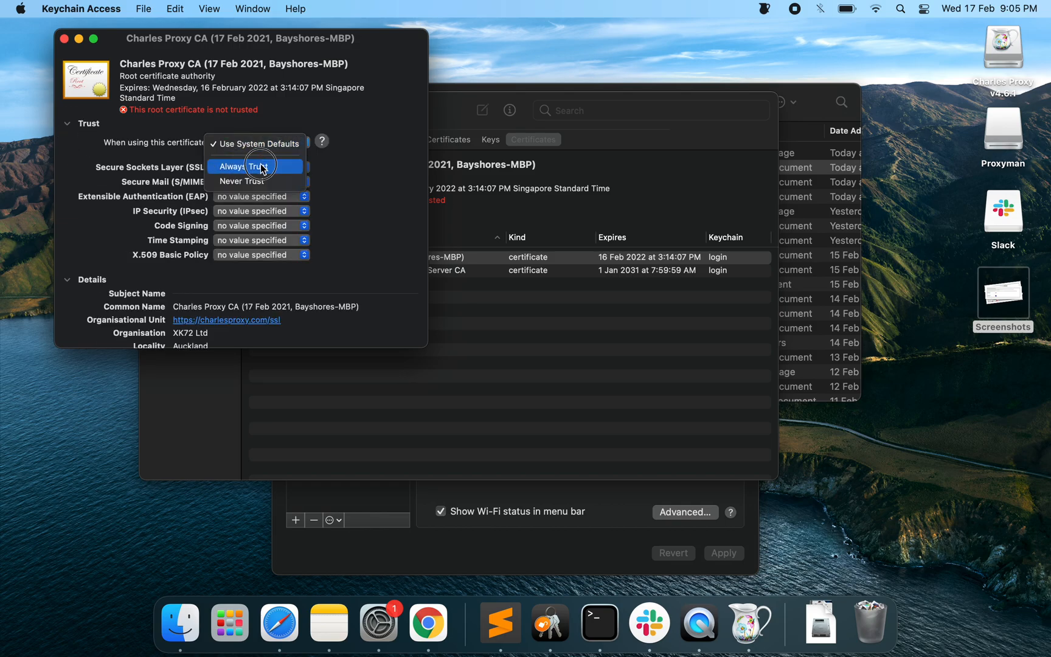
click(255, 166)
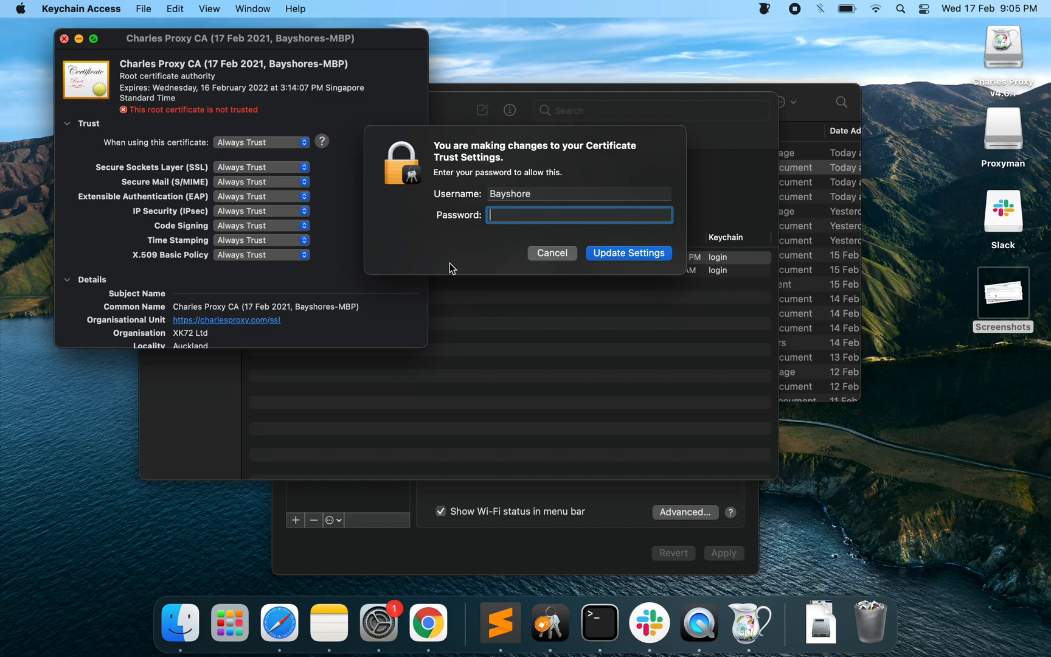
text(•)
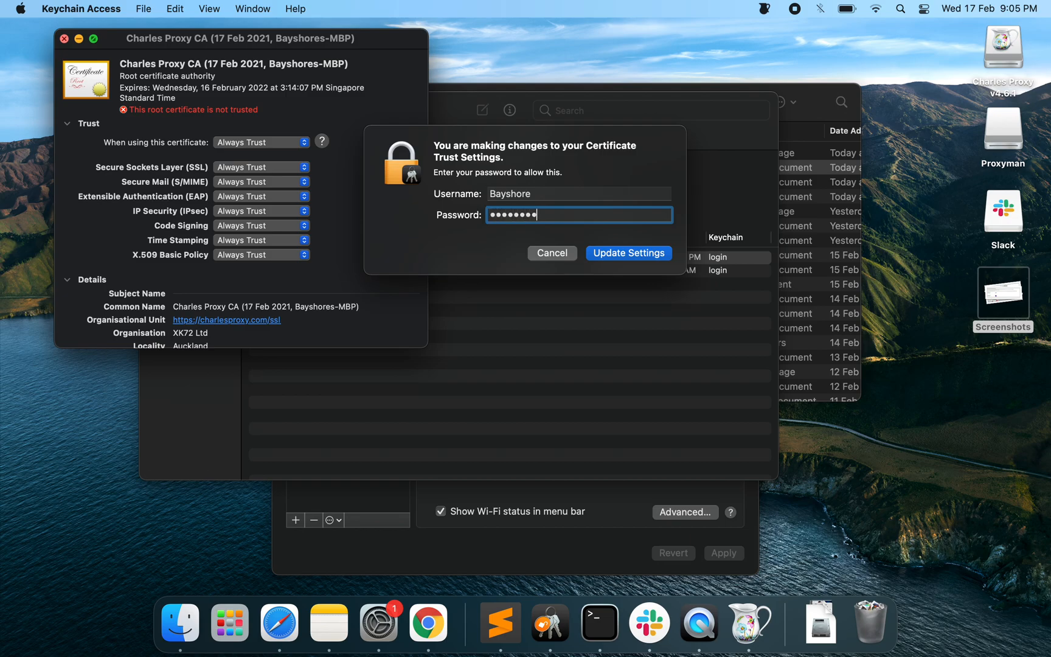
text(password)
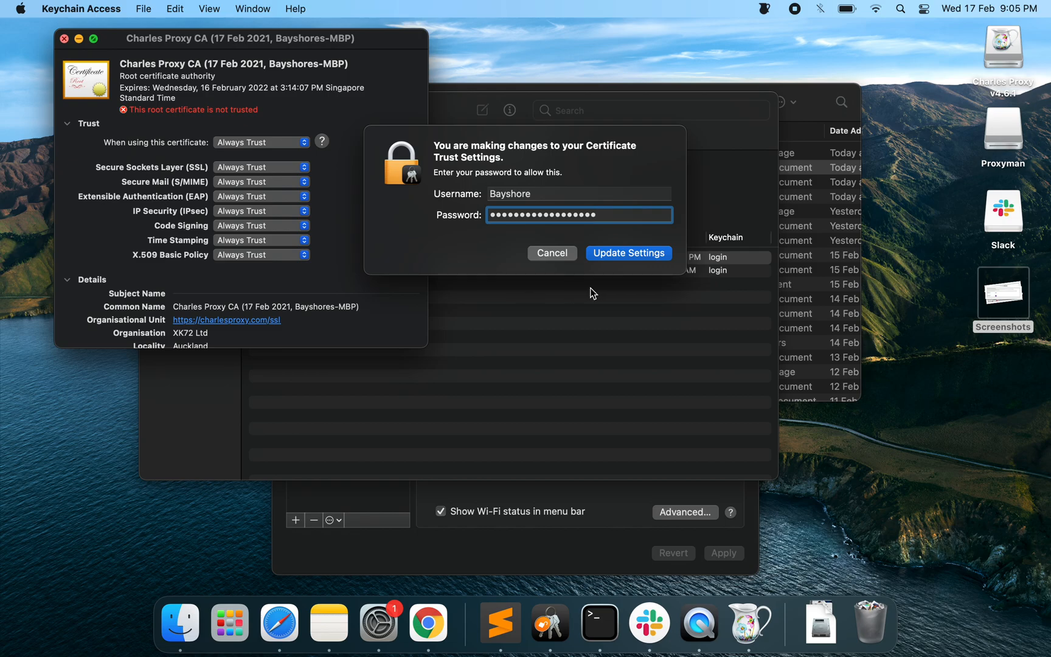
click(627, 253)
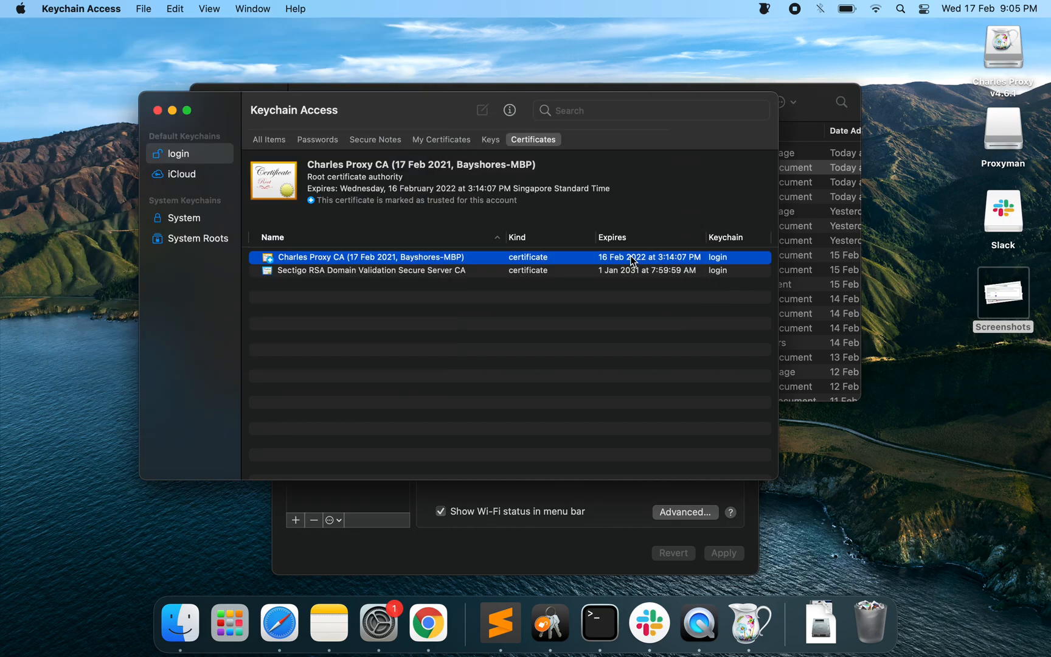
mouse_move(352, 208)
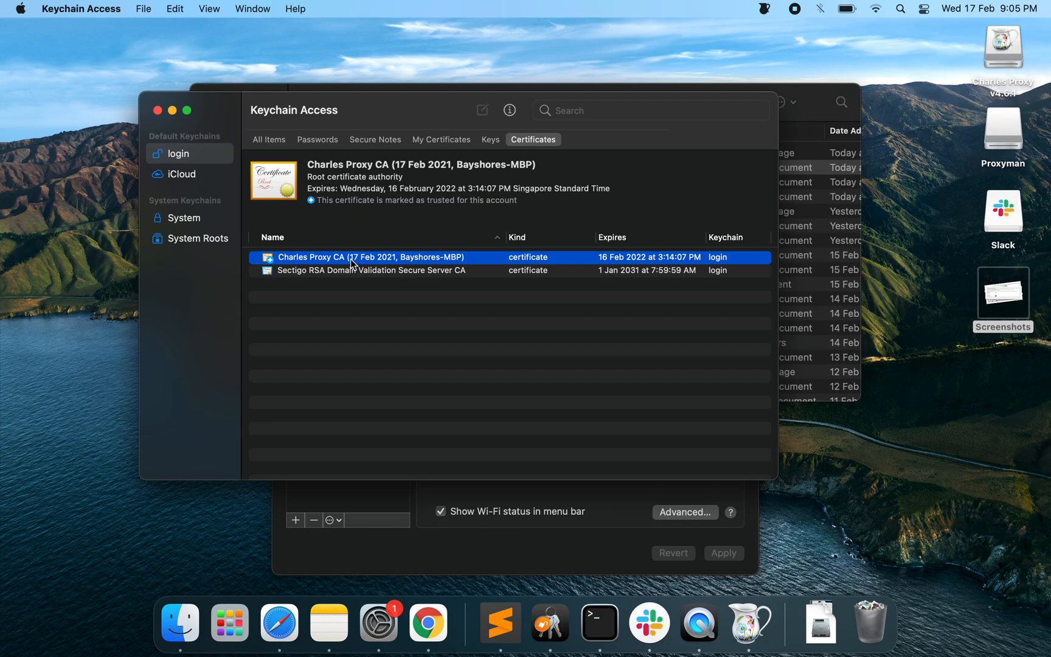
mouse_move(473, 207)
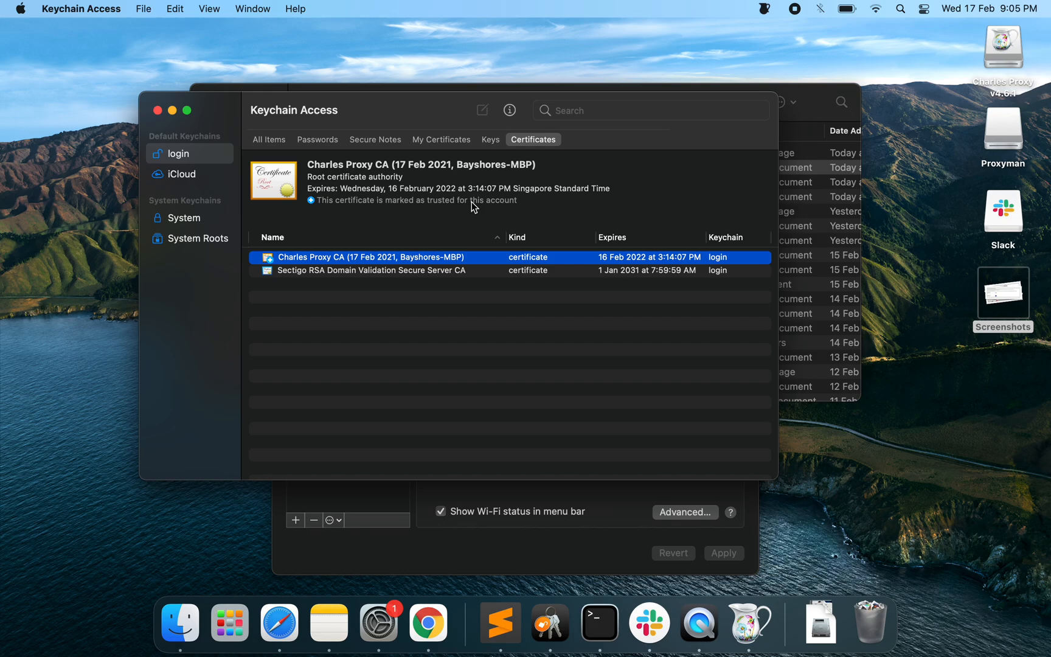
mouse_move(441, 249)
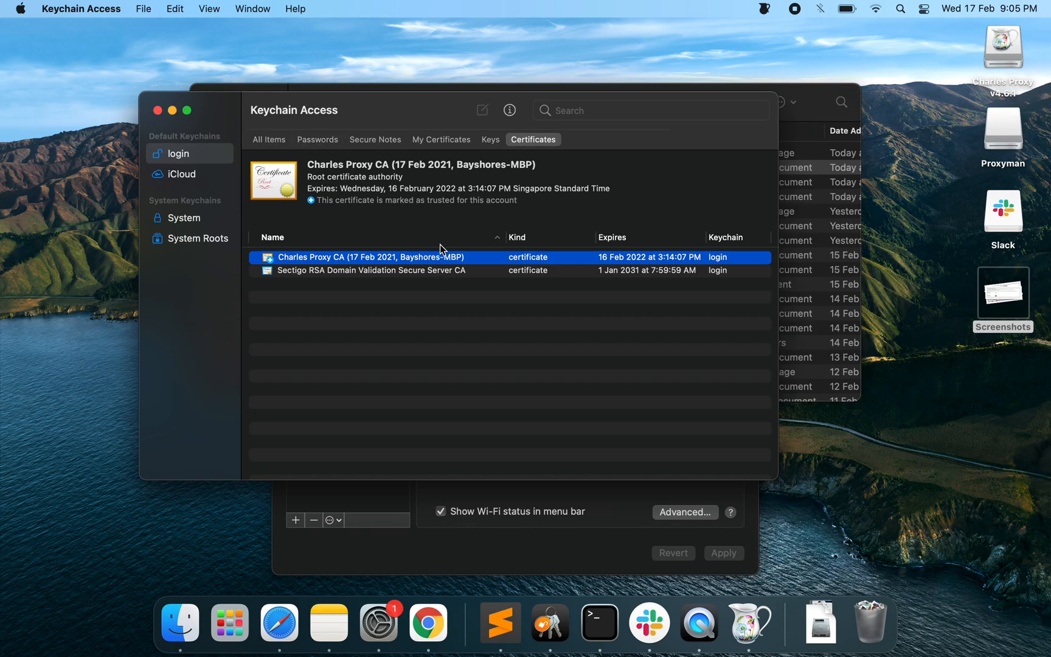
mouse_move(442, 241)
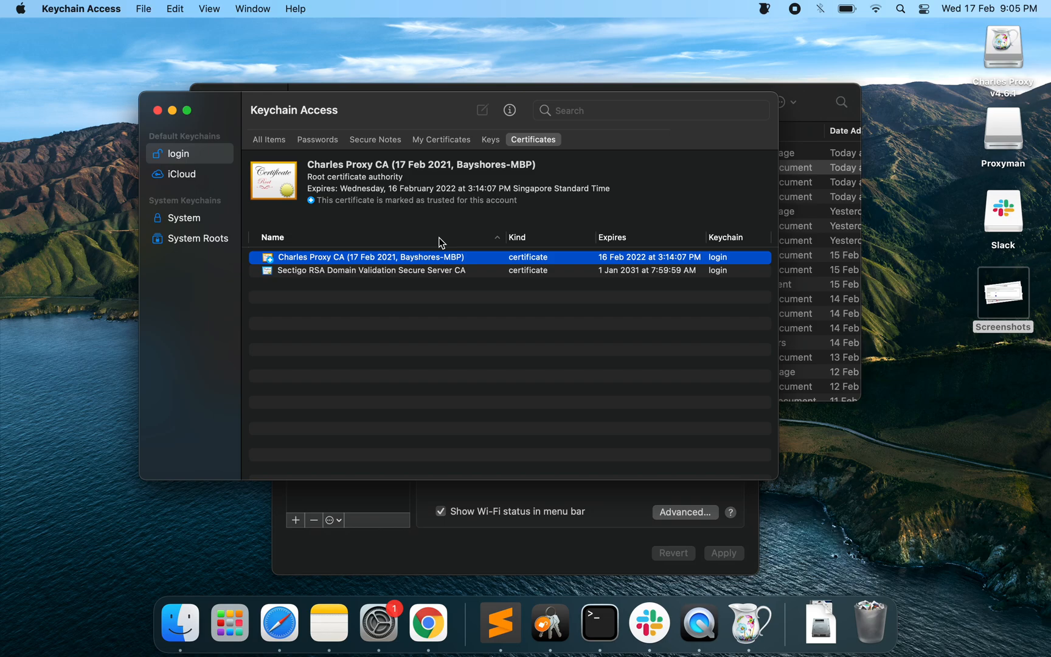
mouse_move(413, 268)
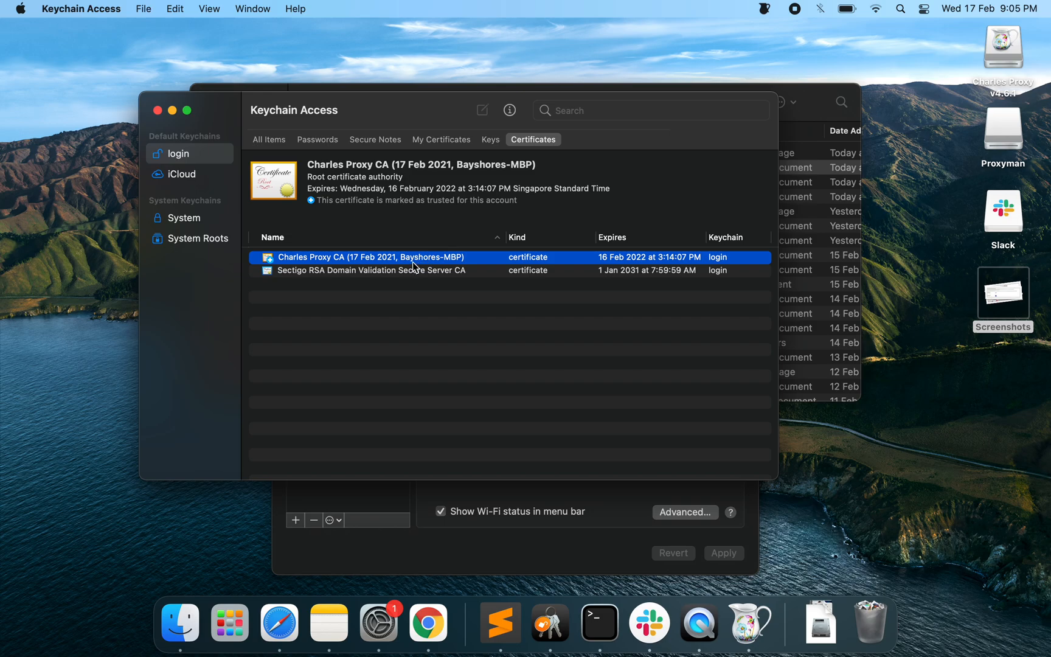
mouse_move(159, 118)
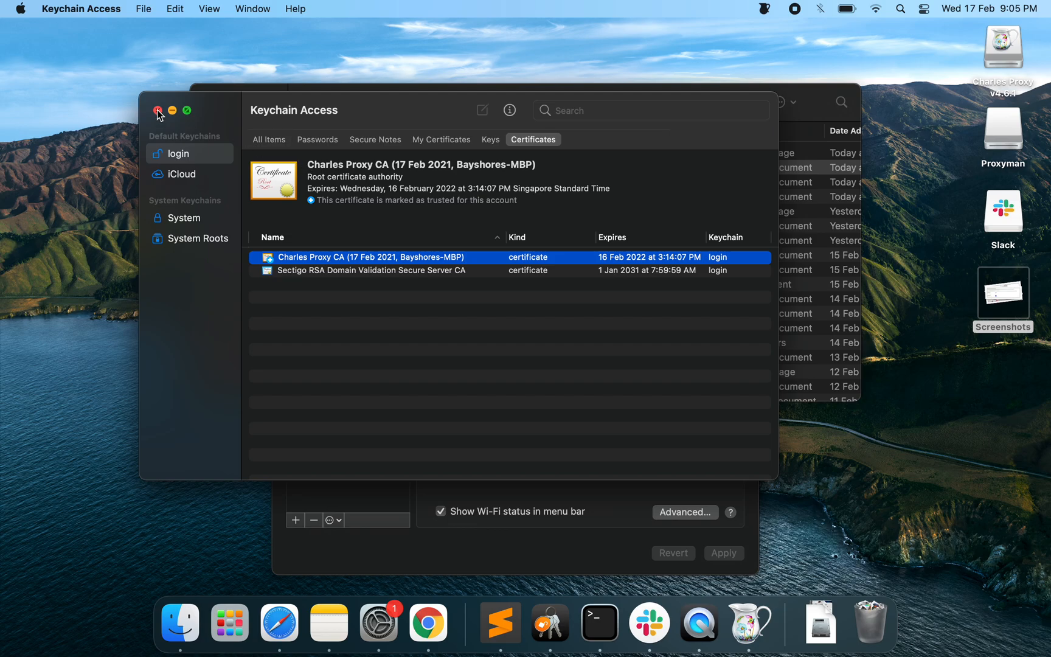
click(158, 110)
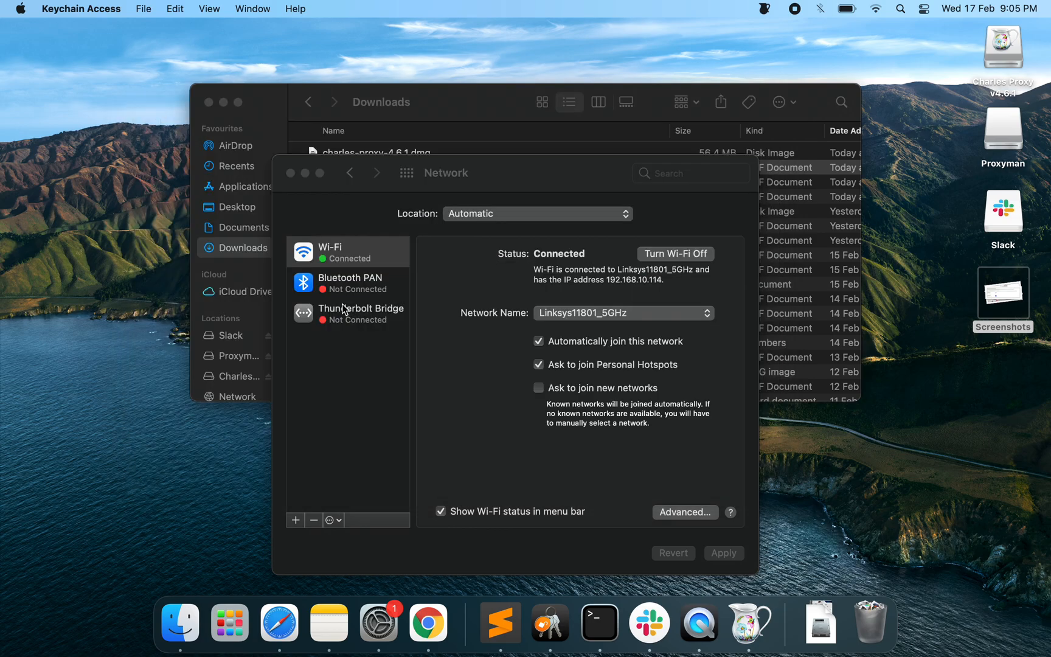
Reload amazon.sg in Chrome so the storefront loads instead of the privacy error
click(428, 623)
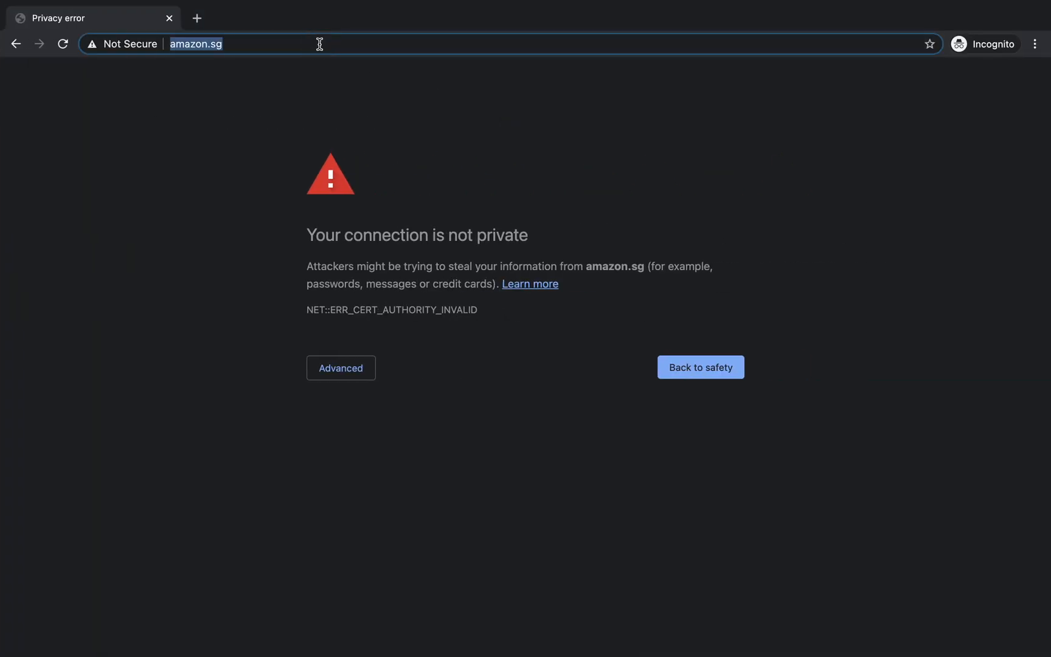
key(Return)
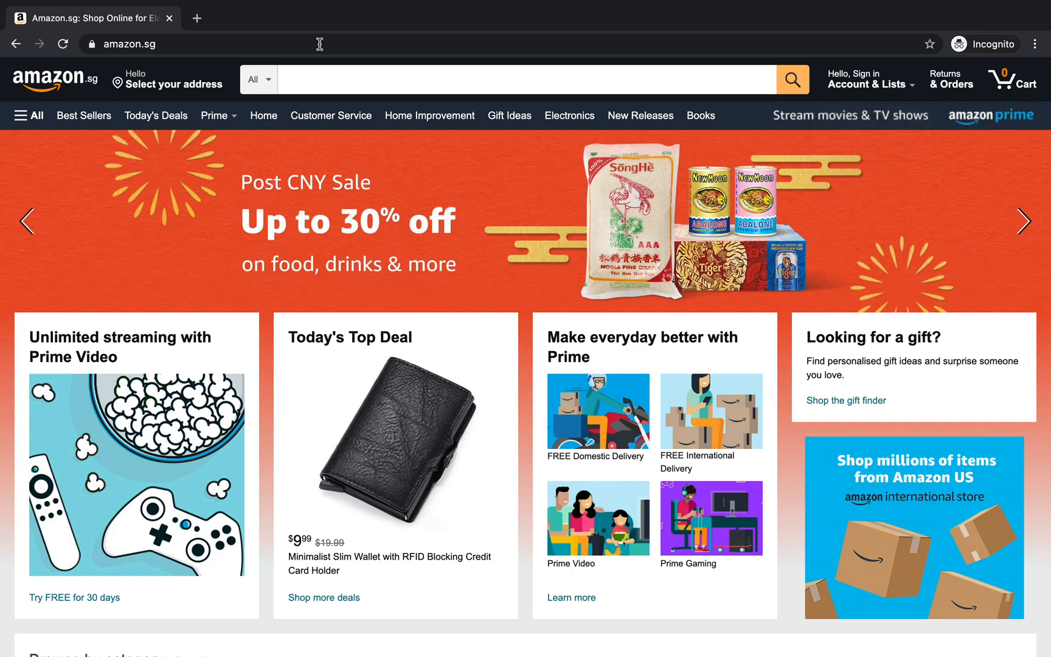
mouse_move(280, 166)
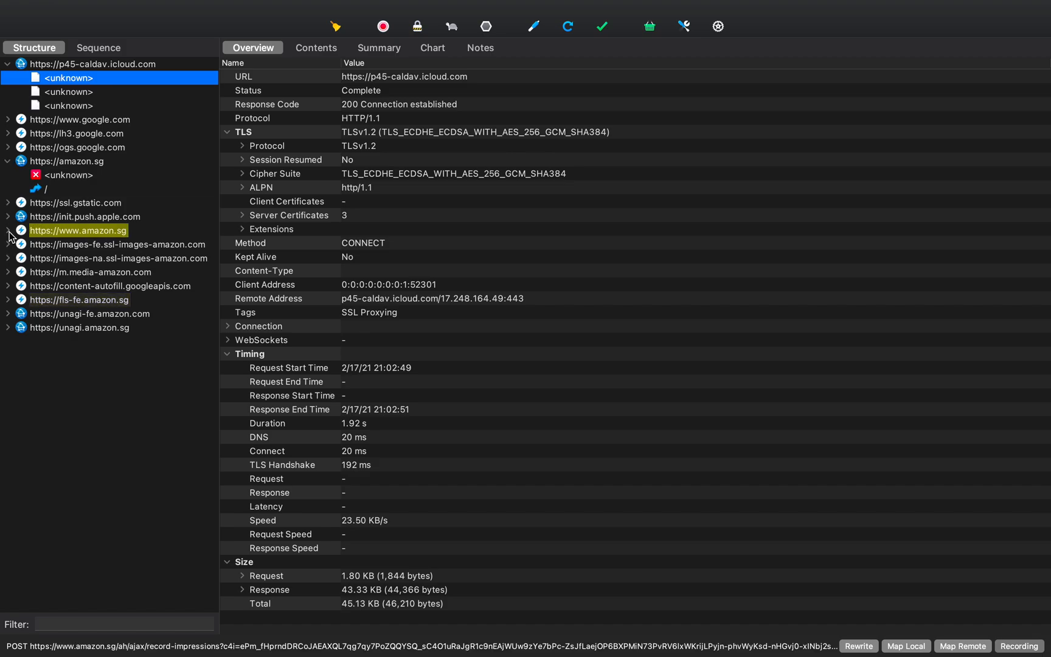
click(8, 230)
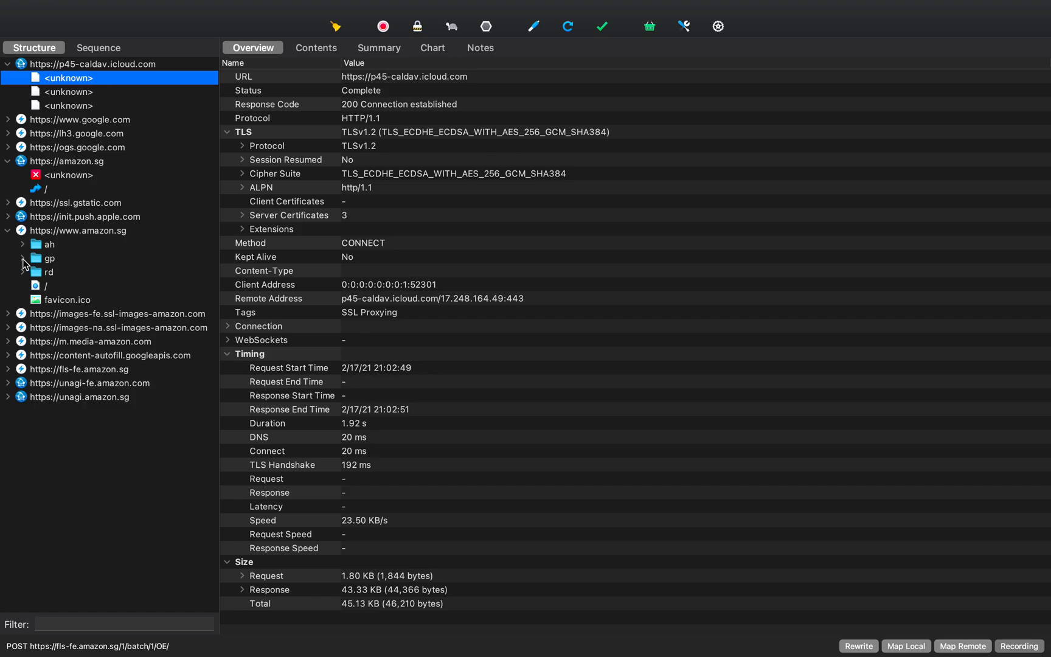
click(24, 258)
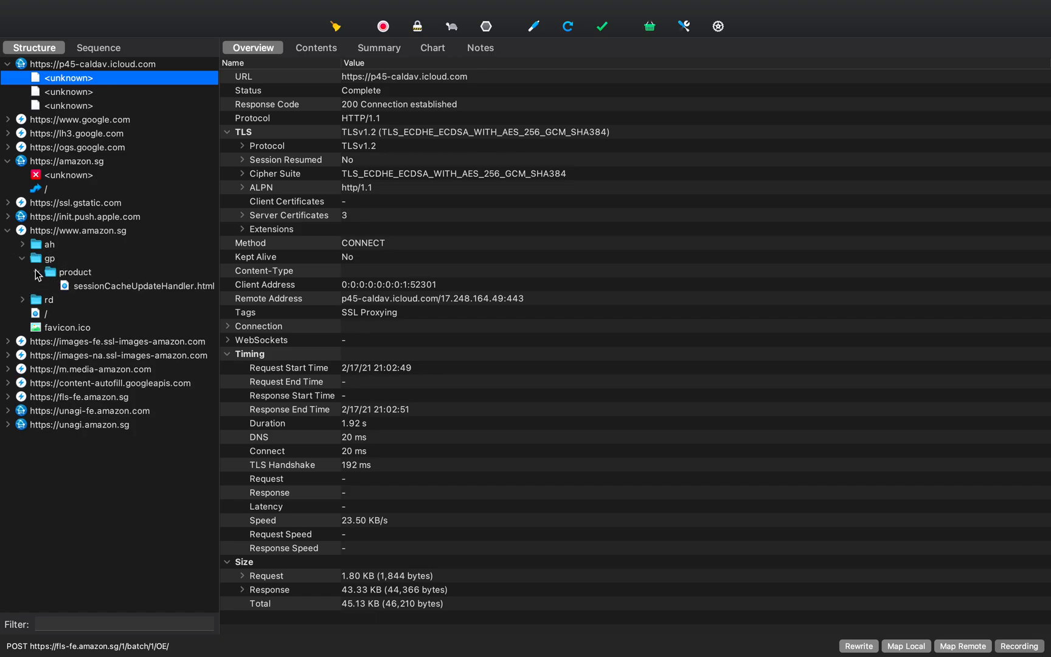
click(22, 244)
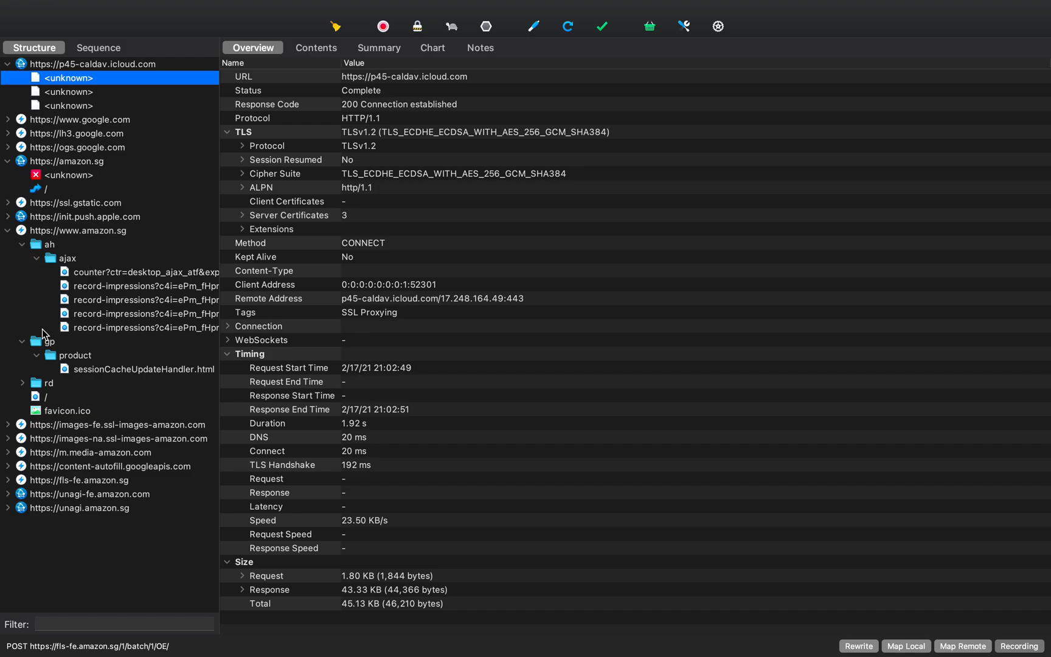
click(38, 383)
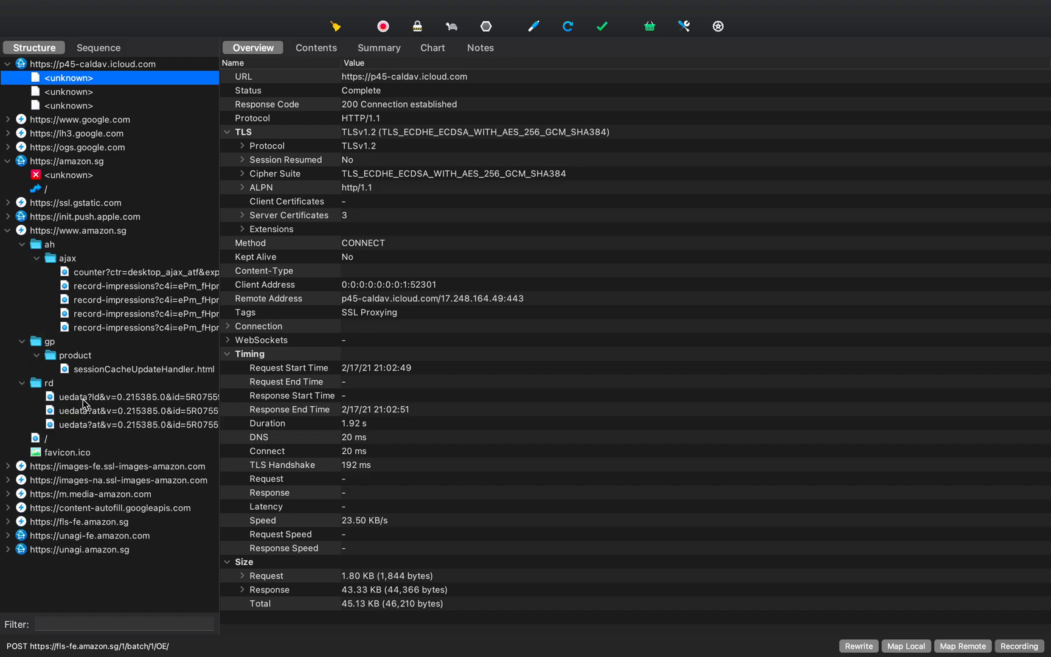
mouse_move(106, 373)
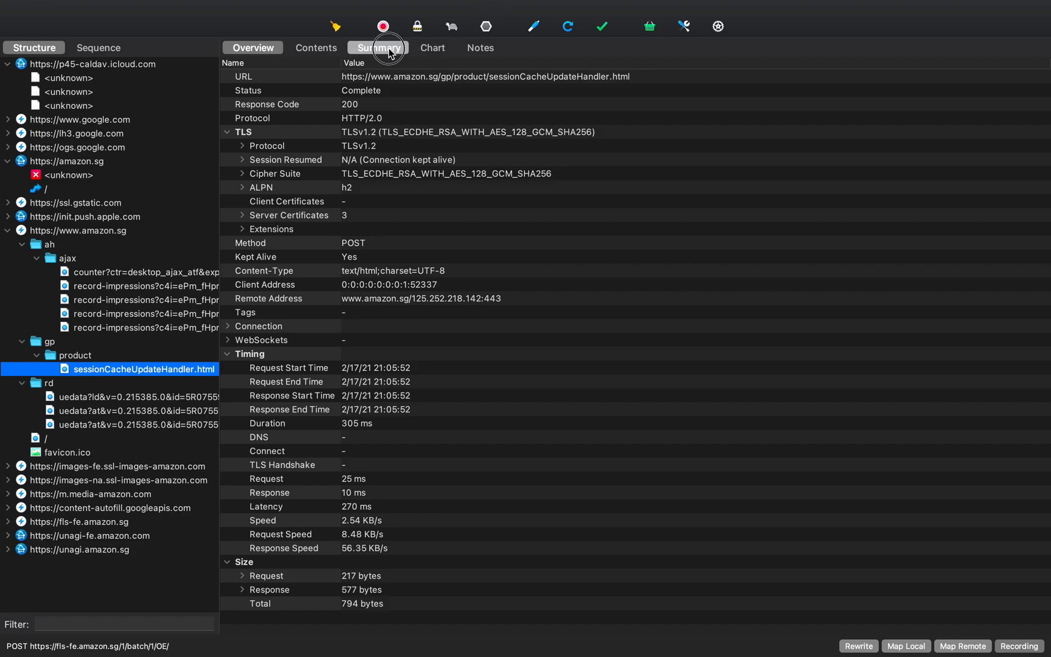
View the uedata and record-impressions request contents as Text
click(315, 47)
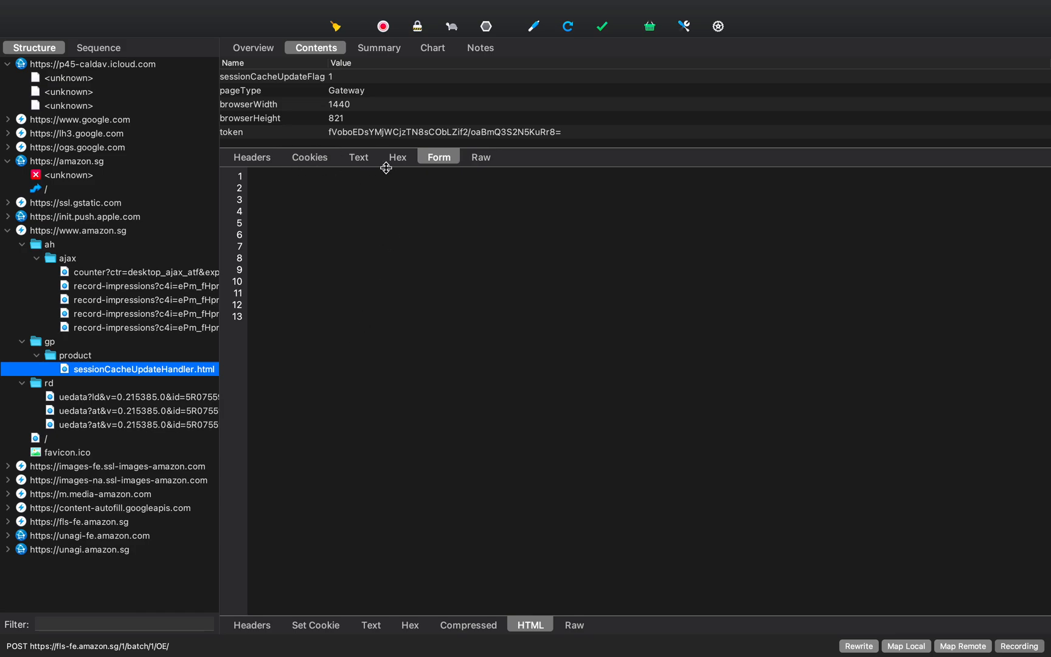
click(357, 156)
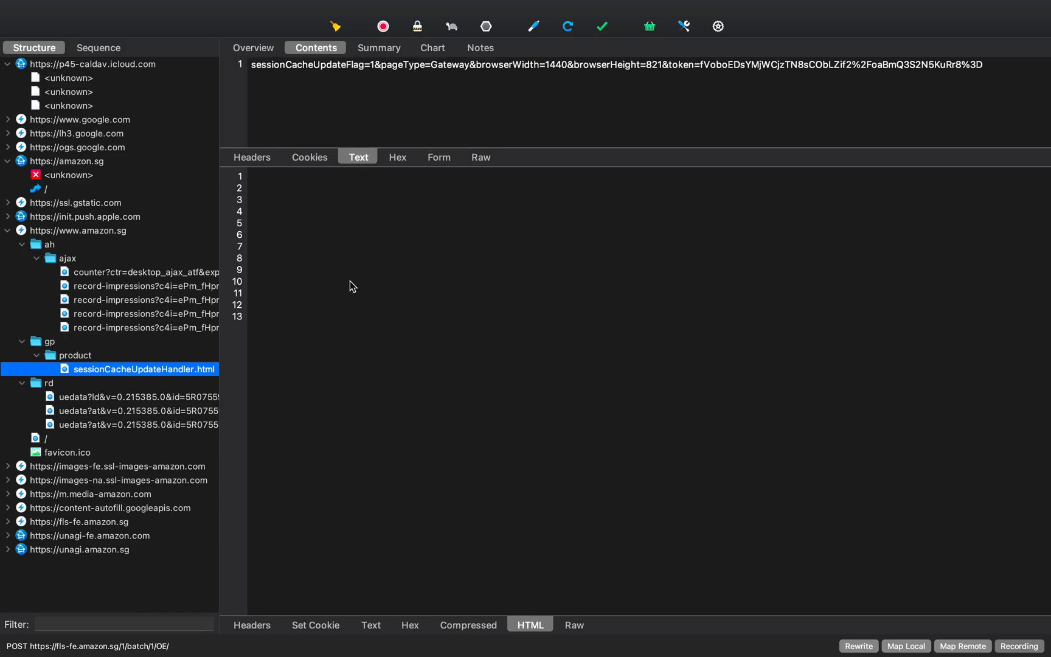
click(137, 396)
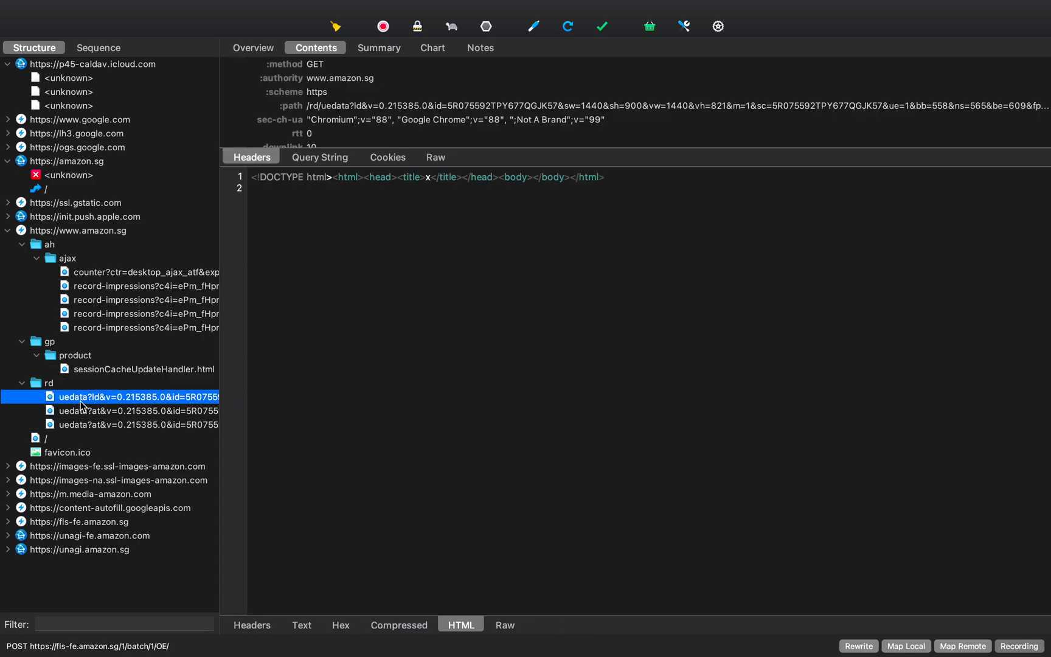
mouse_move(89, 413)
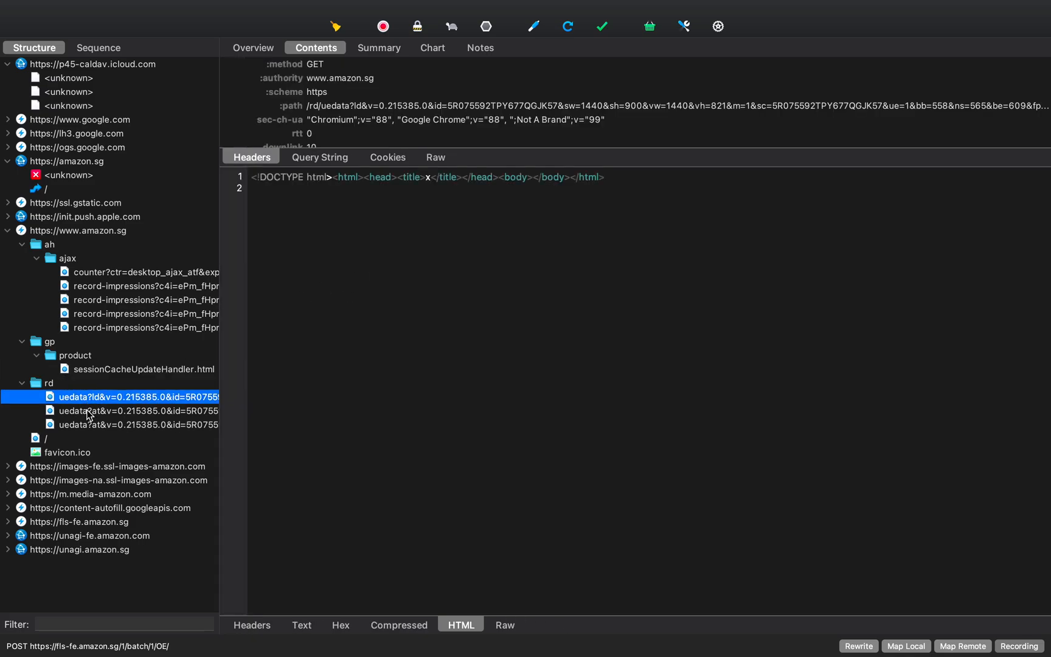
click(138, 424)
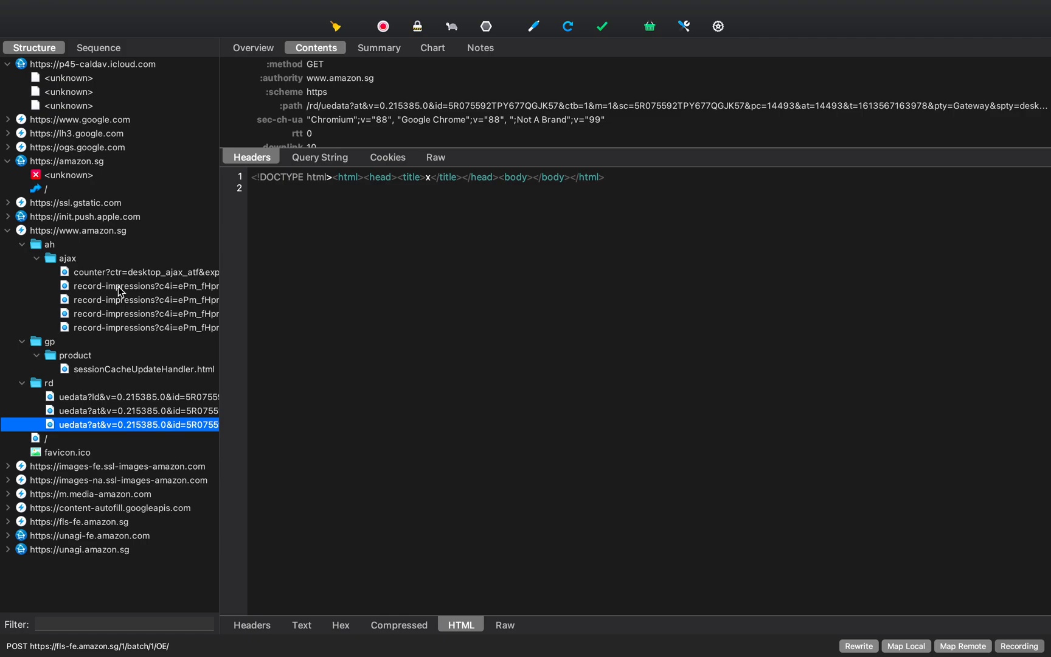
click(141, 285)
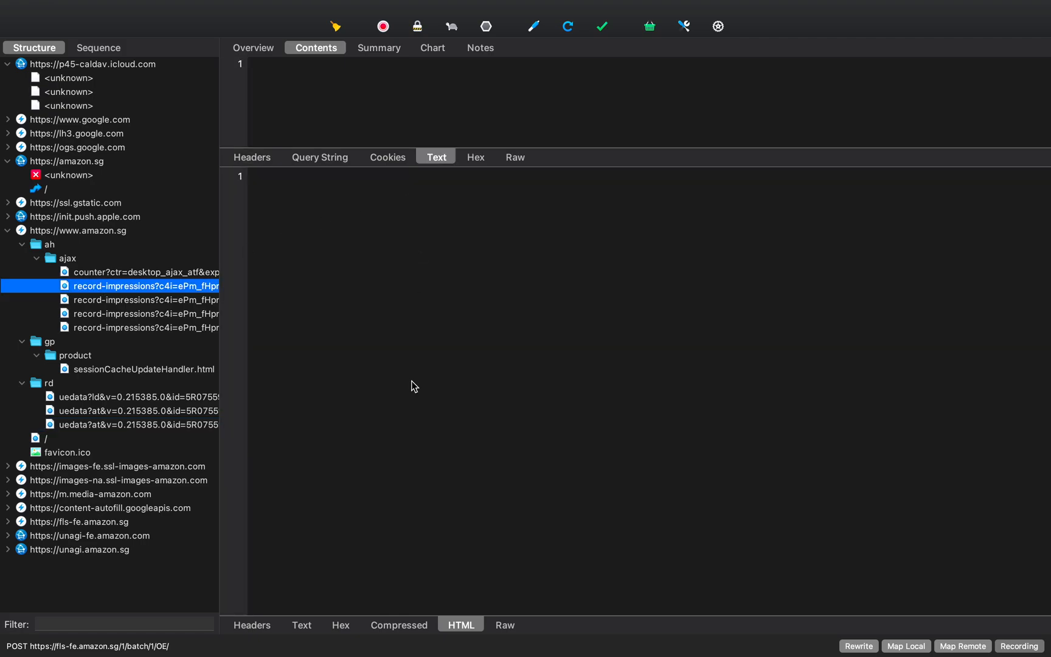
click(144, 327)
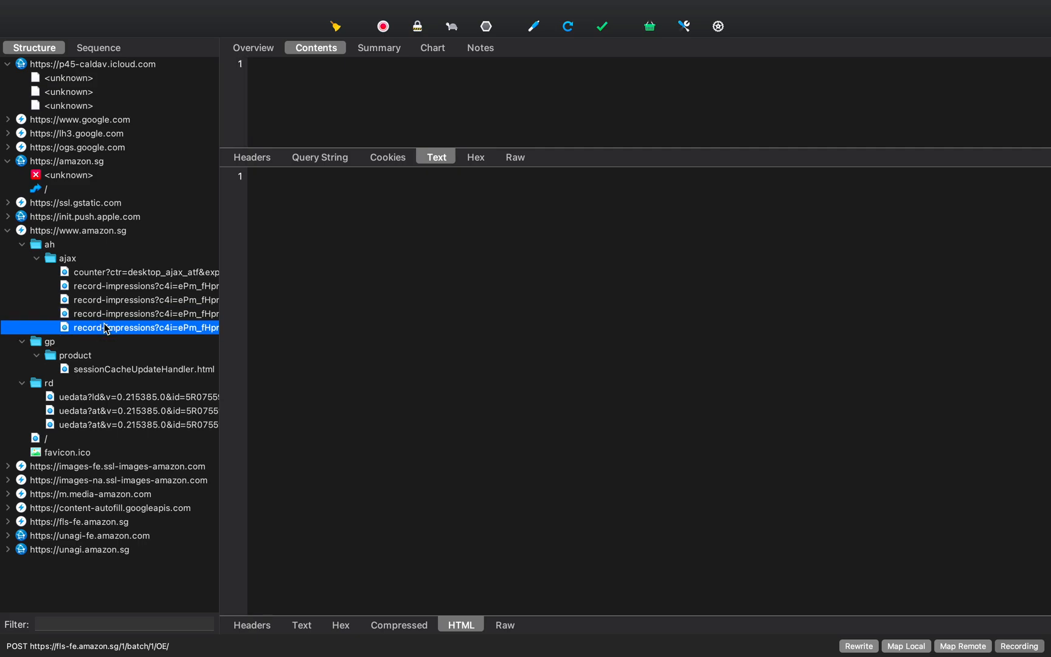
mouse_move(96, 393)
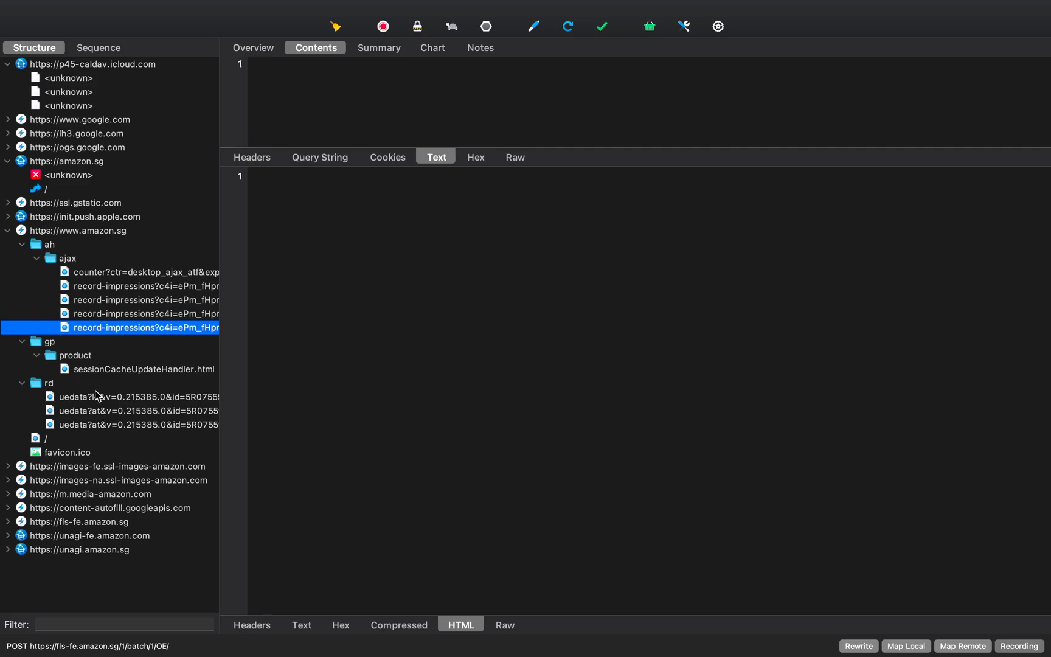
mouse_move(73, 420)
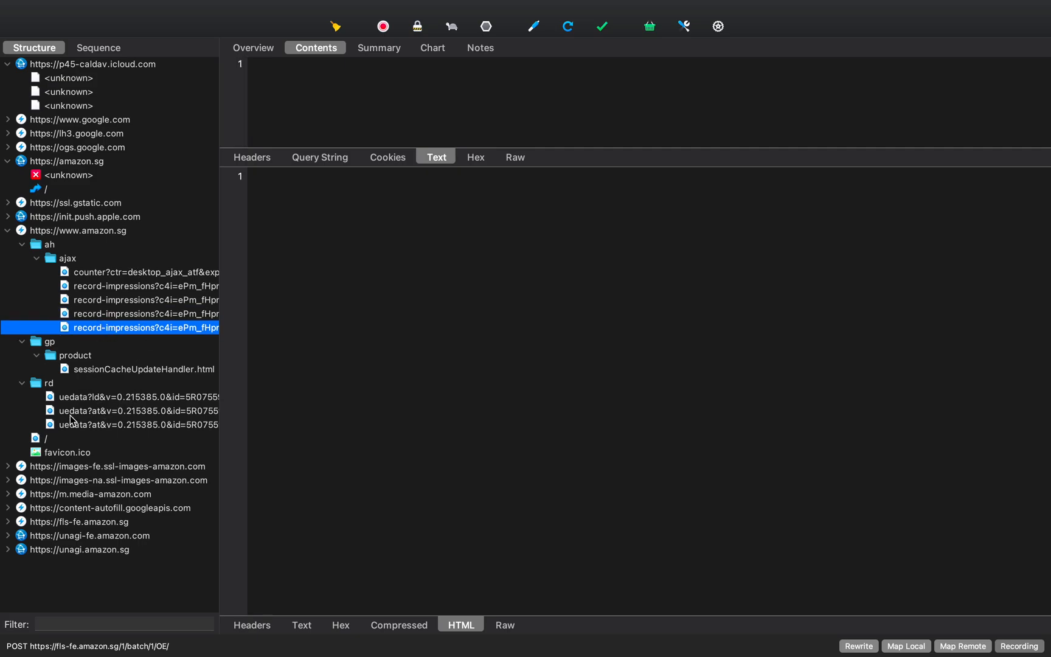
mouse_move(532, 390)
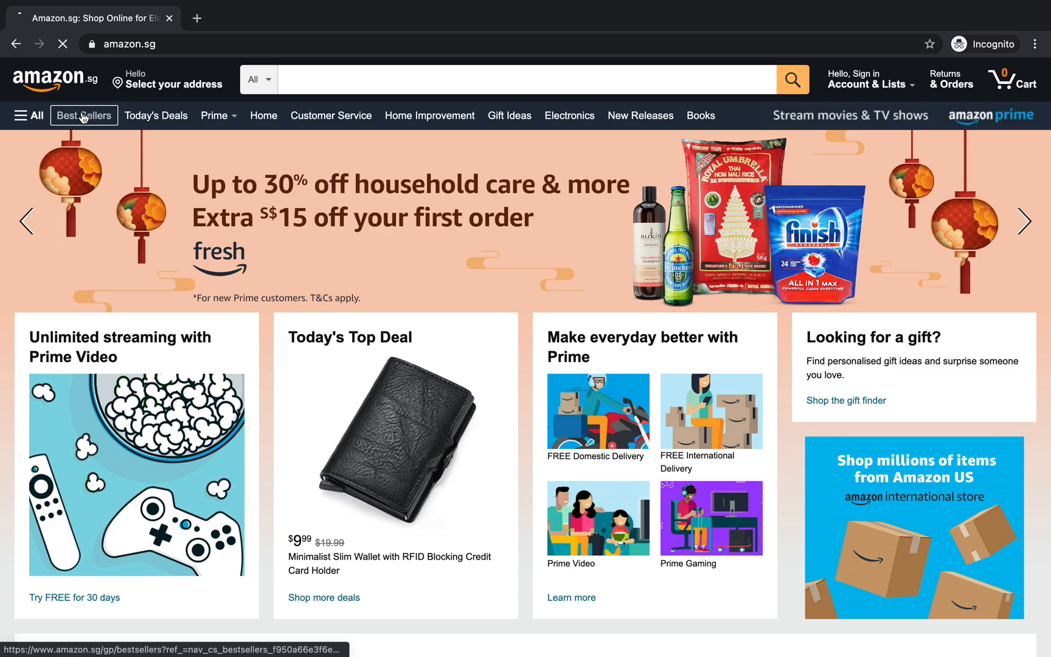
Load Amazon.sg's Best Sellers page from the nav bar, then return to Charles
click(84, 115)
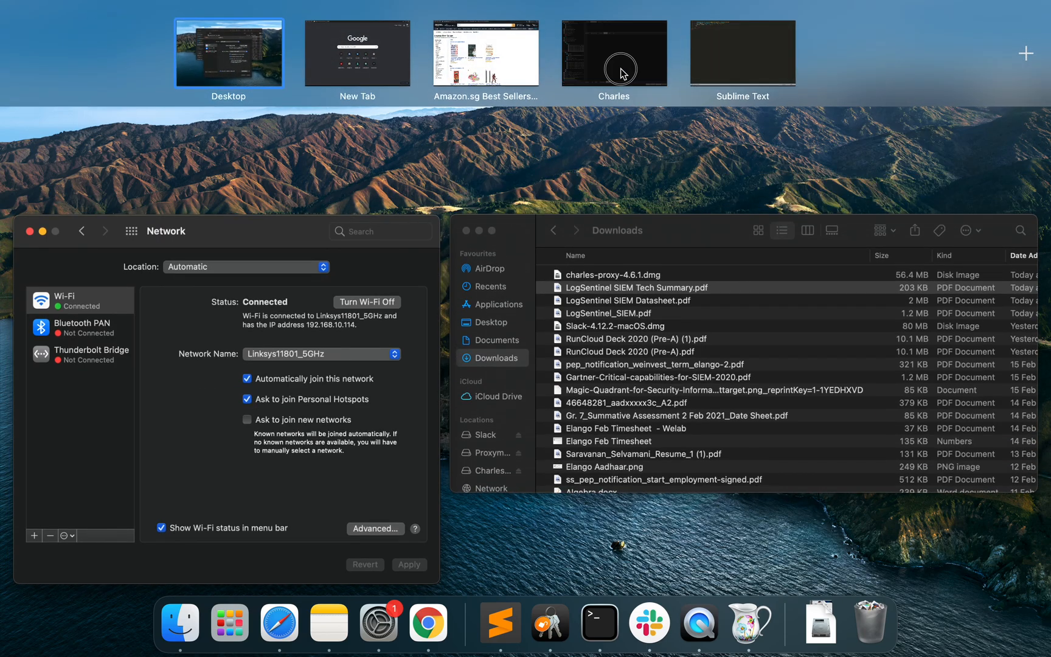
click(612, 53)
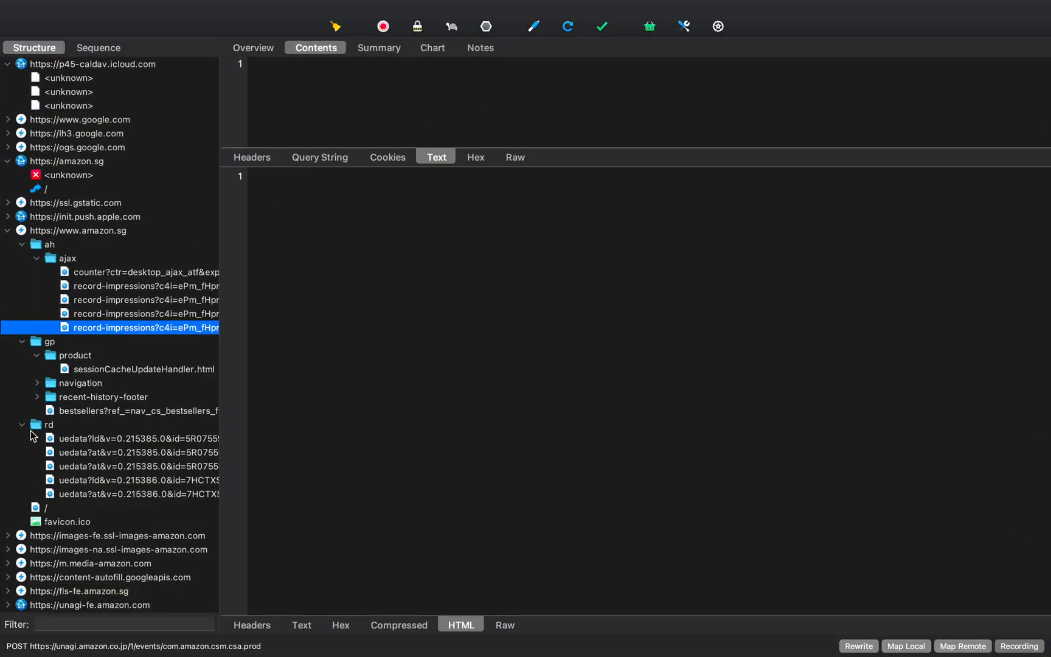
Select the bestsellers?ref_=nav_cs_bestsellers request under gp and scroll through its HTML response
click(80, 591)
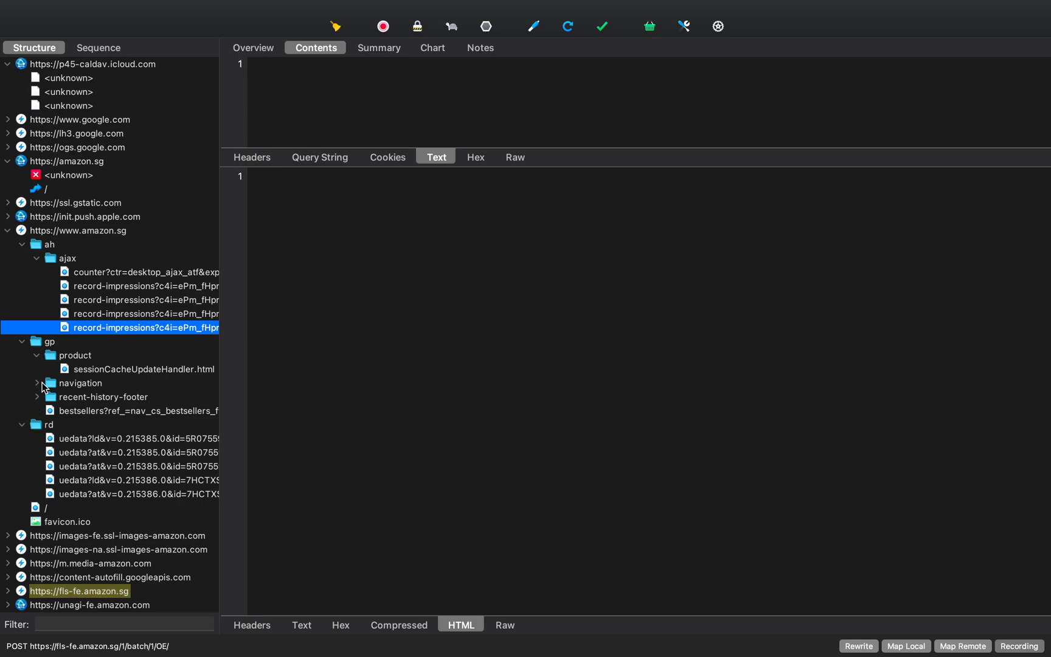
click(138, 409)
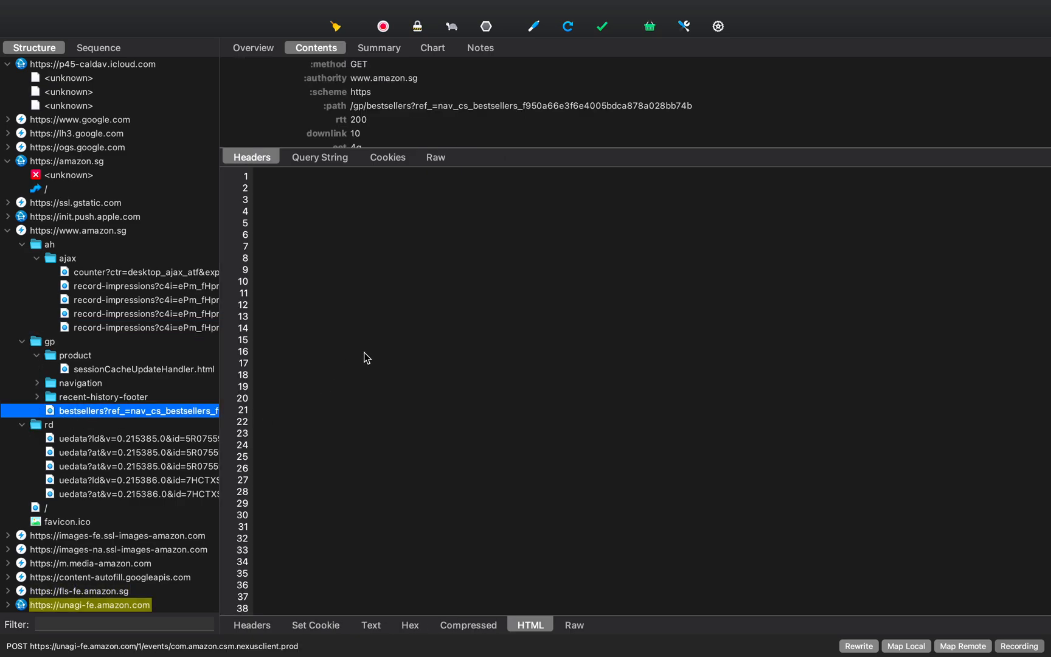
scroll(down, 3)
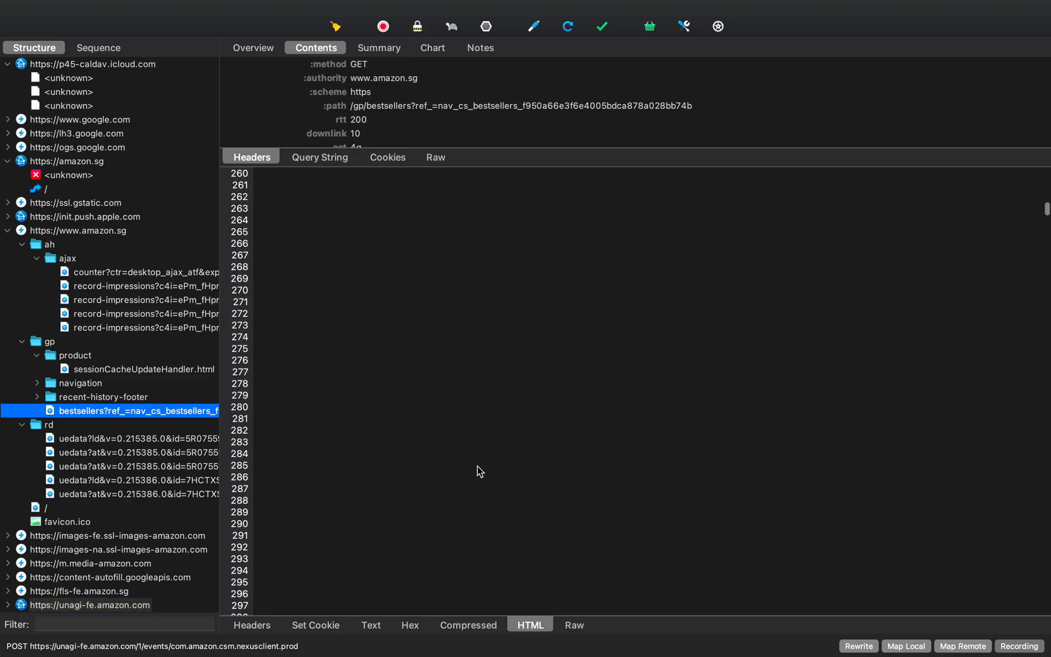
scroll(down, 3)
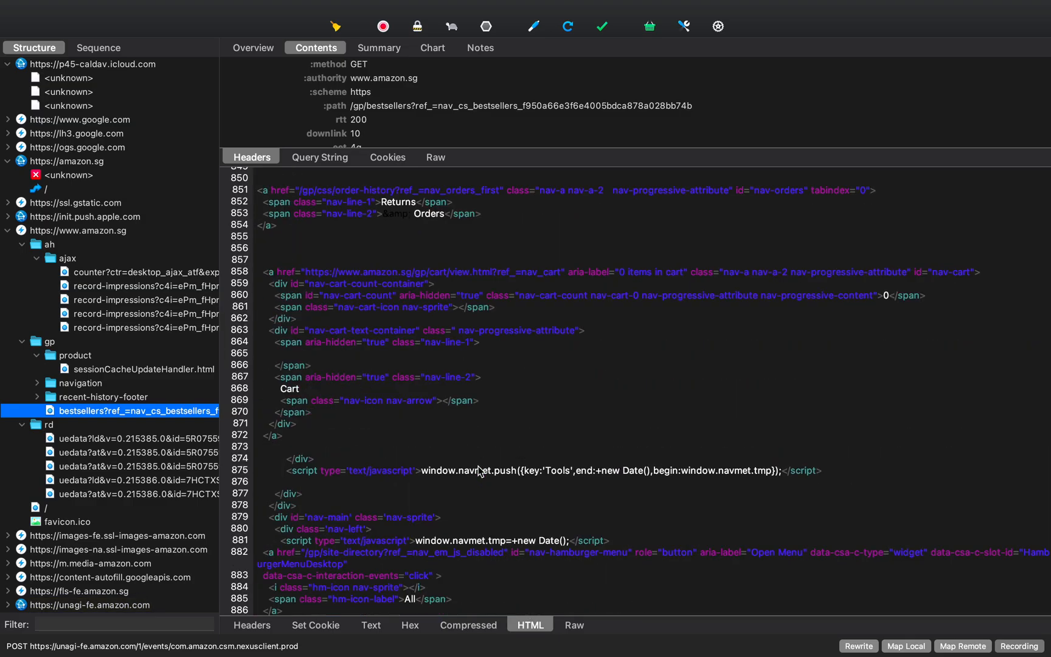
scroll(up, 3)
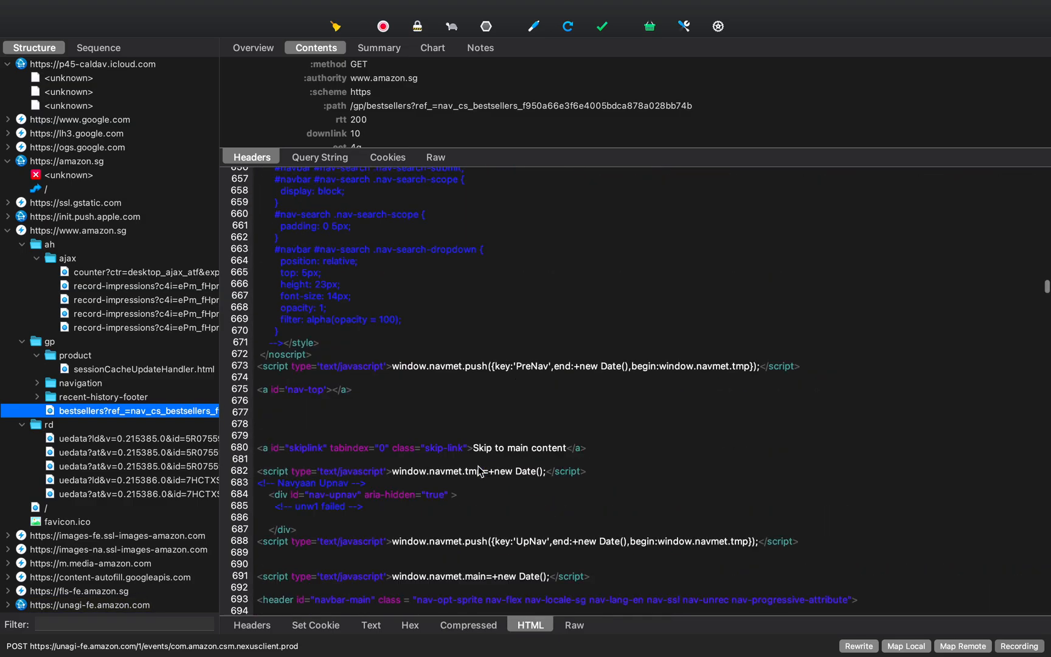
scroll(down, 3)
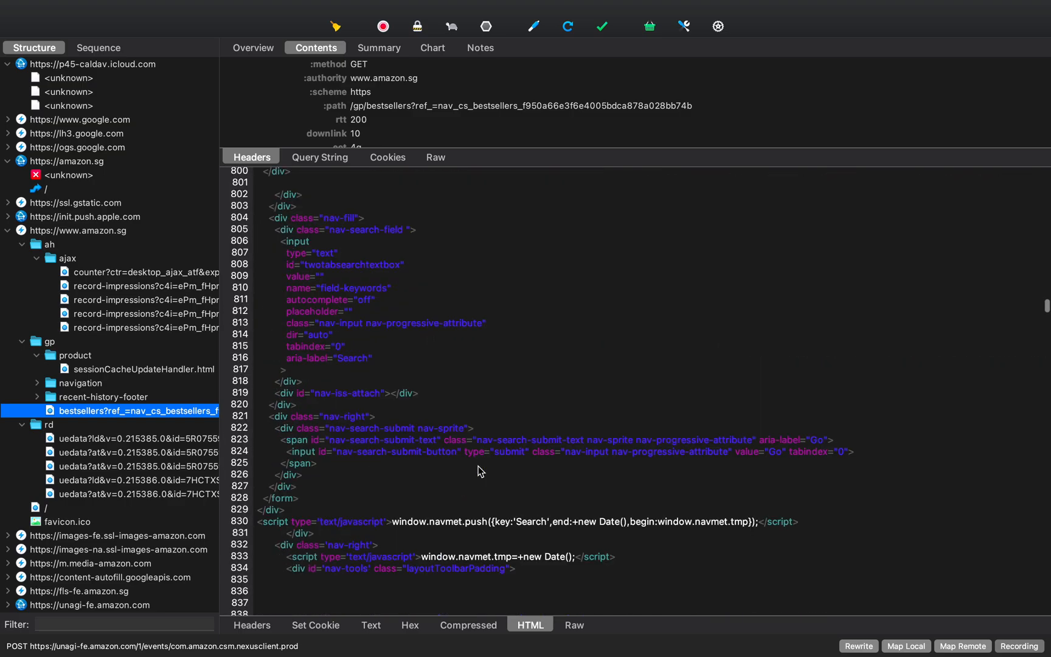
scroll(down, 3)
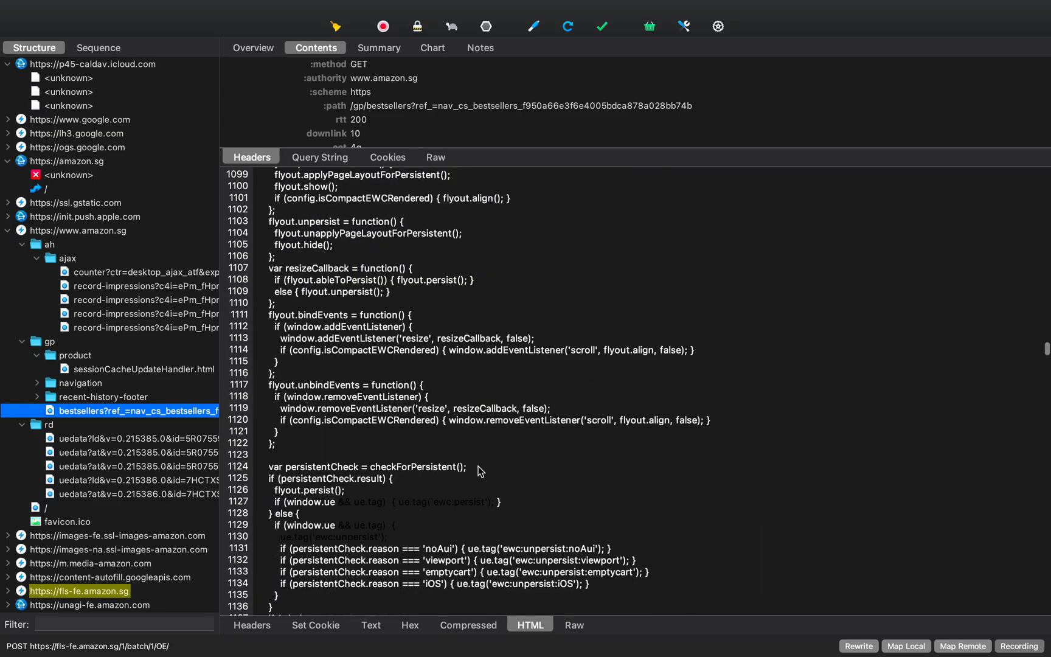
scroll(down, 3)
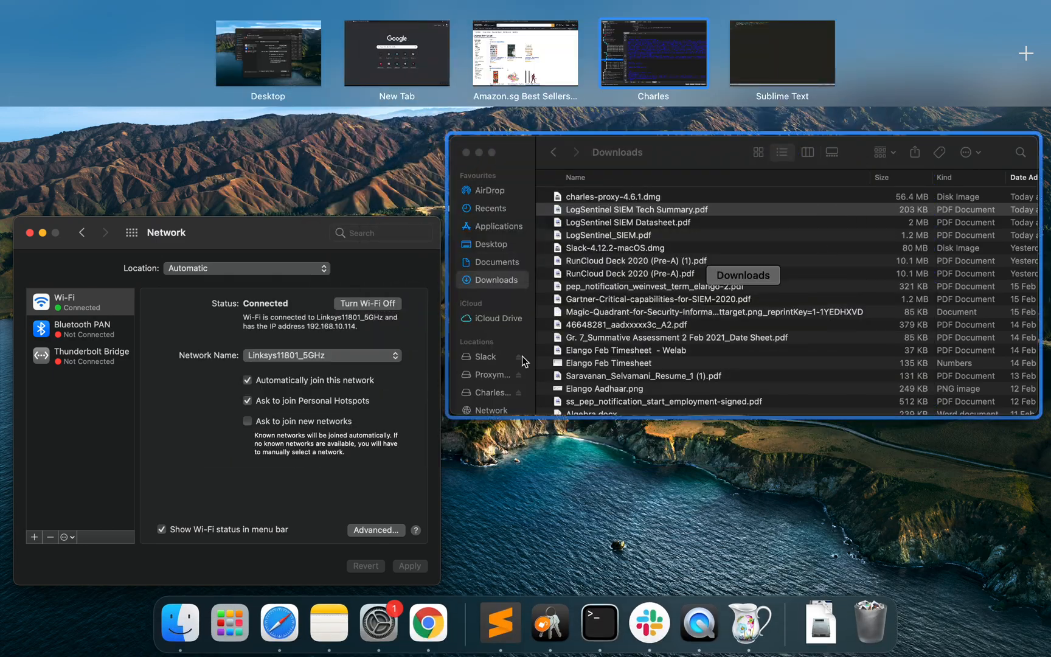
Return to the Best Sellers page in Chrome and view its full URL
click(525, 53)
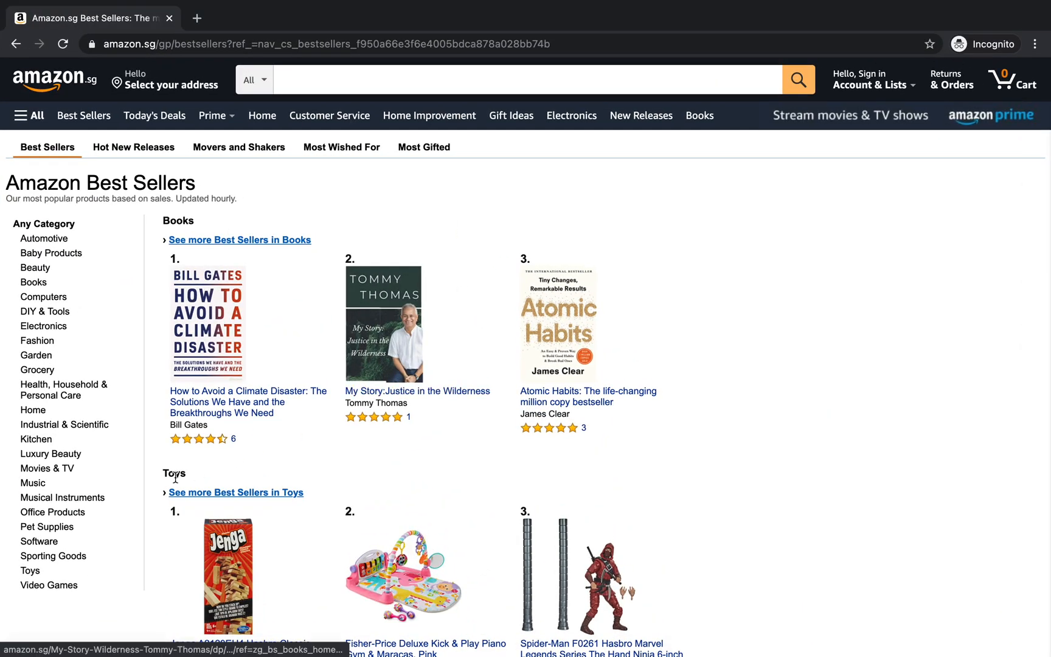
mouse_move(65, 424)
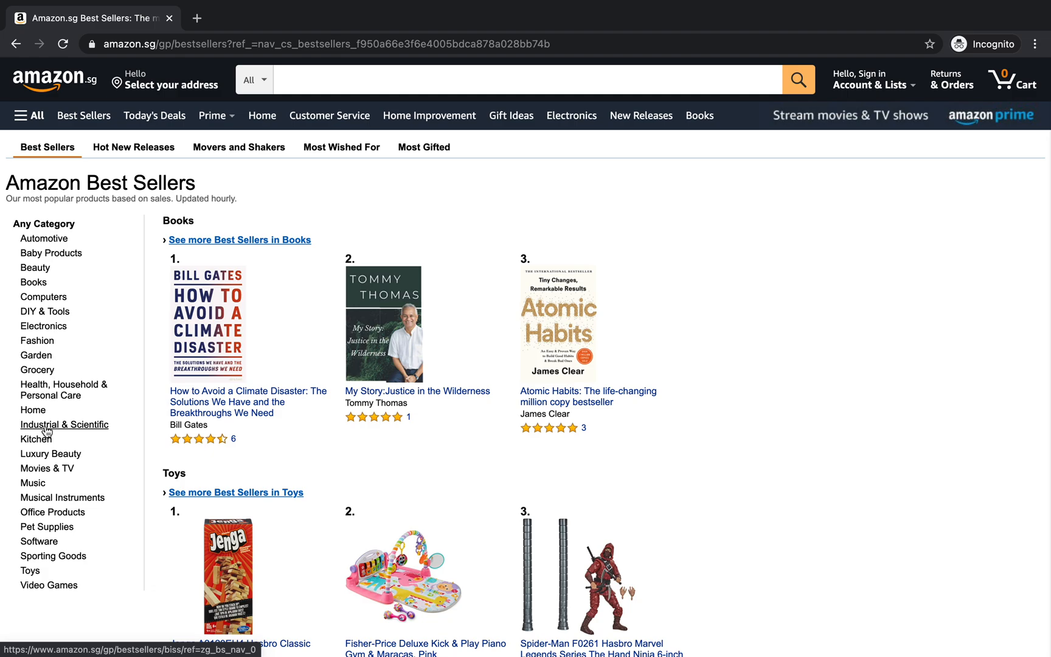
mouse_move(85, 244)
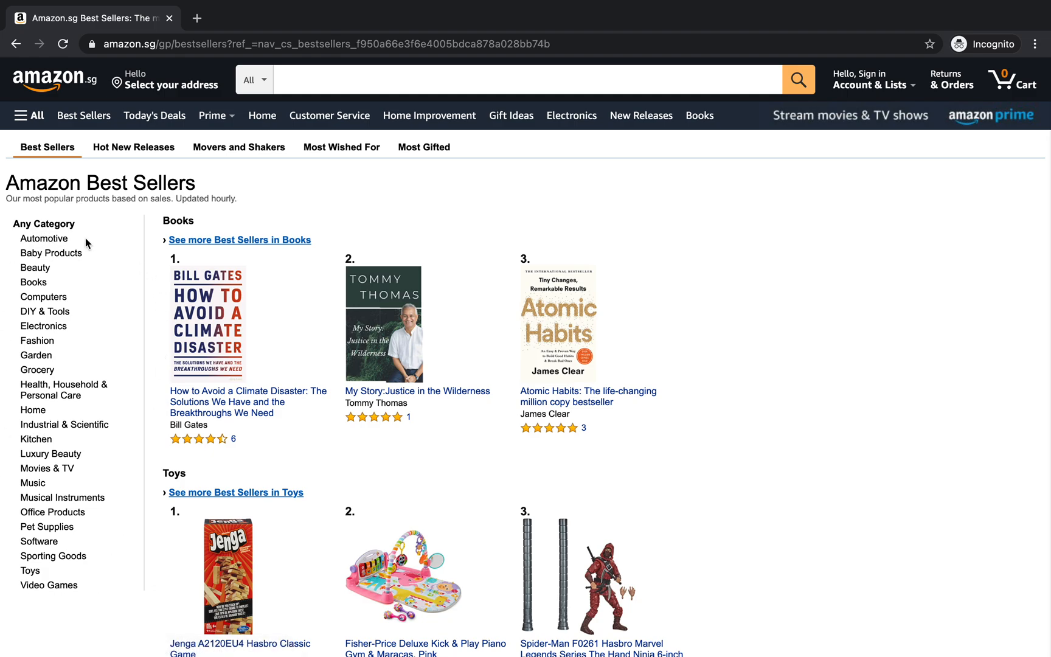
mouse_move(139, 240)
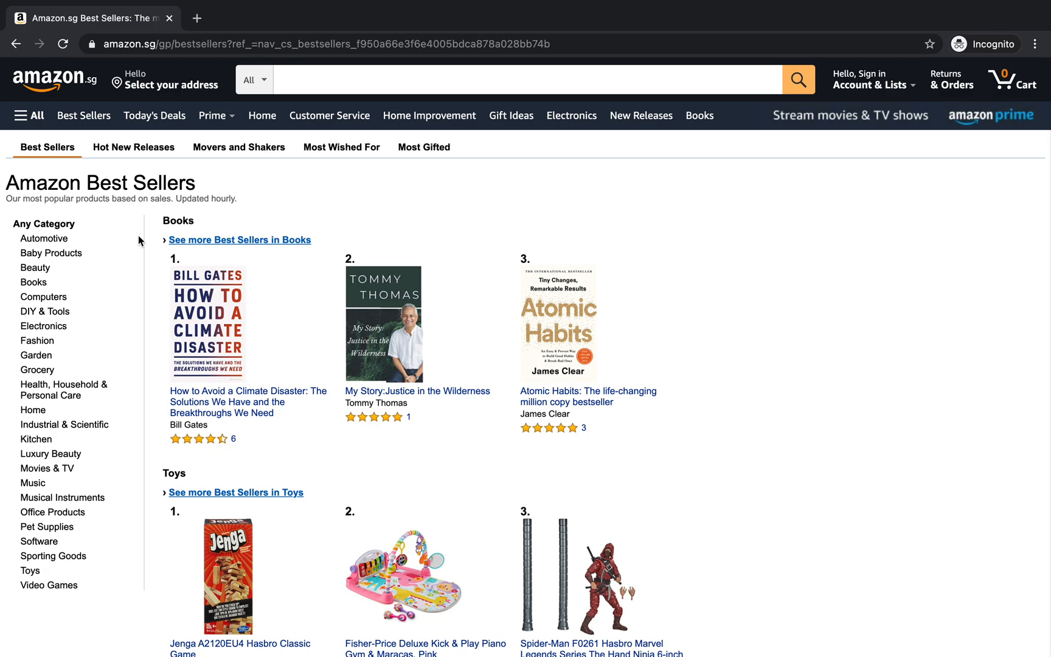
mouse_move(65, 339)
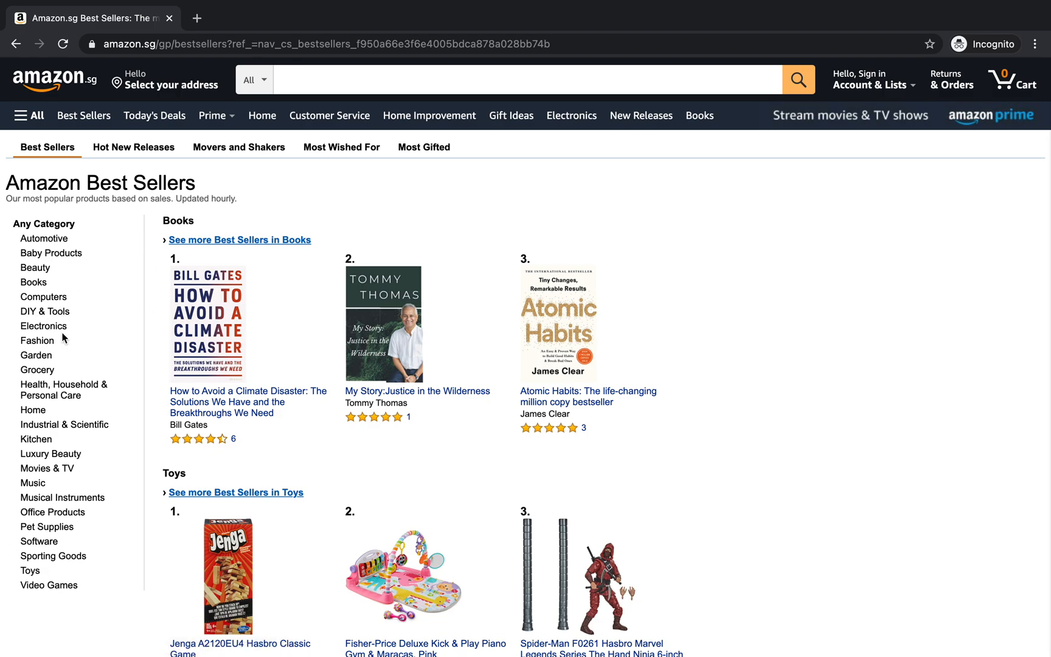
mouse_move(723, 531)
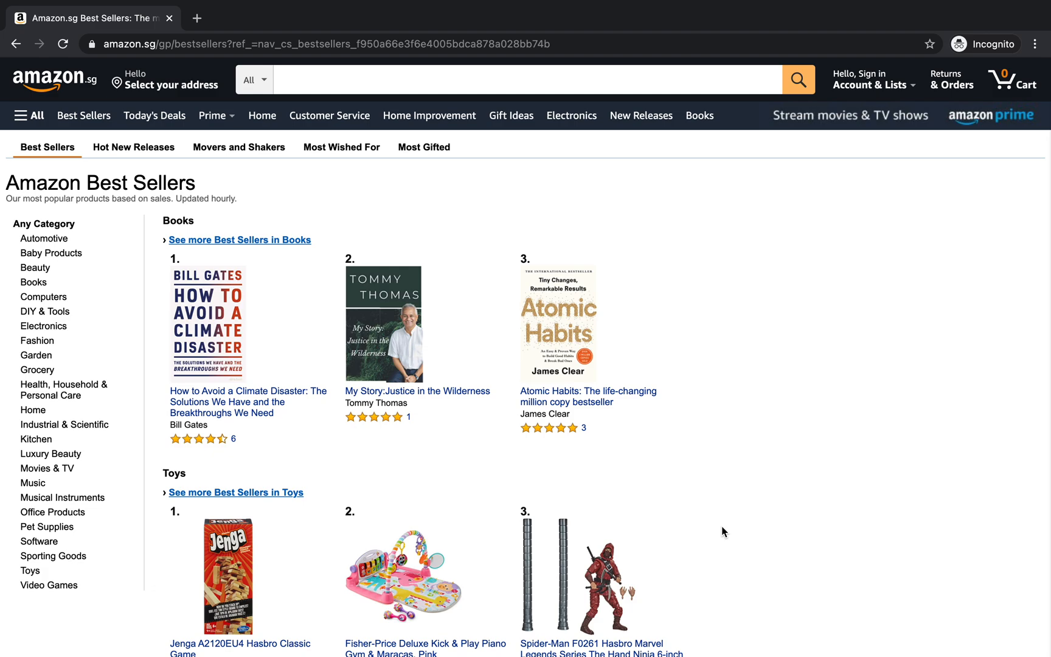
mouse_move(231, 65)
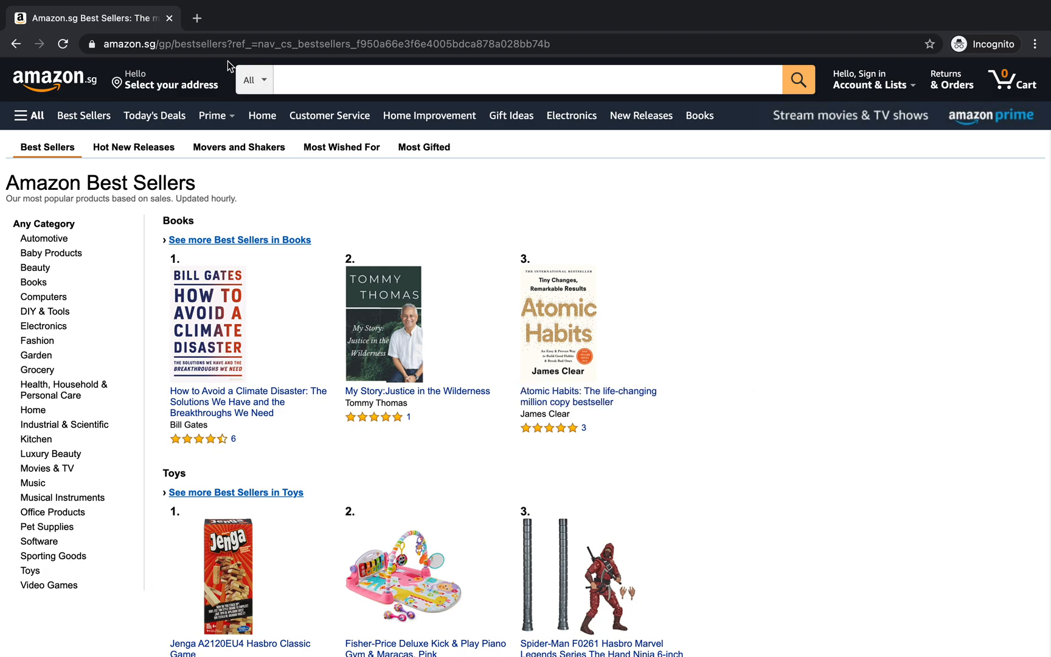
click(335, 44)
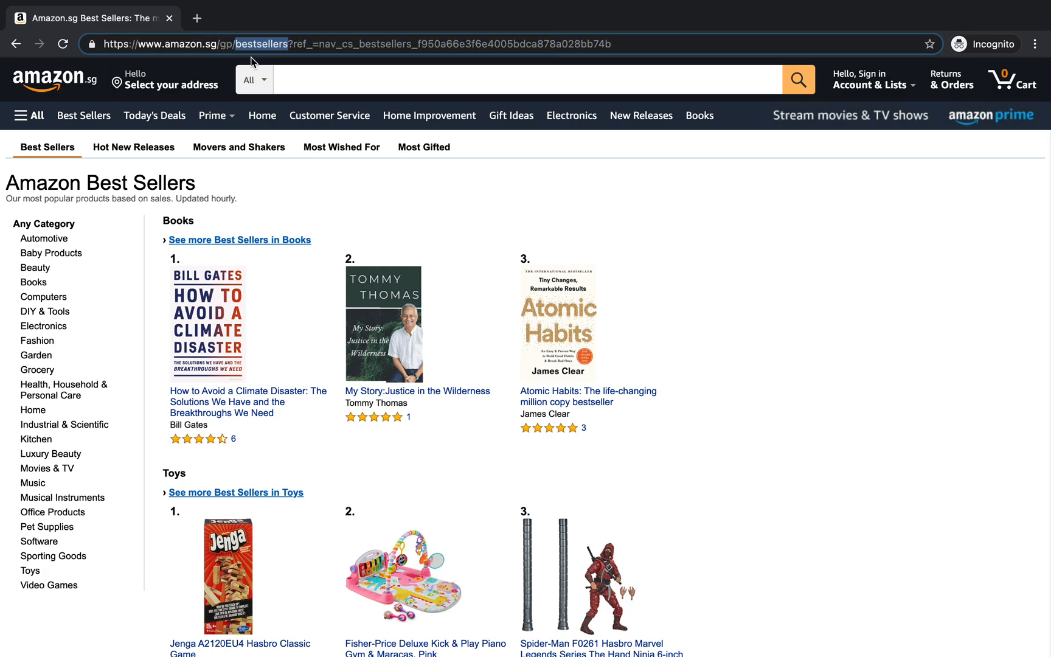
mouse_move(327, 219)
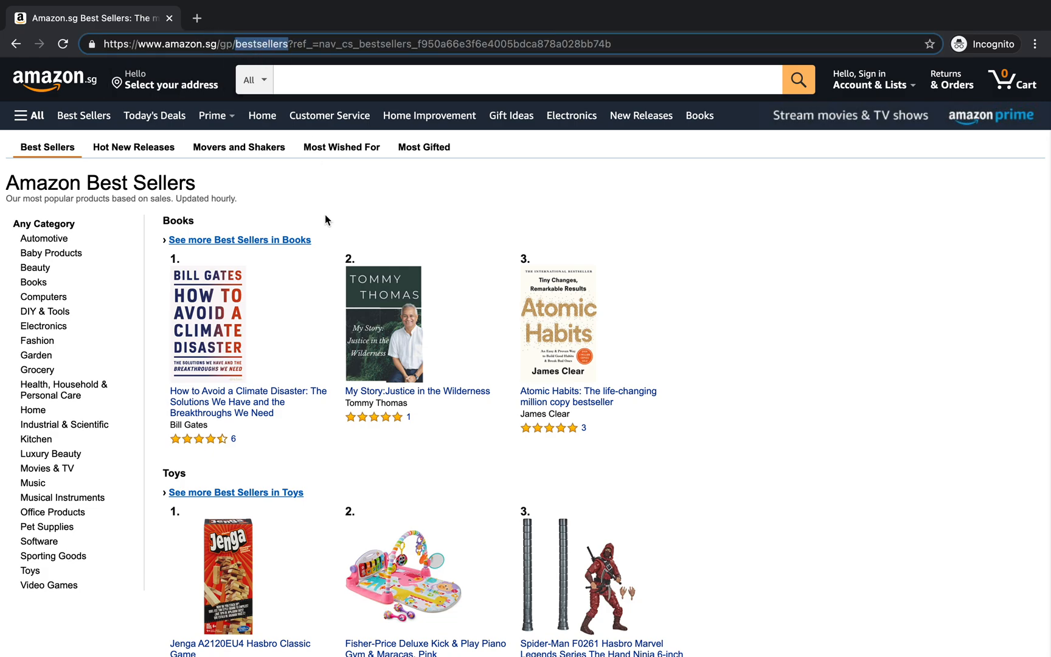
mouse_move(316, 277)
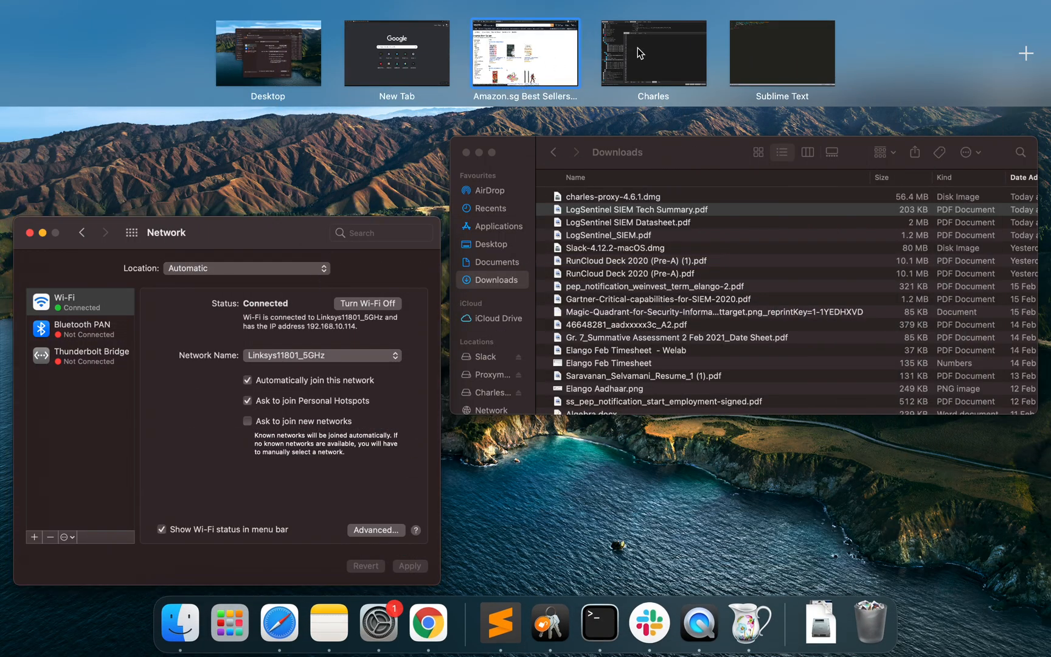
Back in Charles, scroll the bestsellers request's HTML source down to the script code
click(651, 53)
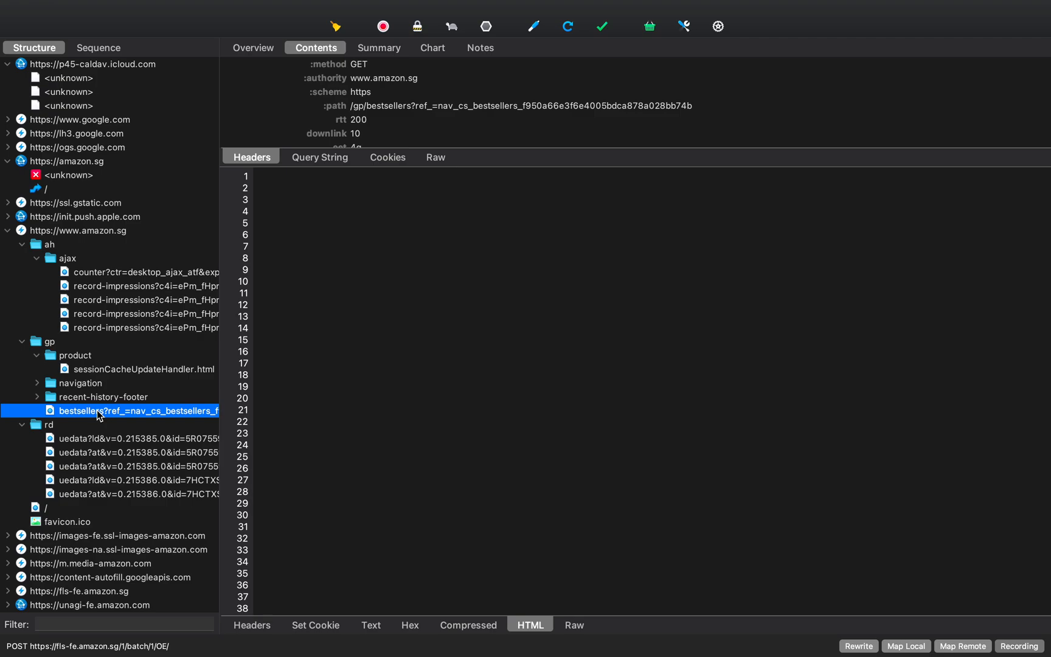
mouse_move(382, 339)
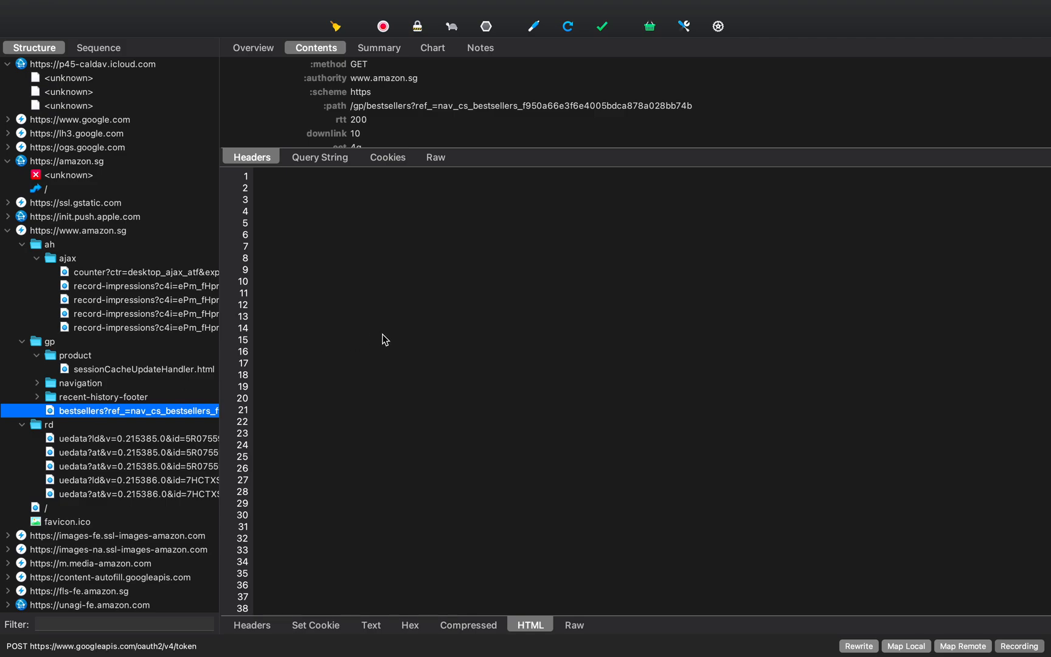
scroll(down, 3)
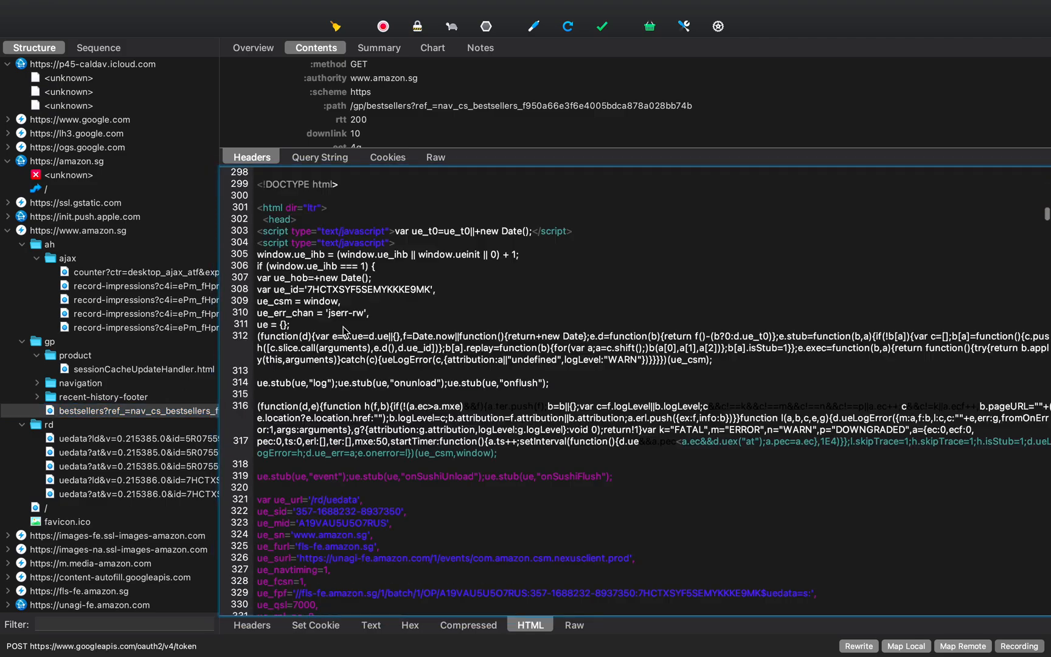
scroll(down, 3)
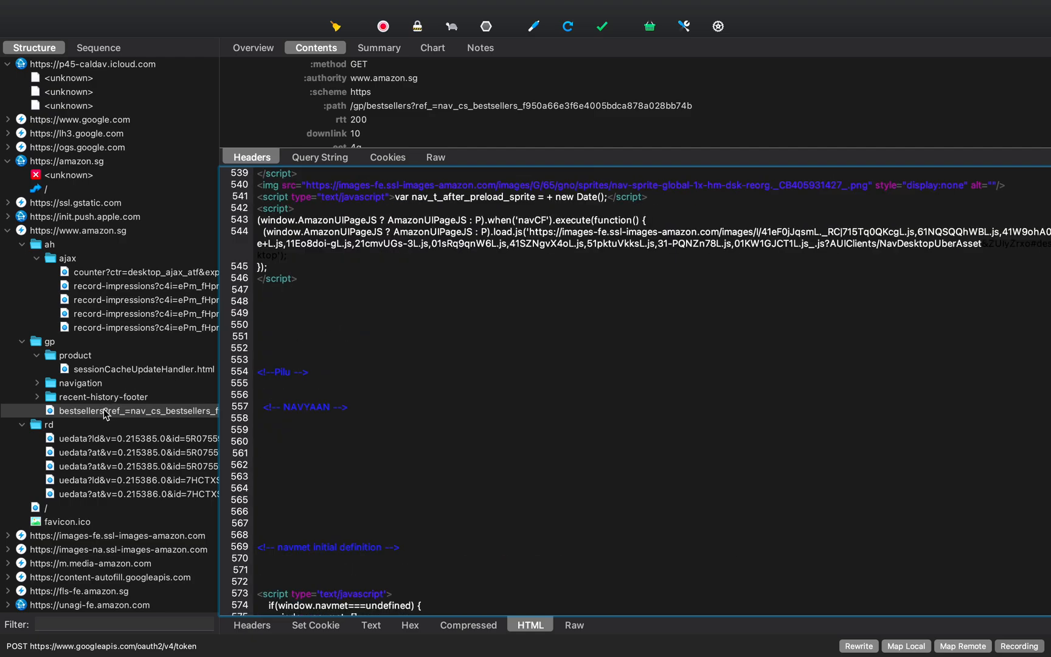
Bring up the context menu of the bestsellers request in the Structure tree
right_click(132, 411)
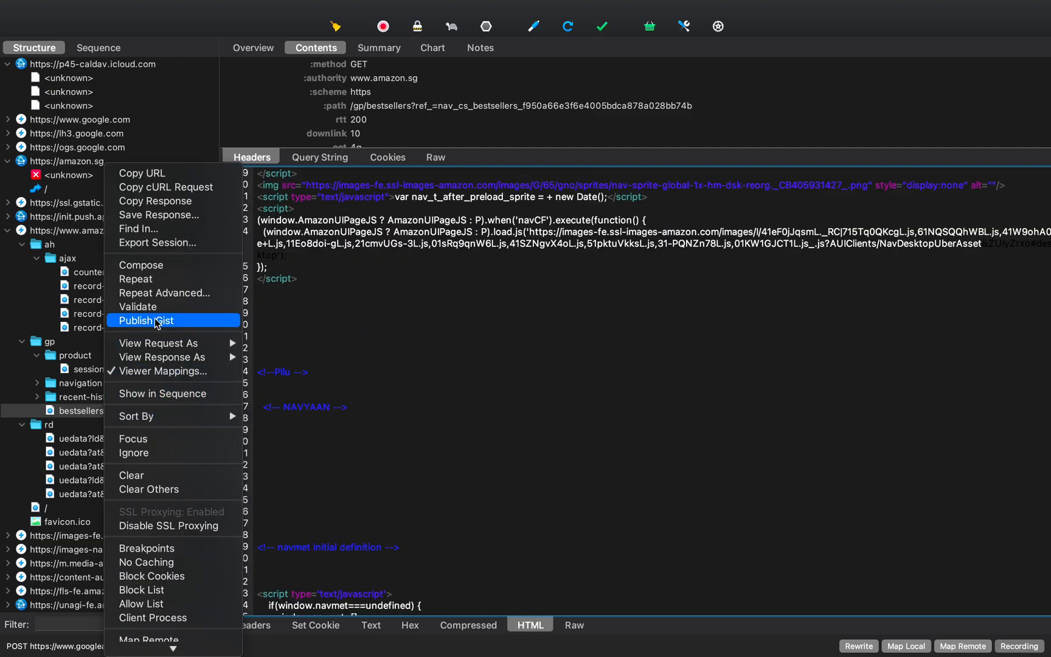
mouse_move(153, 200)
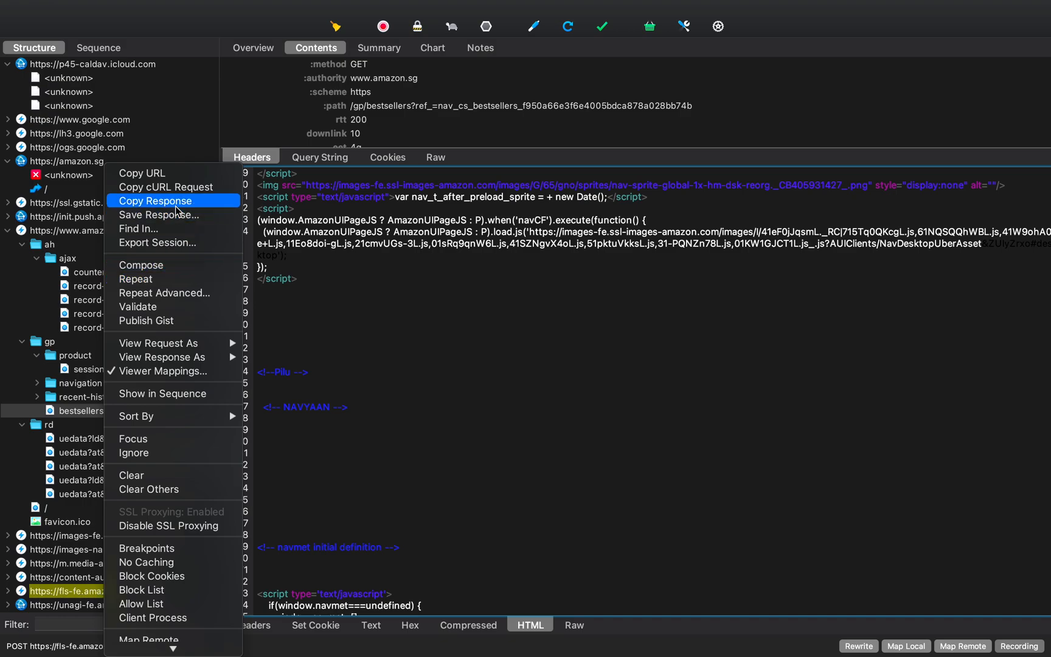
mouse_move(185, 467)
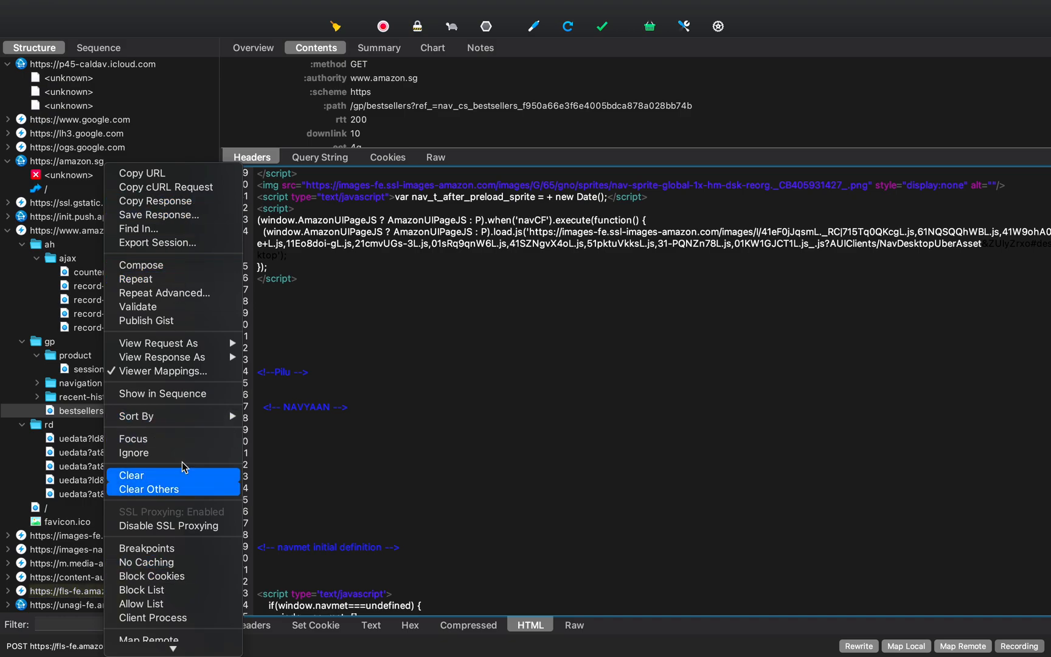
mouse_move(192, 356)
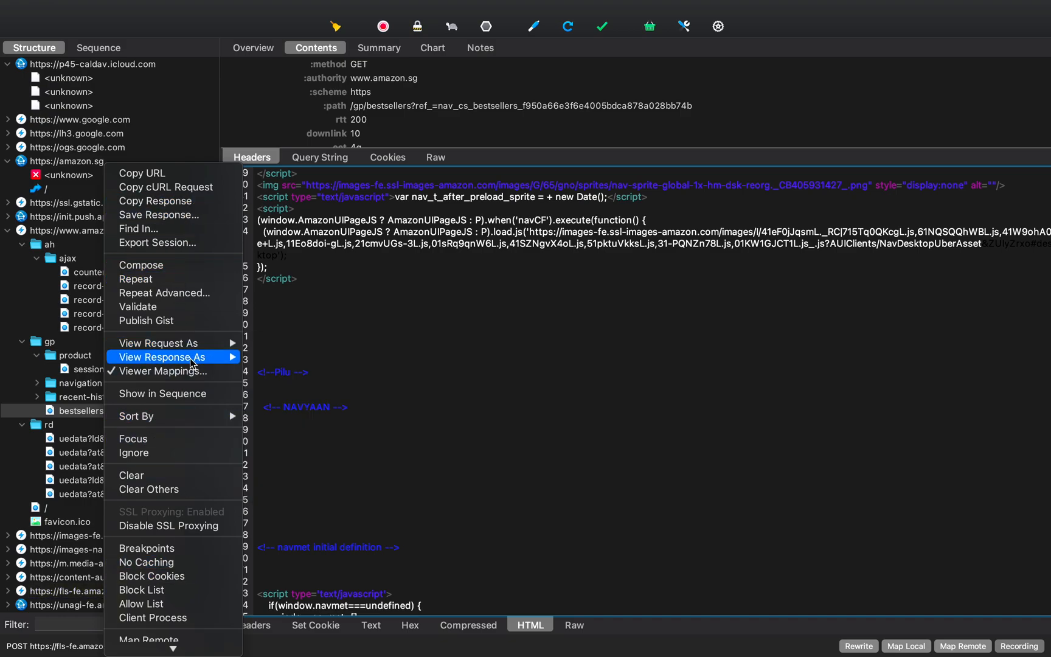
mouse_move(185, 215)
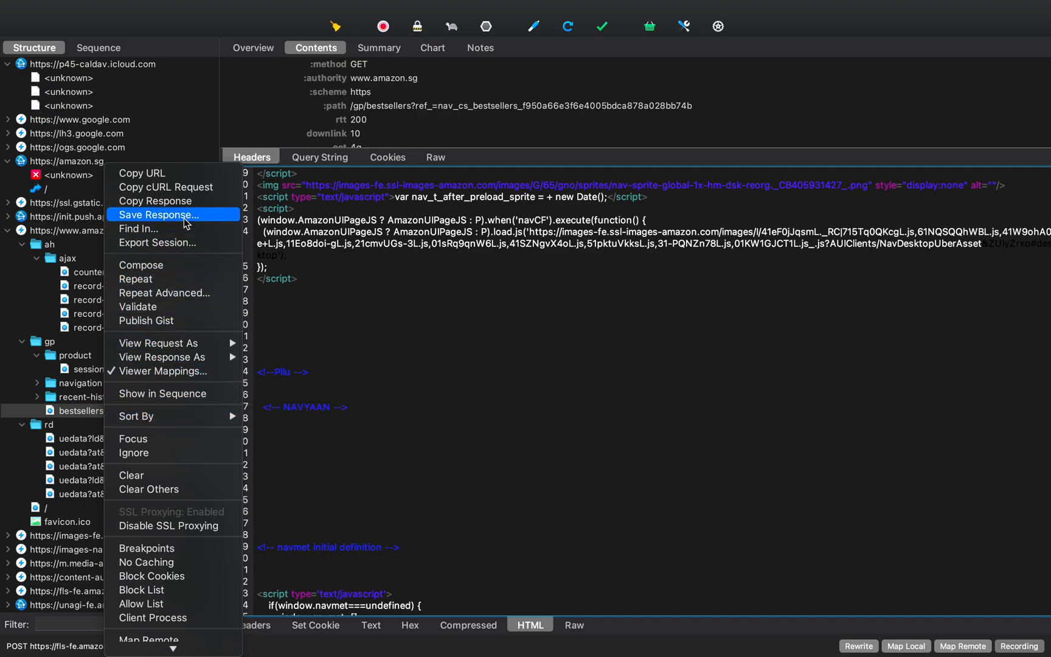
Save the bestsellers response to Downloads as bestsellers.html
click(158, 216)
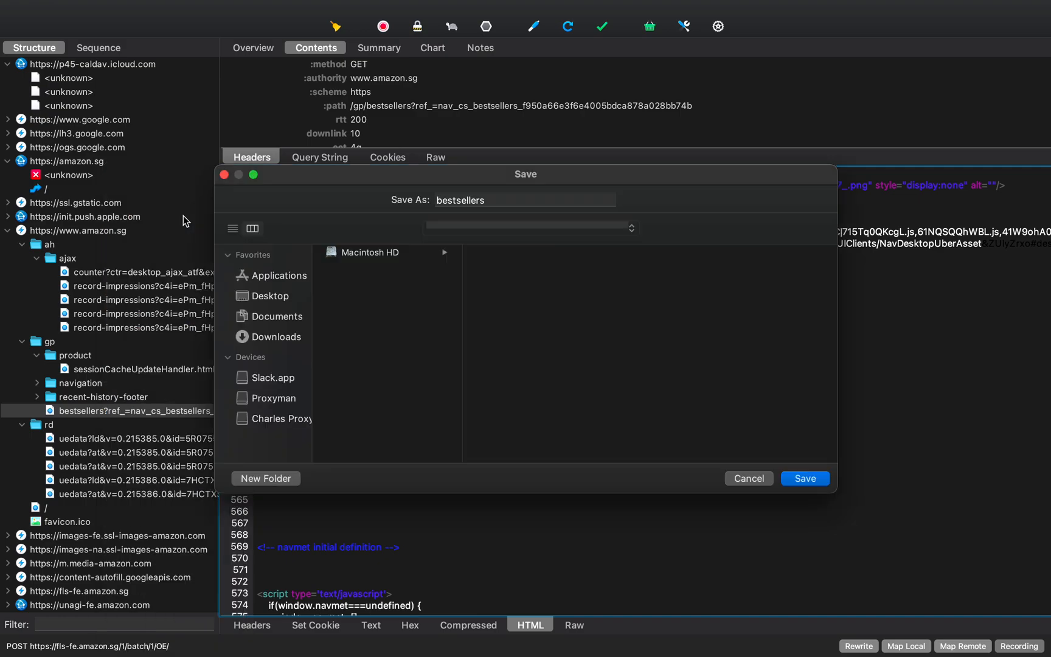
click(275, 336)
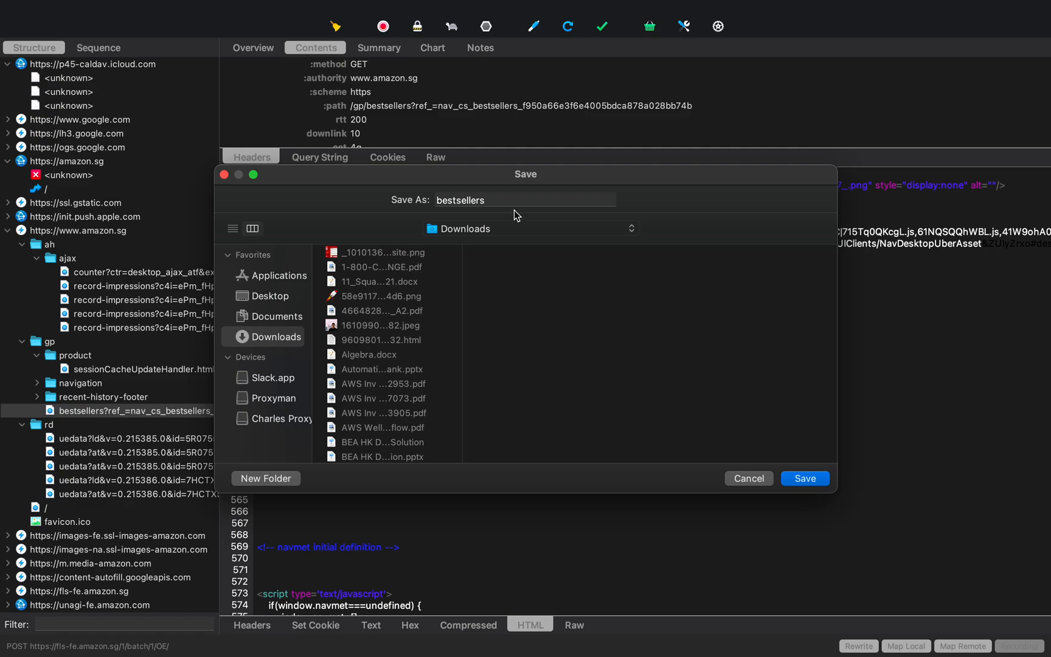
click(524, 199)
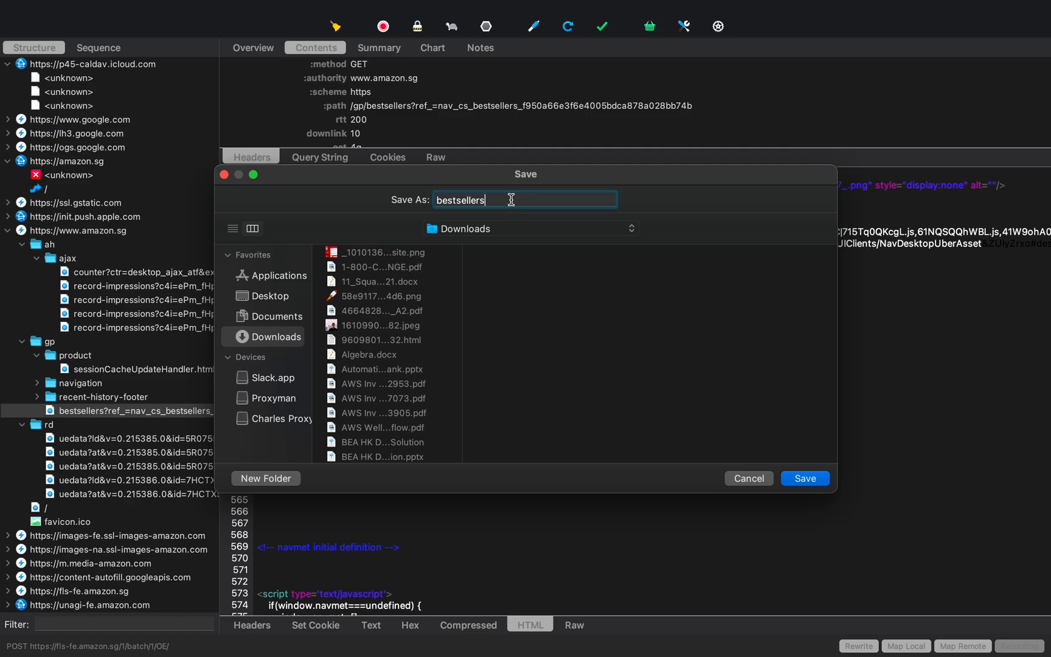
text(ht)
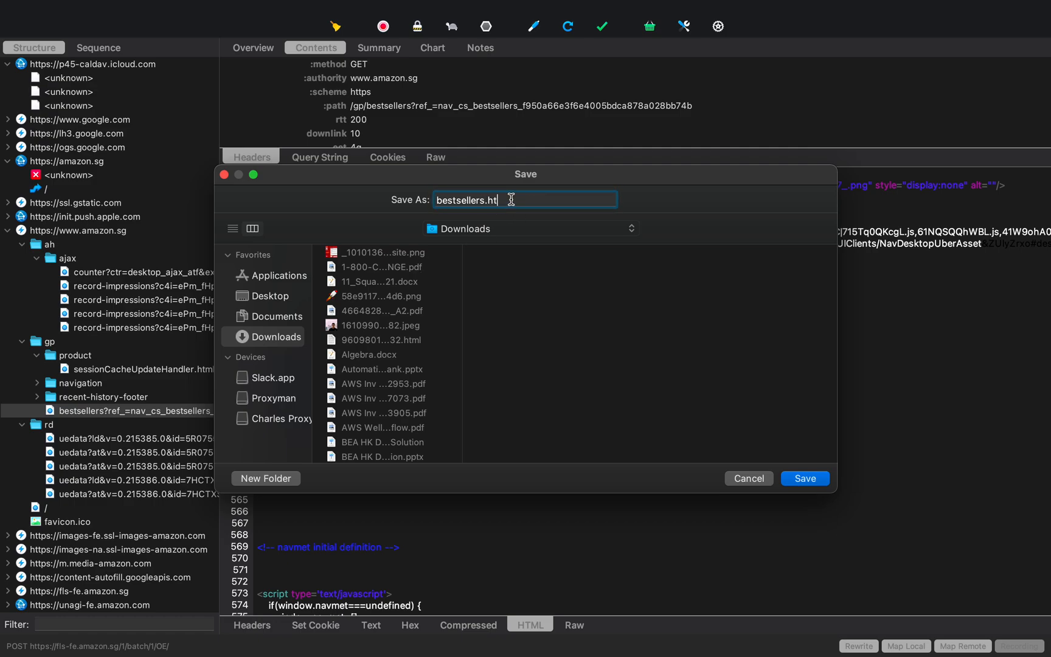
click(804, 479)
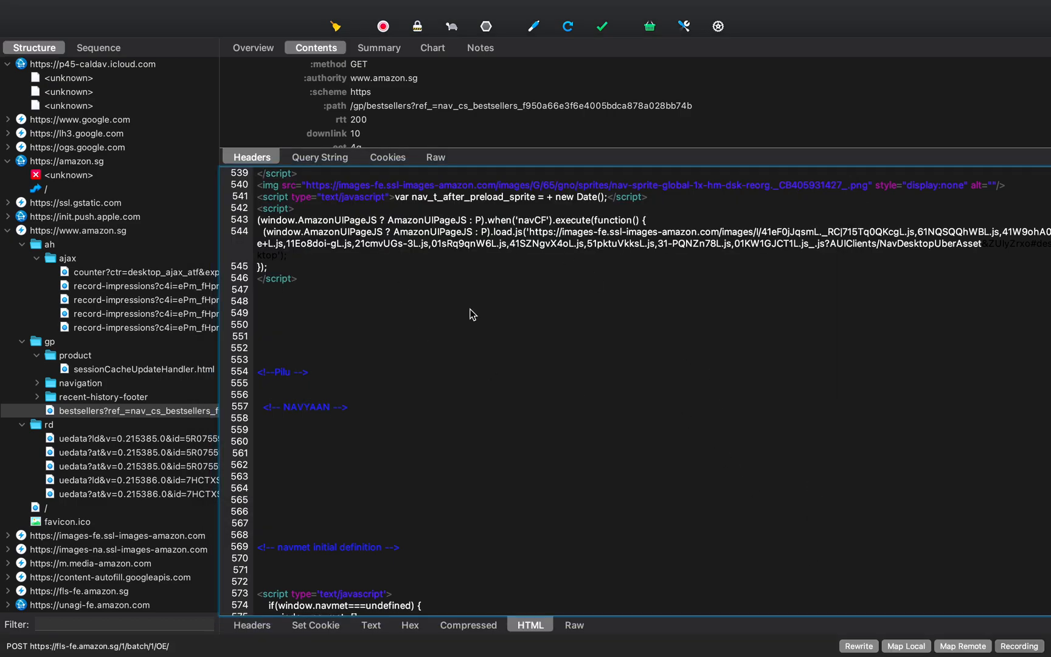
mouse_move(478, 423)
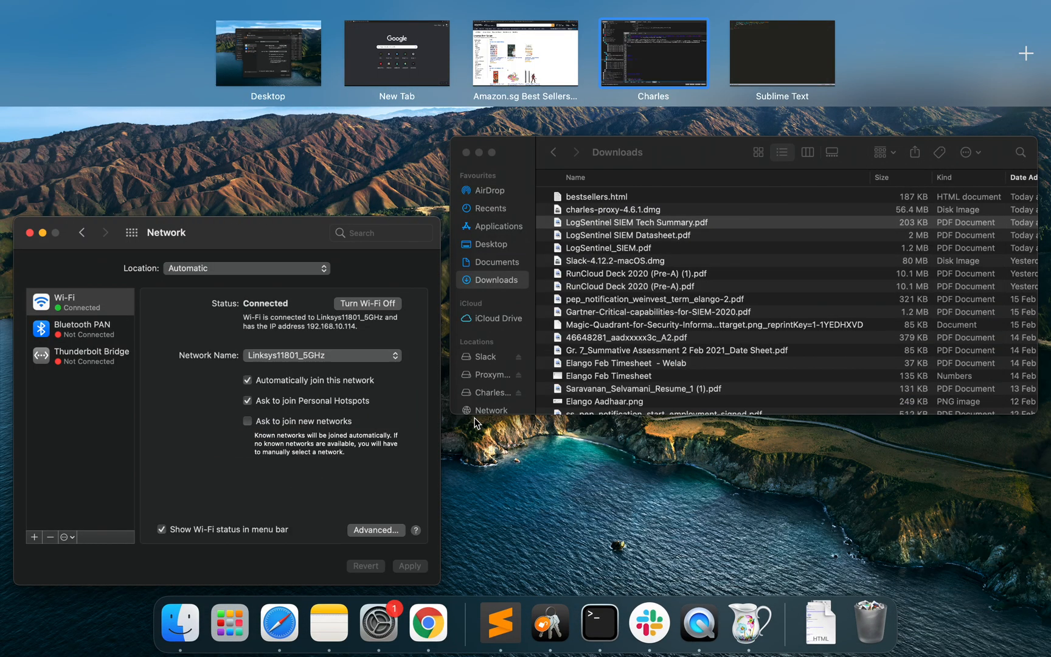
Bring up Sublime Text's empty untitled editor and show its File menu
click(781, 53)
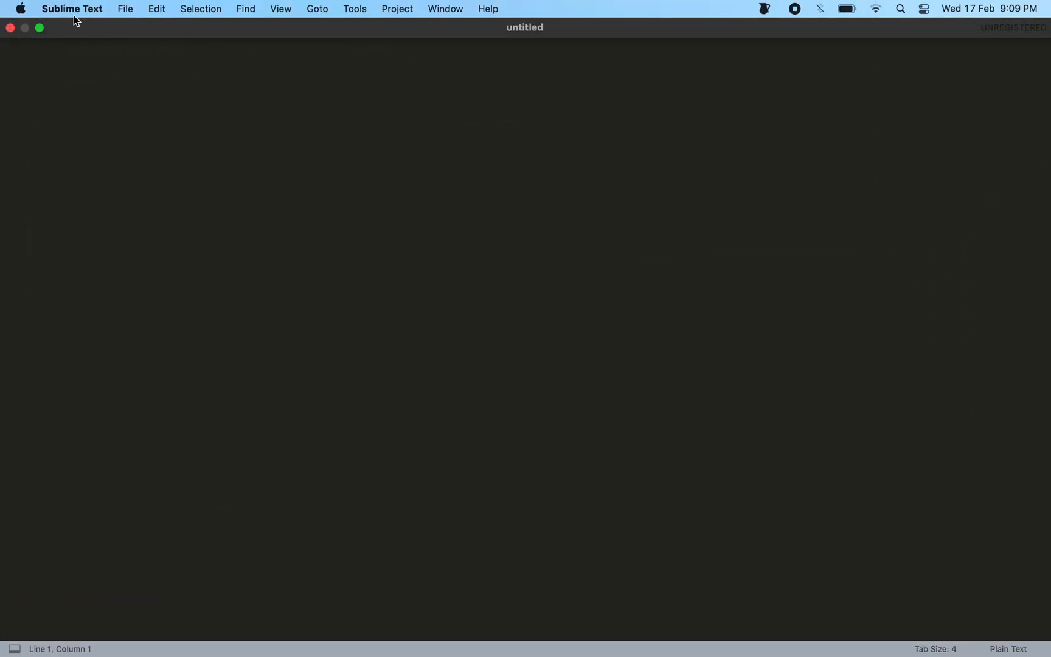
click(125, 9)
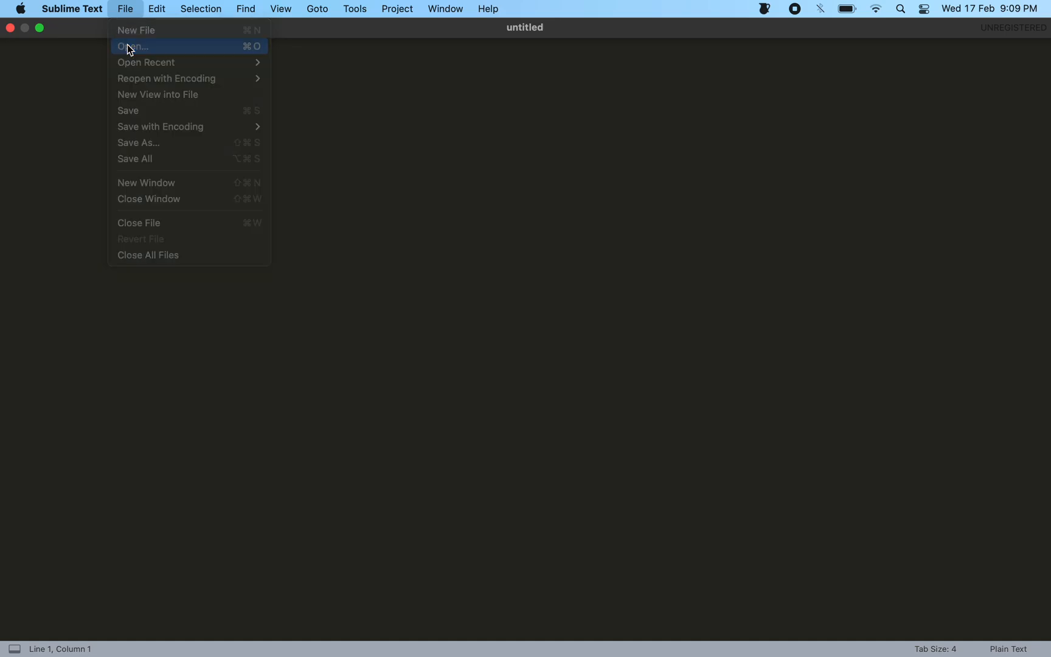
Open bestsellers.html from Downloads and scroll to its closing body and html tags
click(134, 46)
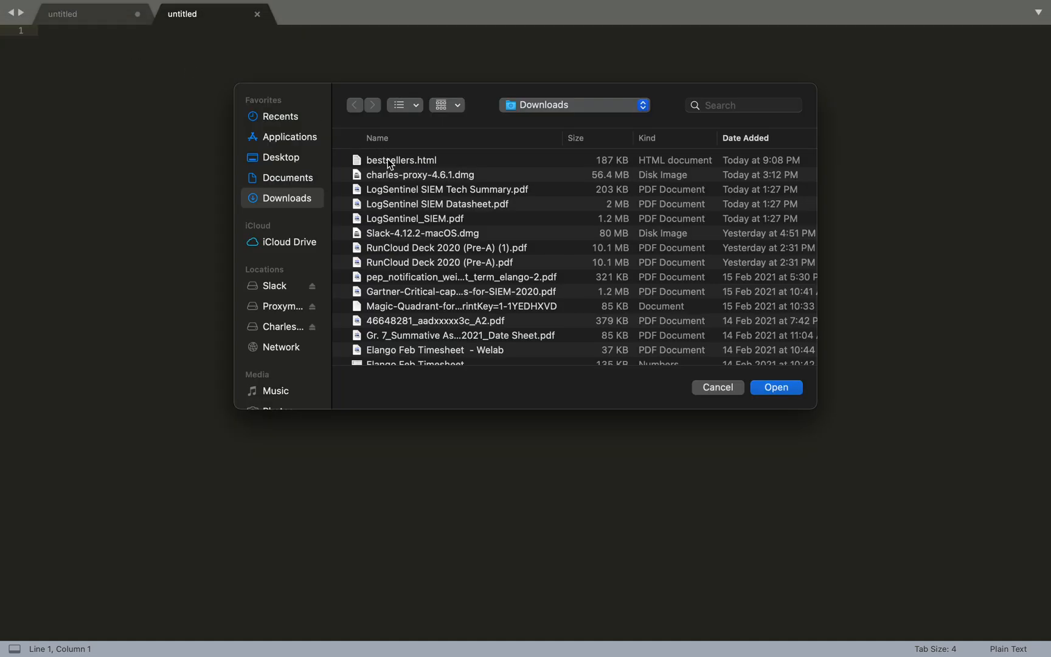
click(776, 387)
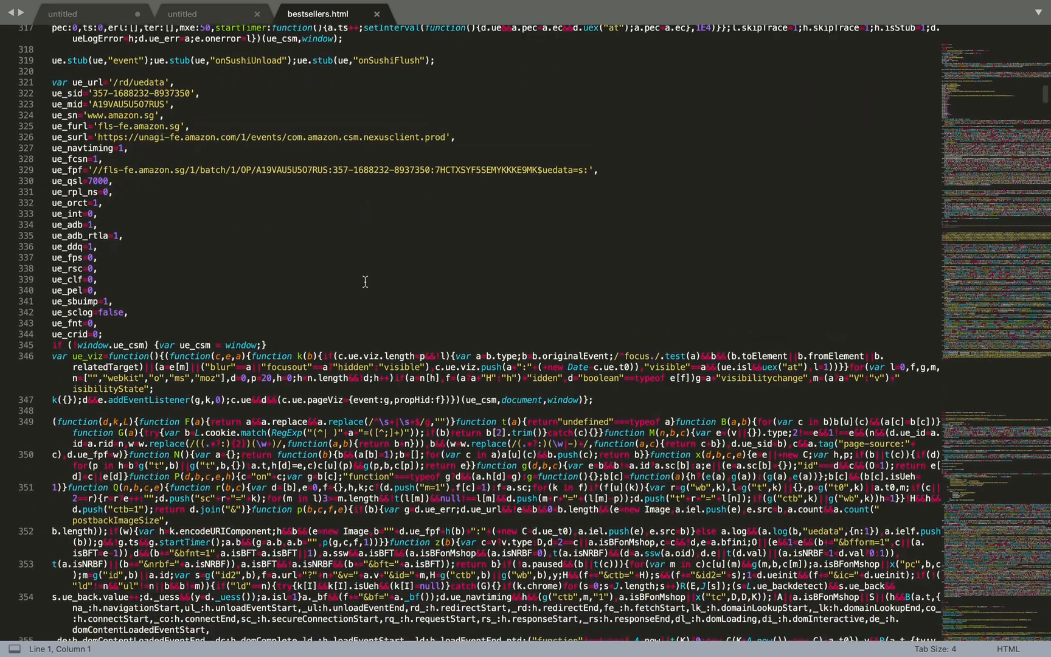
scroll(up, 3)
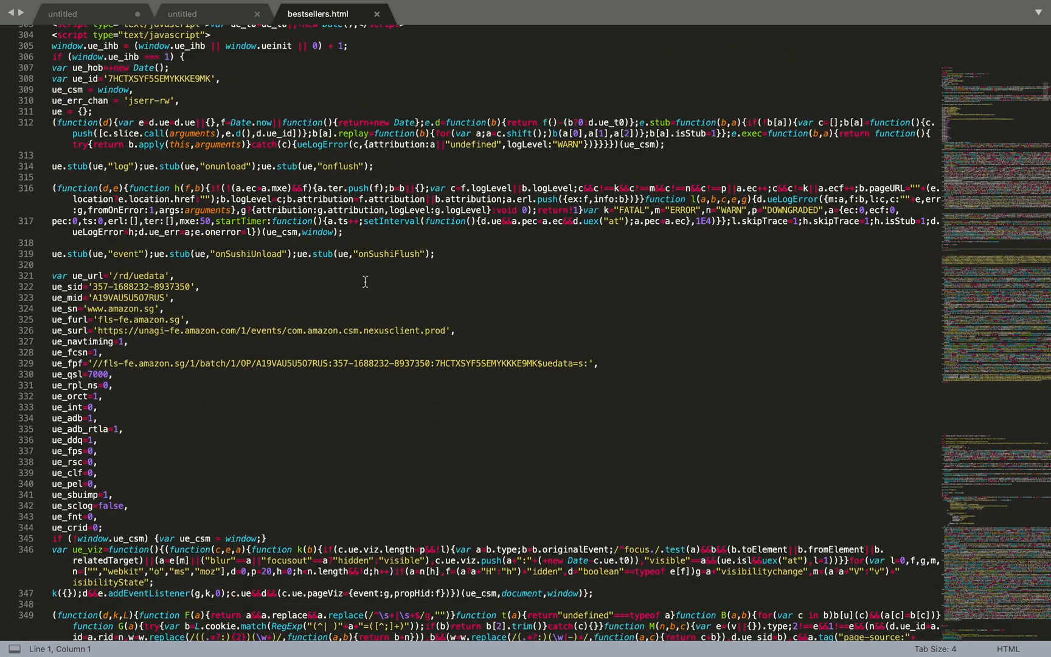
scroll(down, 3)
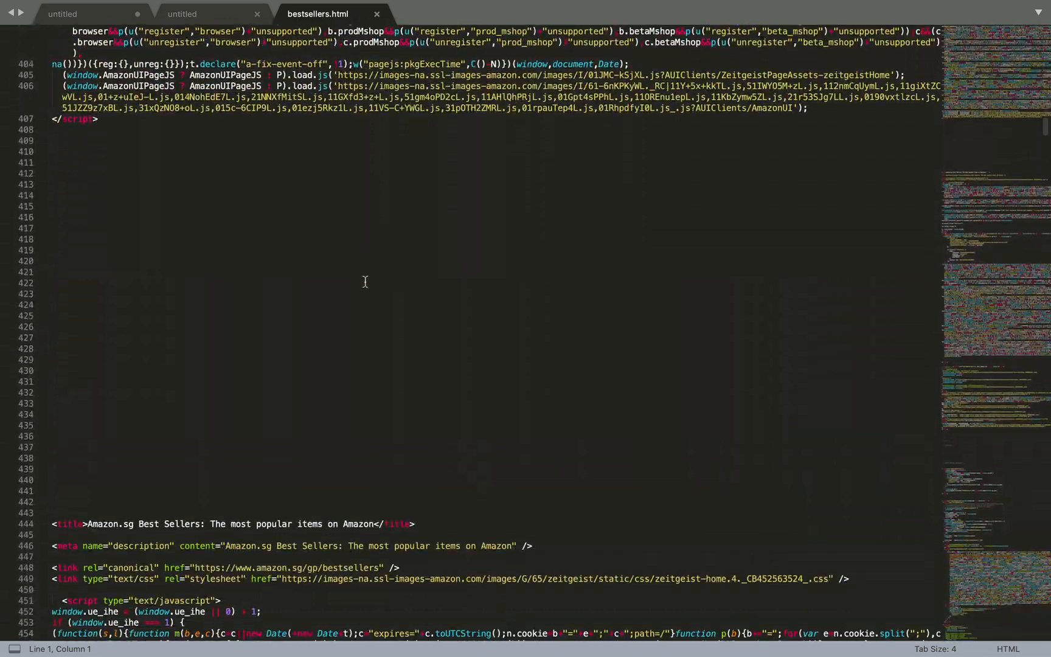
scroll(down, 3)
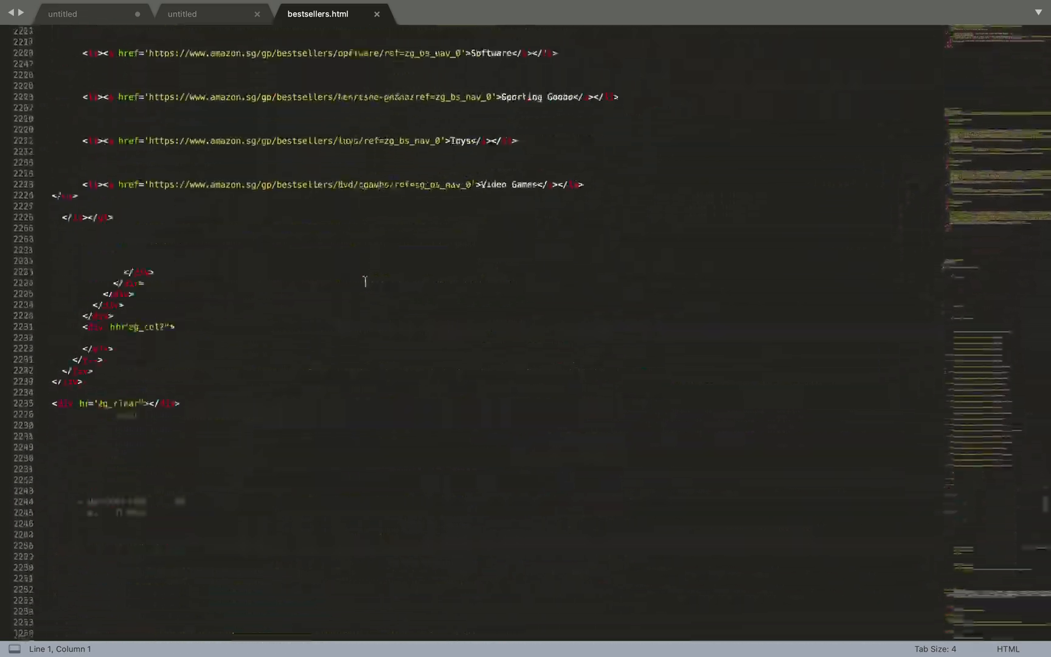
scroll(down, 3)
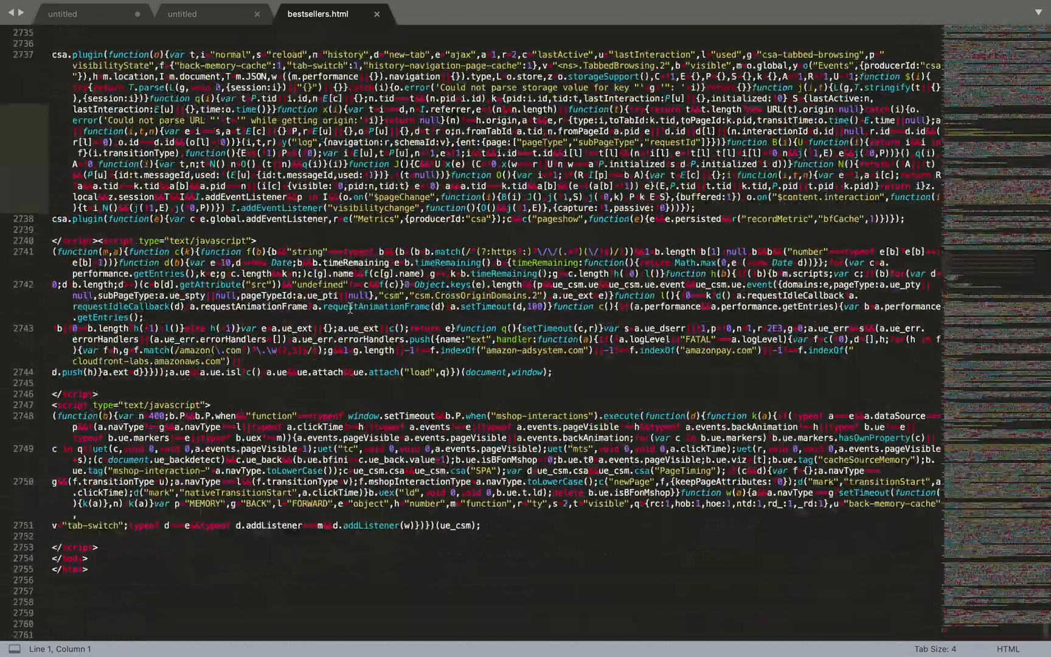
scroll(up, 3)
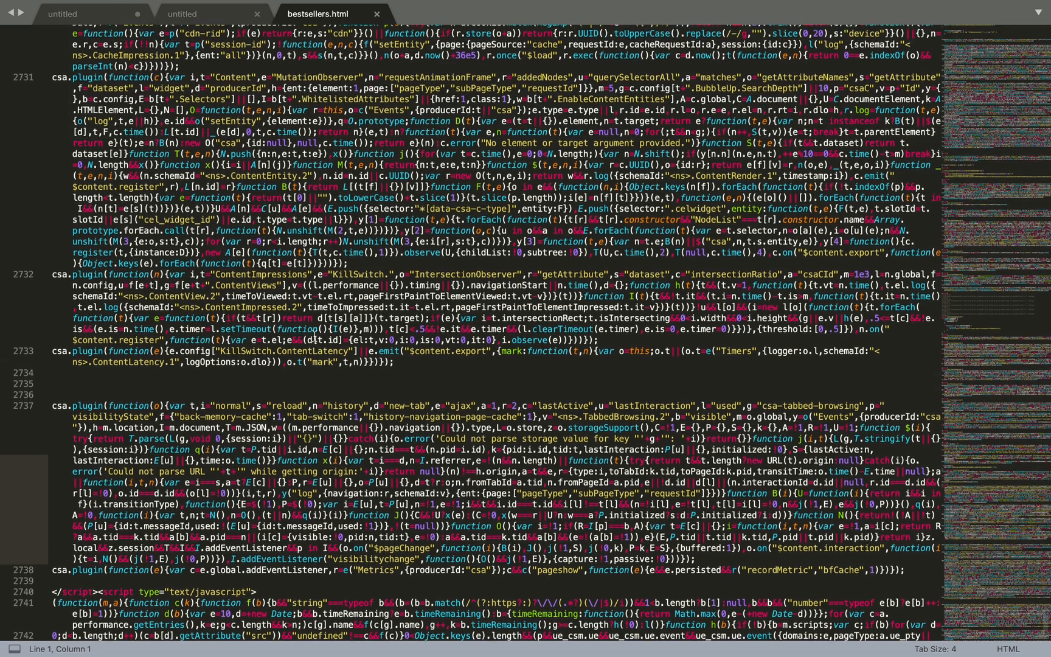
scroll(down, 3)
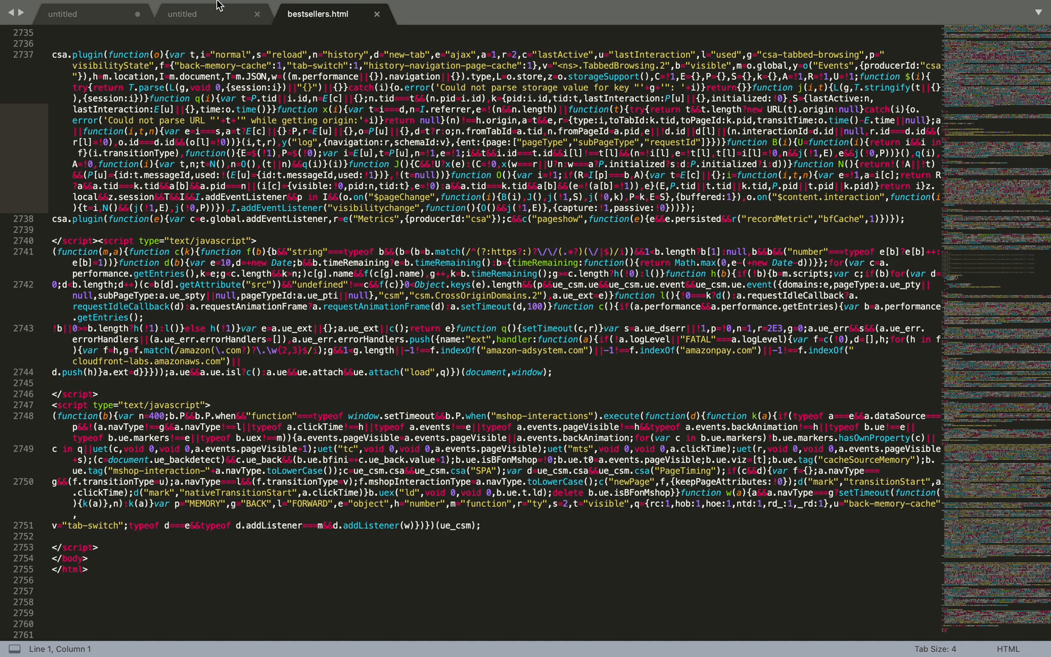
mouse_move(73, 14)
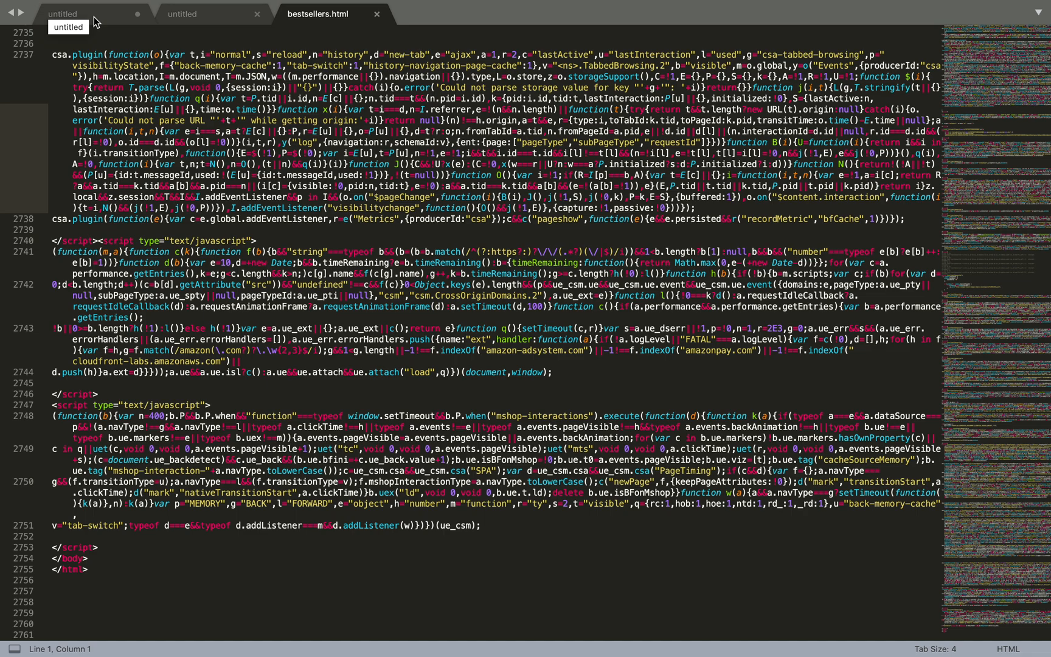
Review the untitled script floating zg_left_col2 right, then return to the bestsellers.html source
click(61, 13)
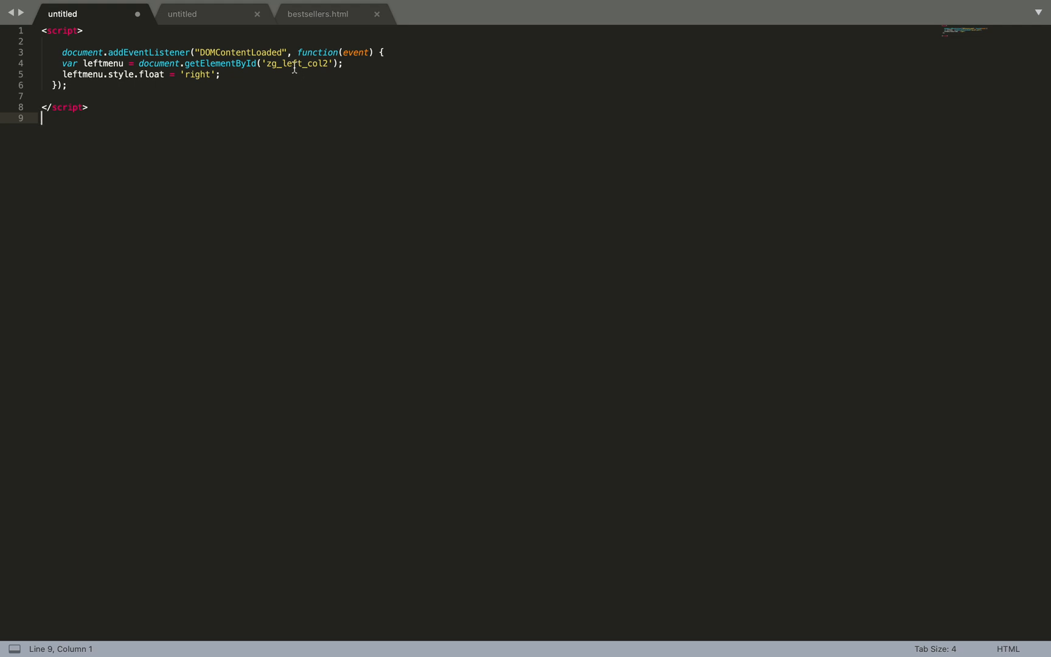
mouse_move(317, 146)
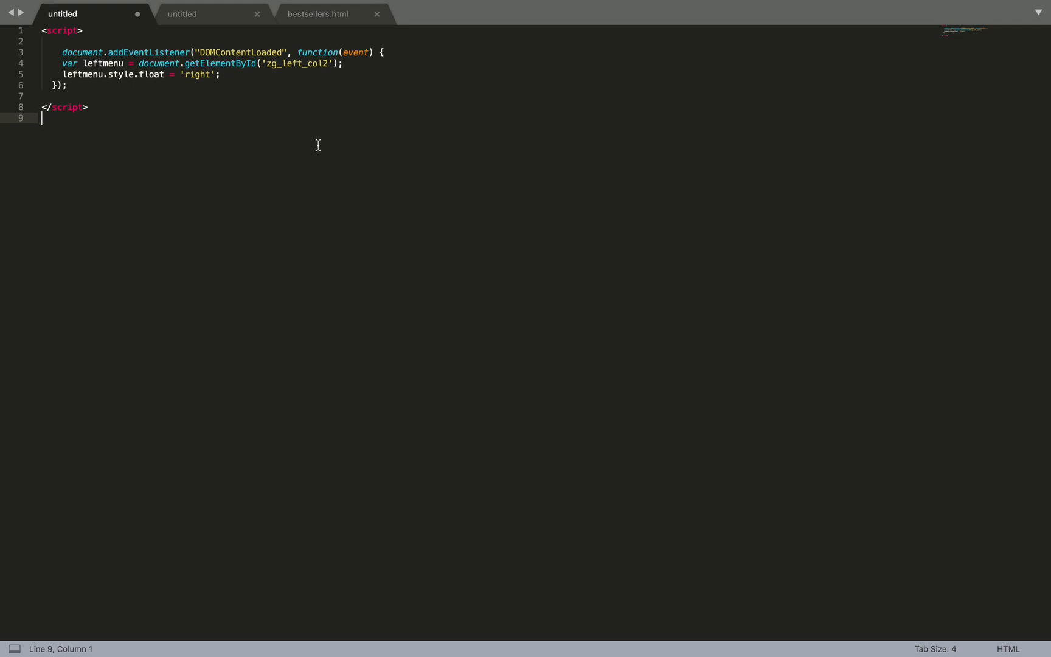
mouse_move(141, 80)
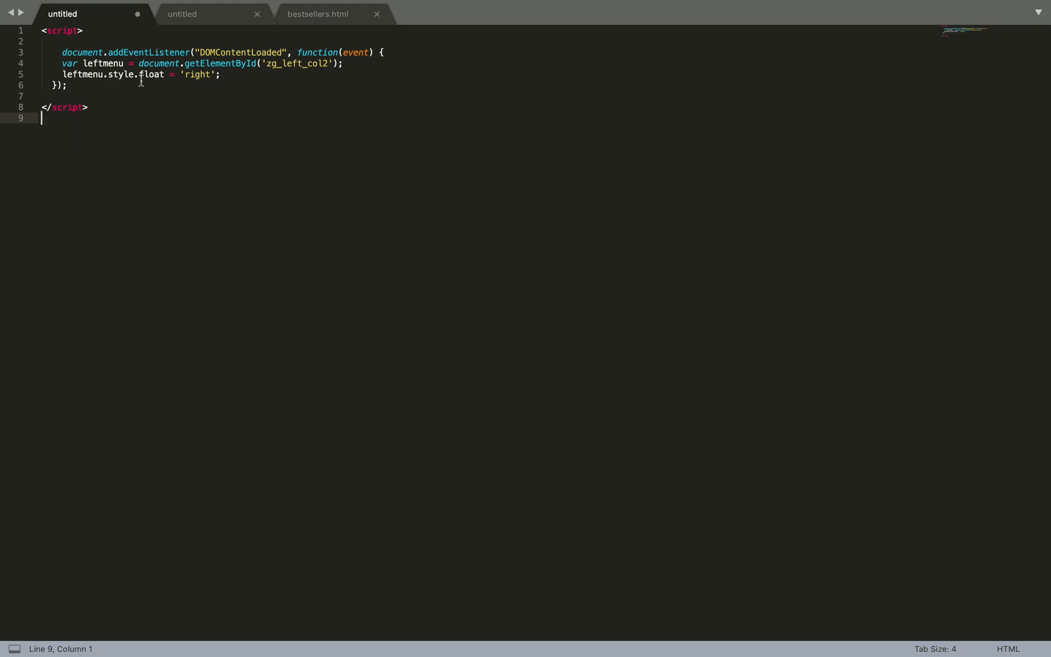
mouse_move(228, 223)
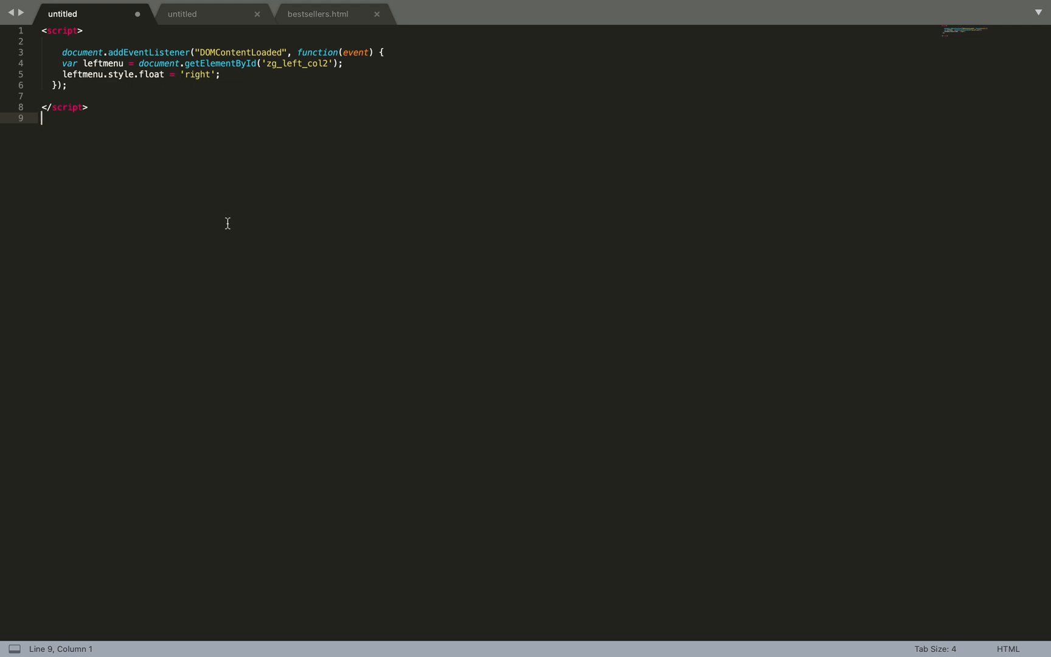
click(318, 13)
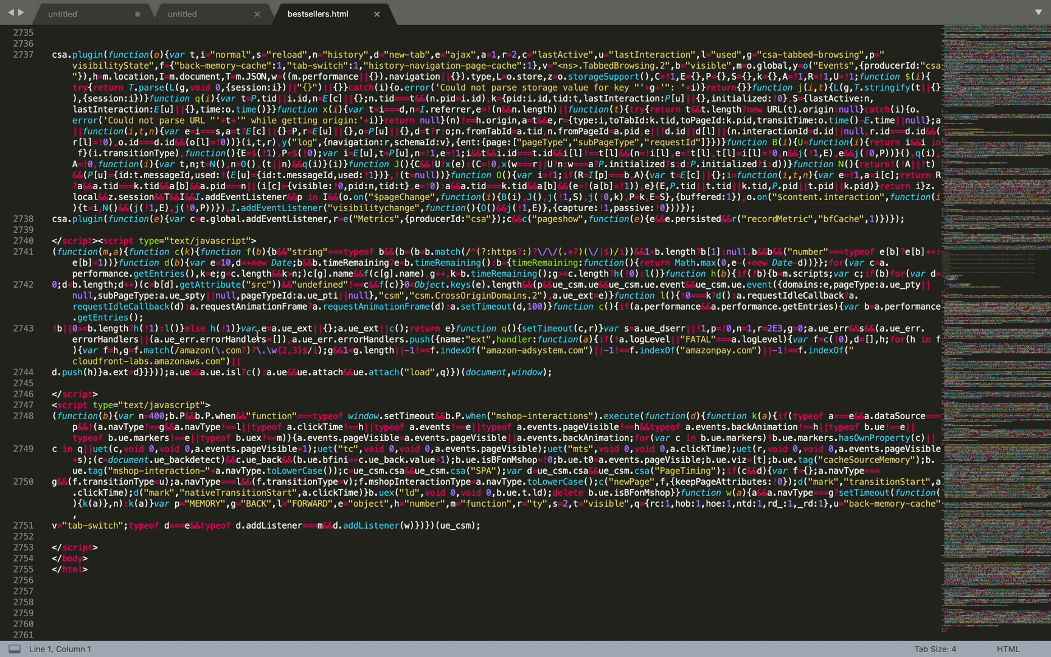
click(121, 548)
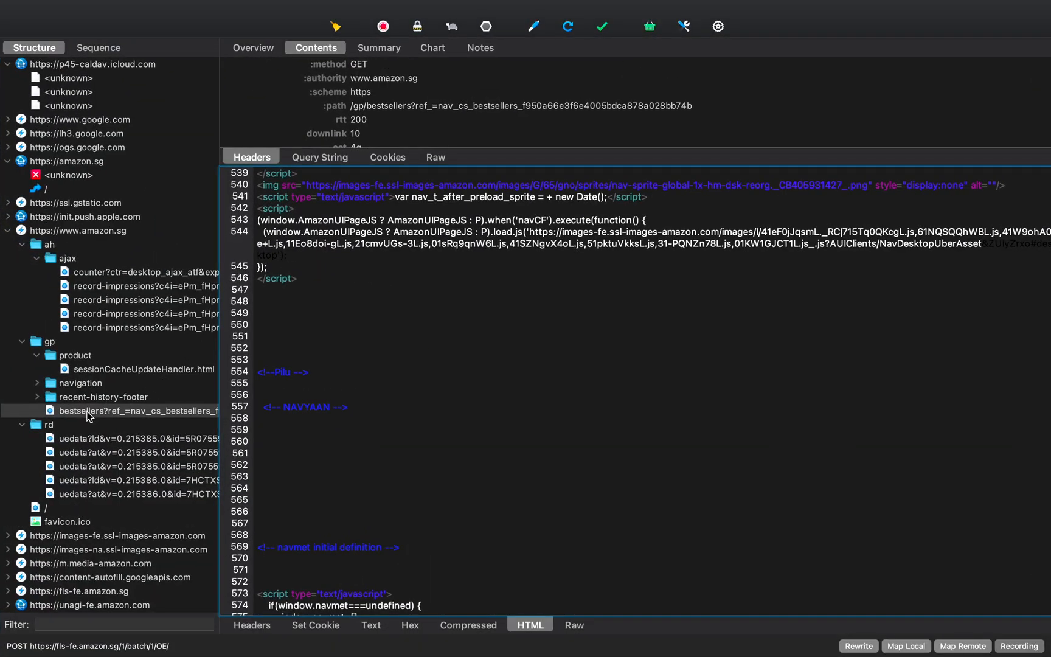
Show the actions for the bestsellers?ref=nav_cs_bestsellers request in the Structure tree
right_click(87, 410)
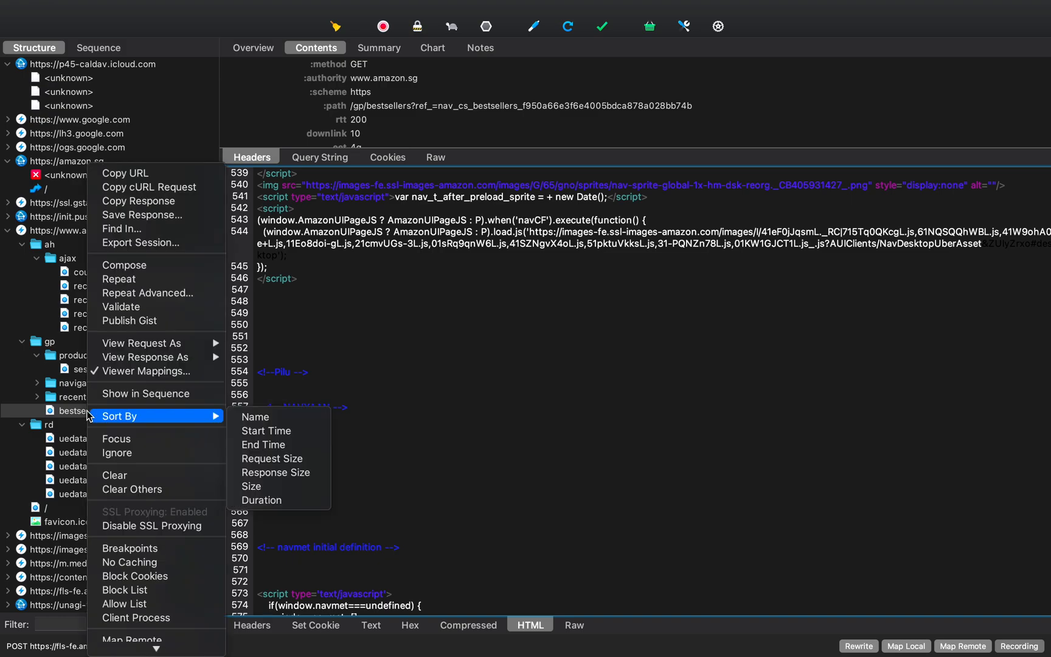
mouse_move(136, 630)
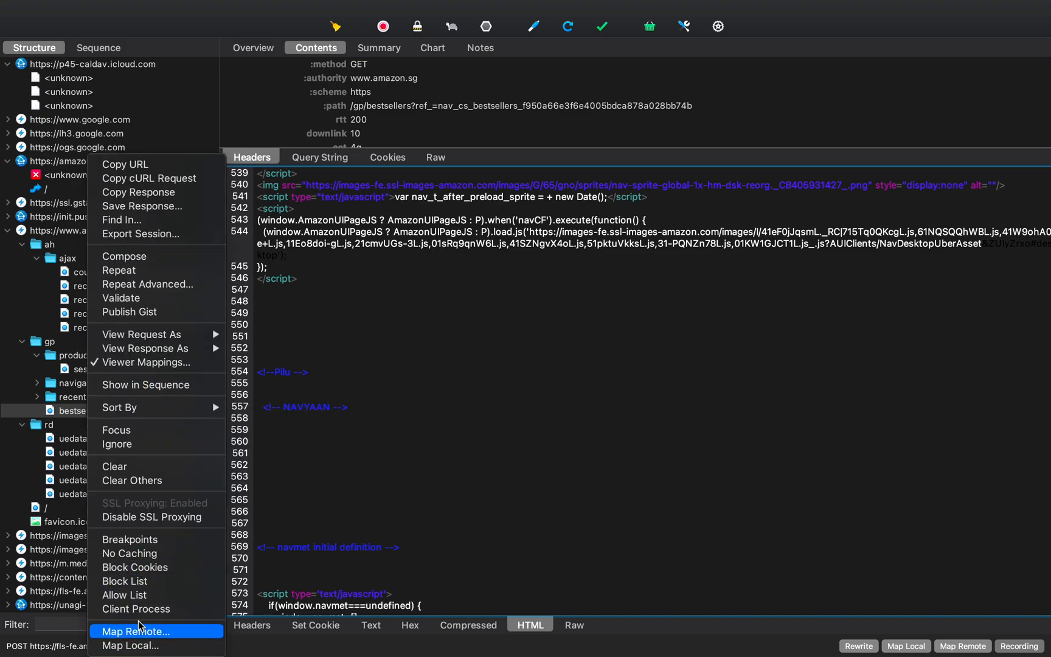
mouse_move(131, 645)
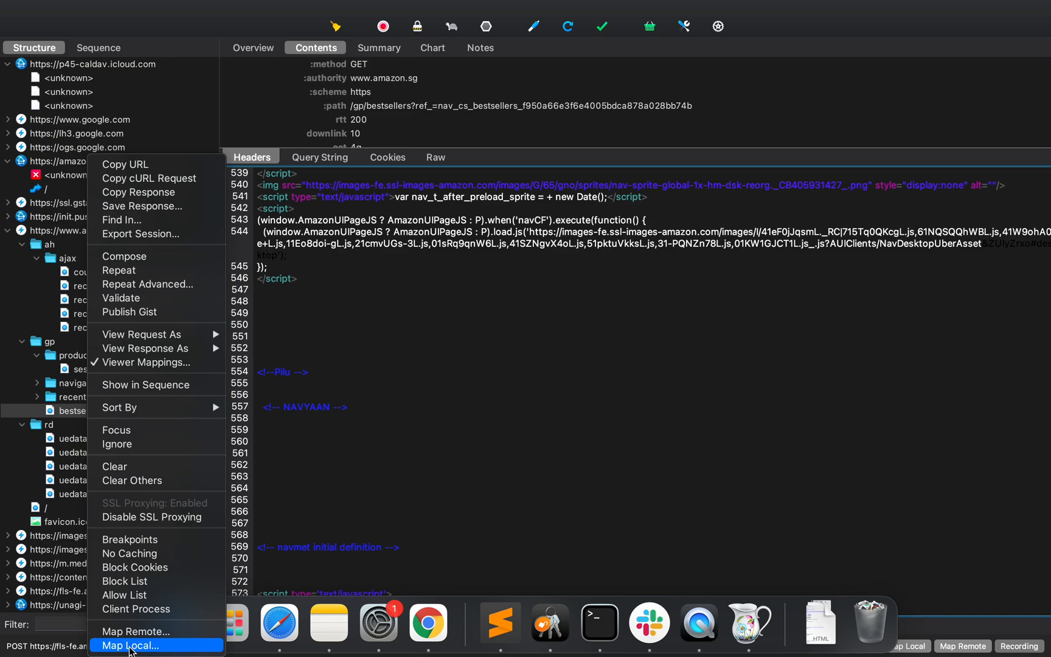
Add a Map Local rule with query * pointing to Downloads/bestsellers.html
click(132, 646)
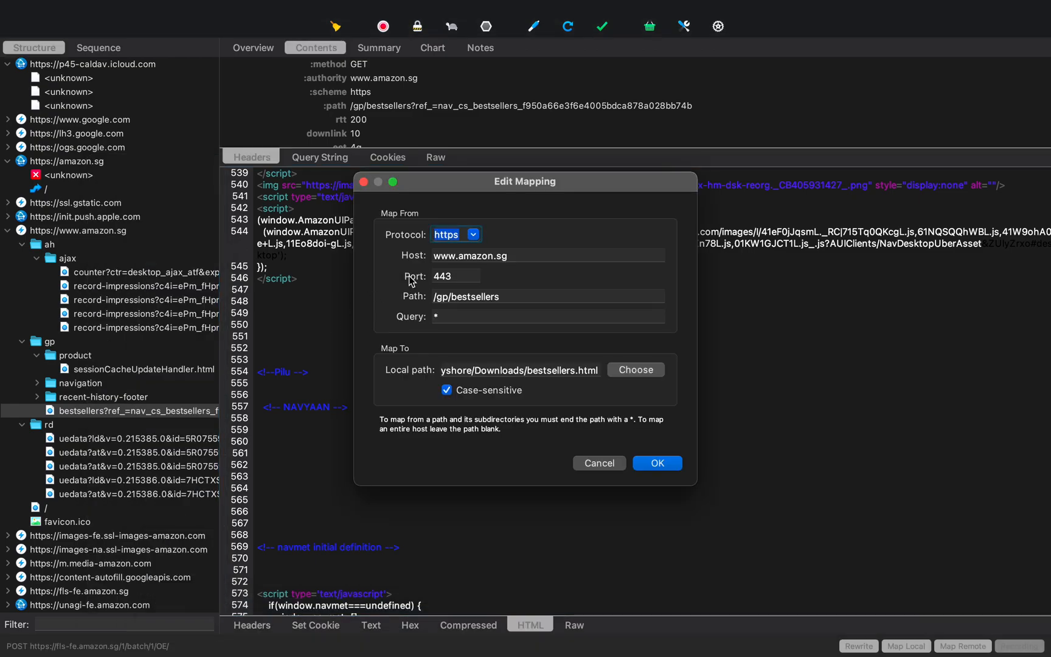
mouse_move(461, 314)
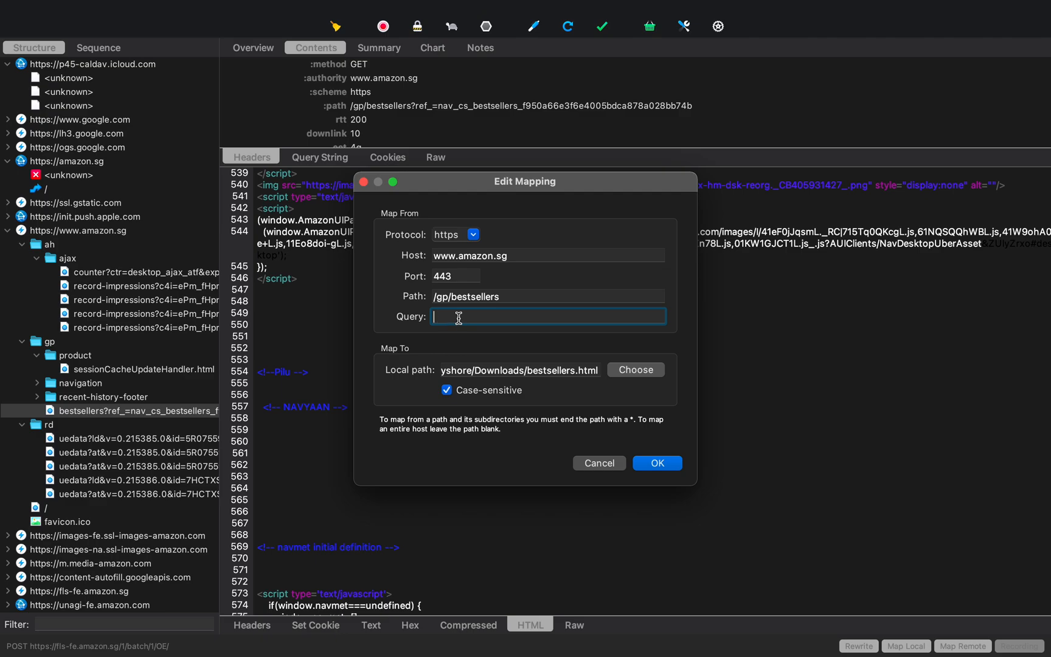
text(*)
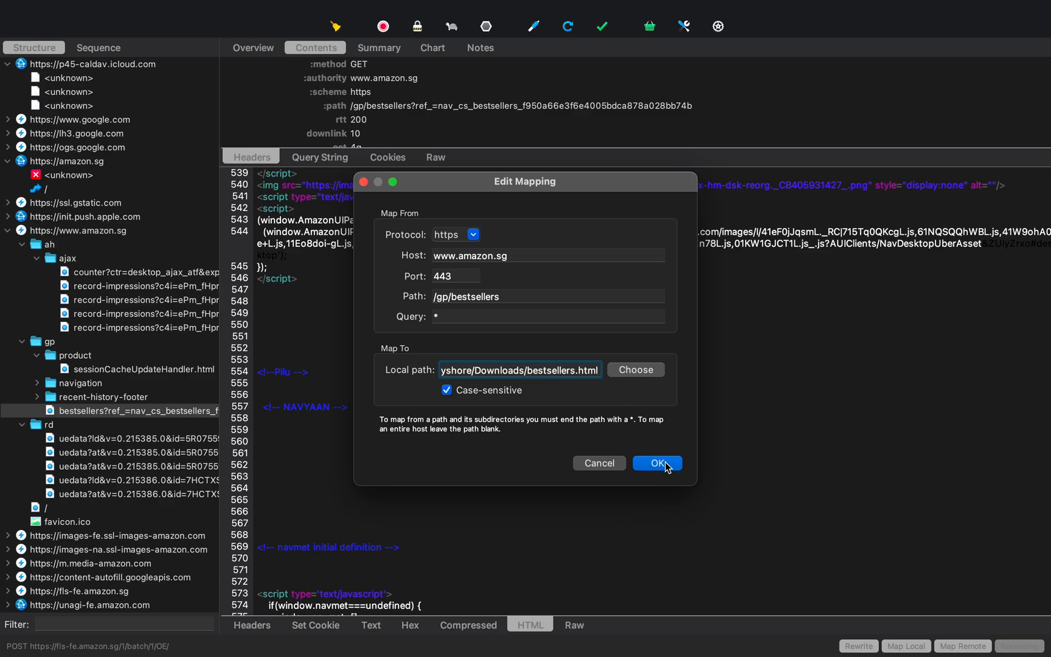
click(655, 462)
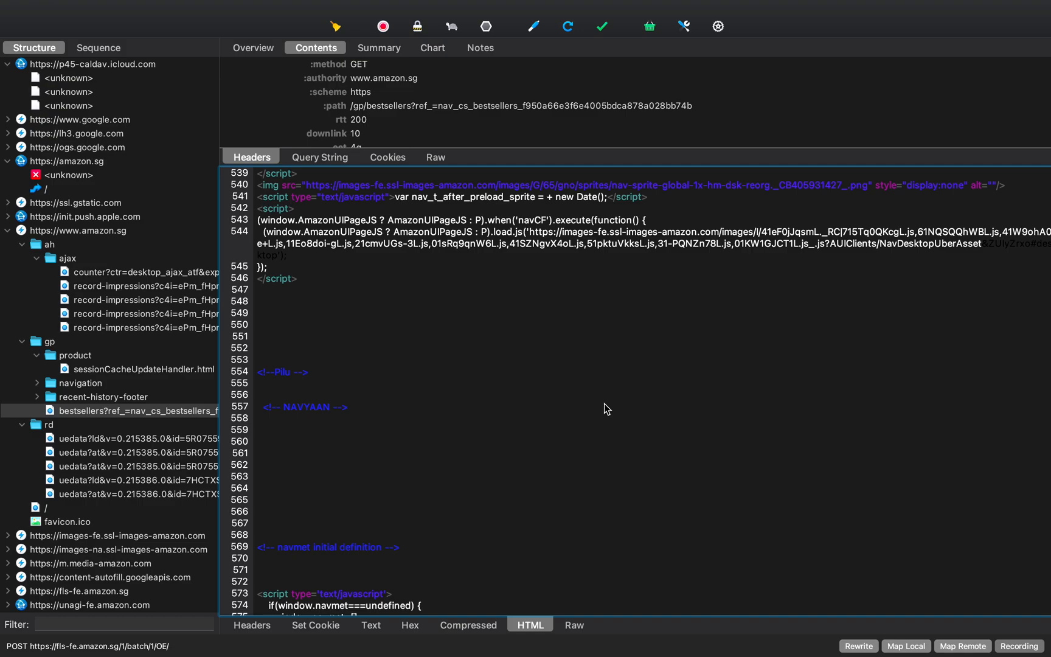
mouse_move(112, 407)
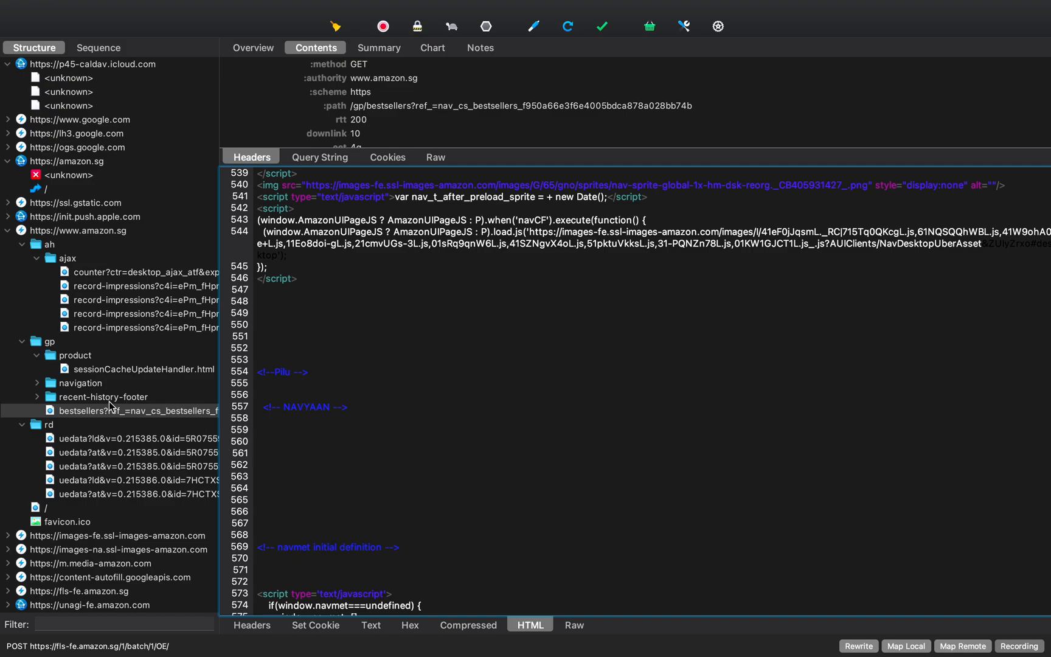
Confirm Map Local is ticked in the bestsellers request's actions list
right_click(137, 410)
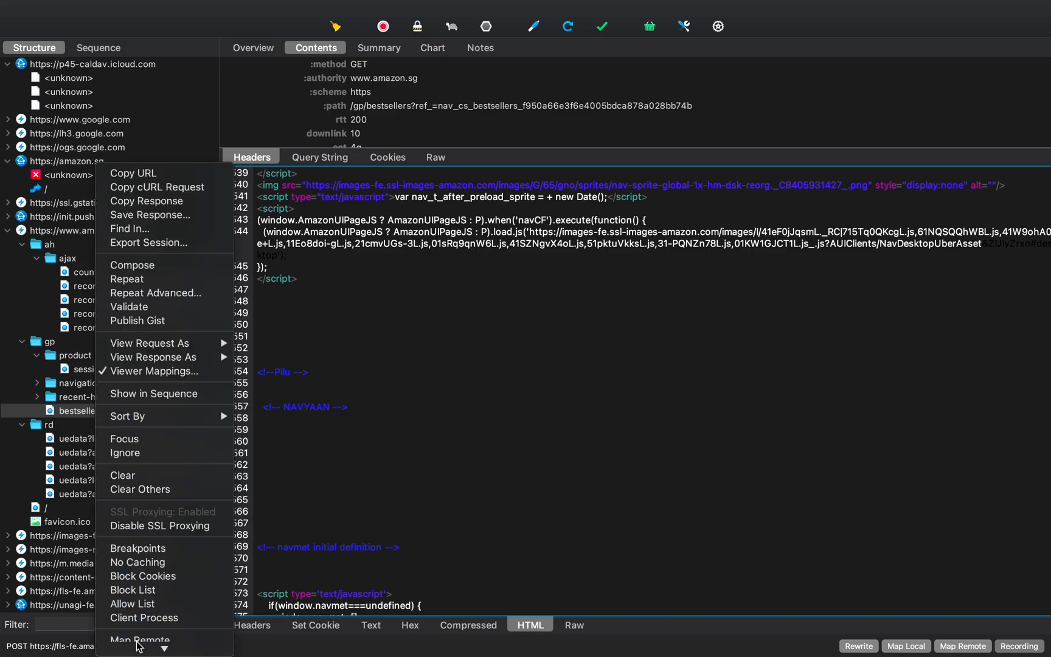
mouse_move(138, 645)
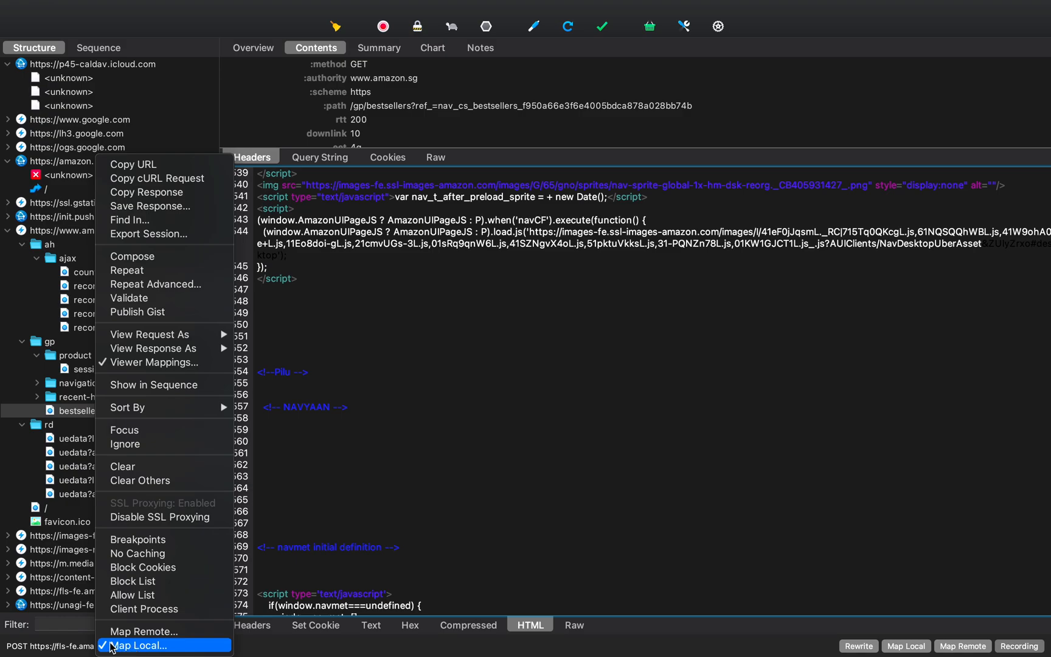
mouse_move(489, 420)
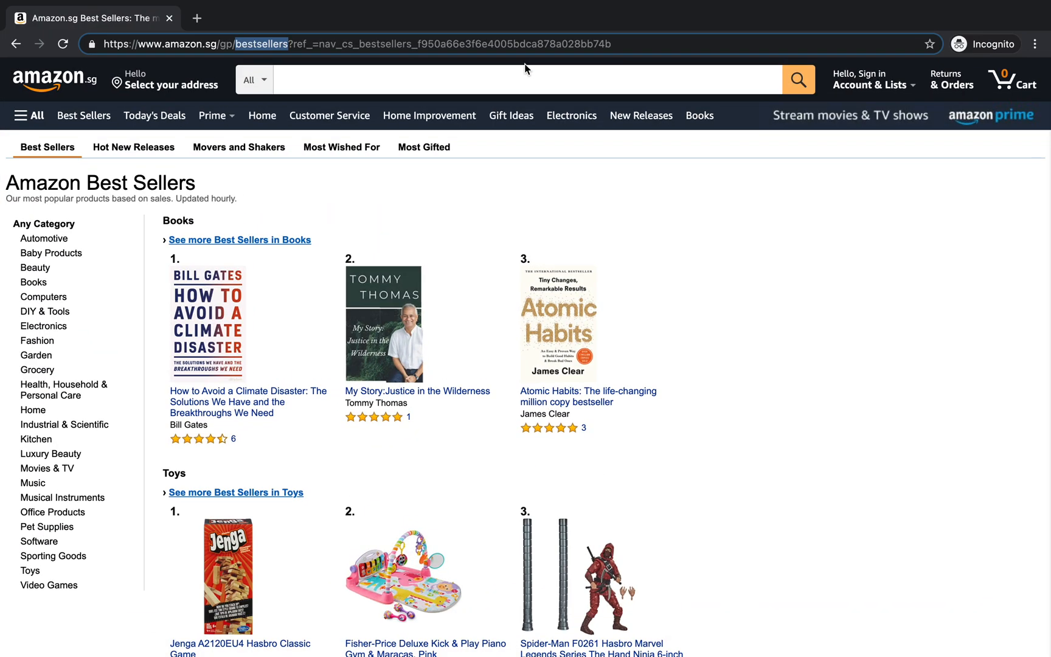
Load amazon.sg Best Sellers, visit Beauty, and return to the main Best Sellers page
click(53, 79)
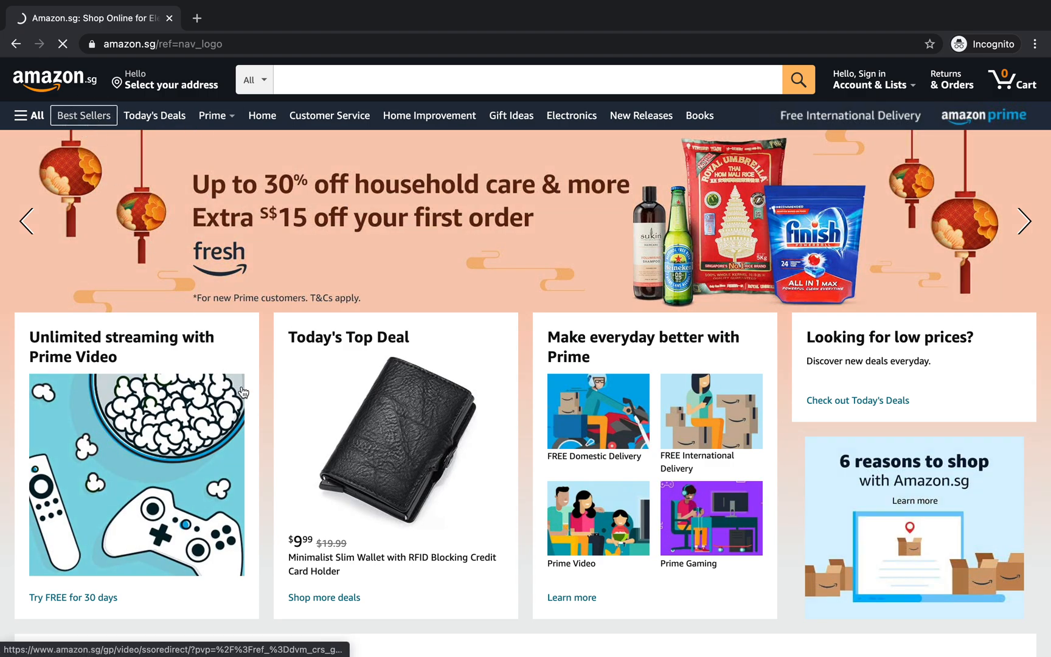
click(83, 115)
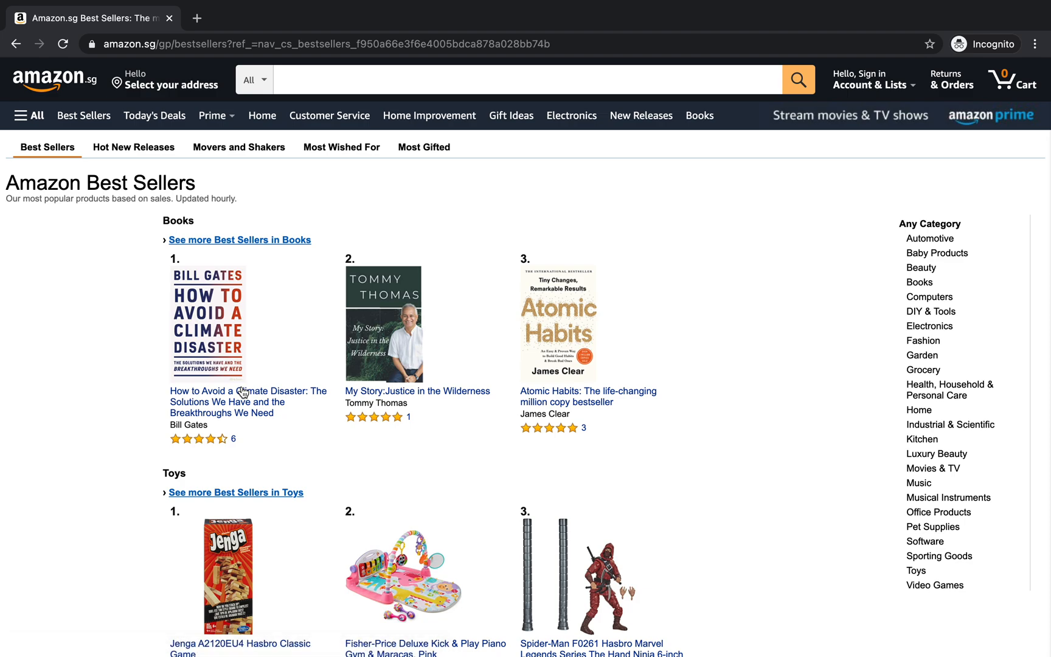
mouse_move(25, 409)
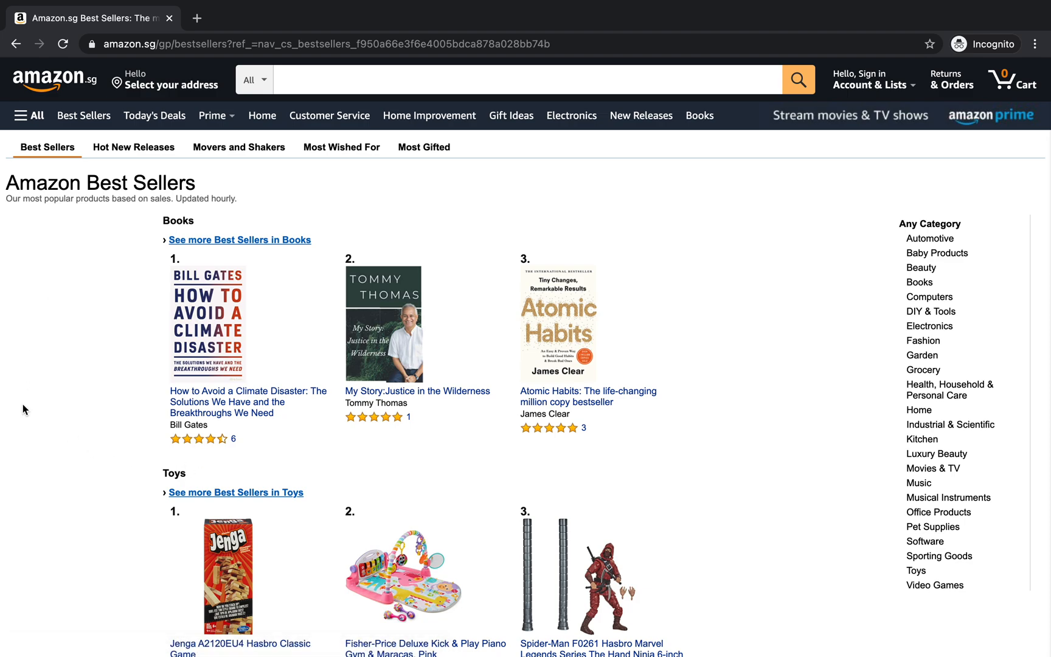
mouse_move(901, 572)
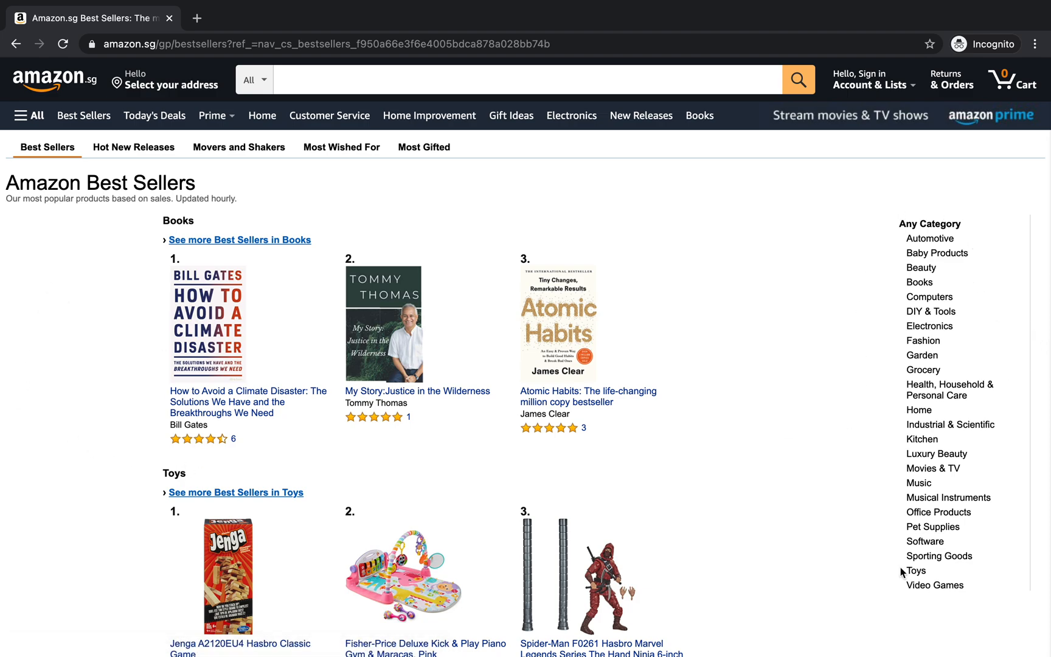
mouse_move(945, 305)
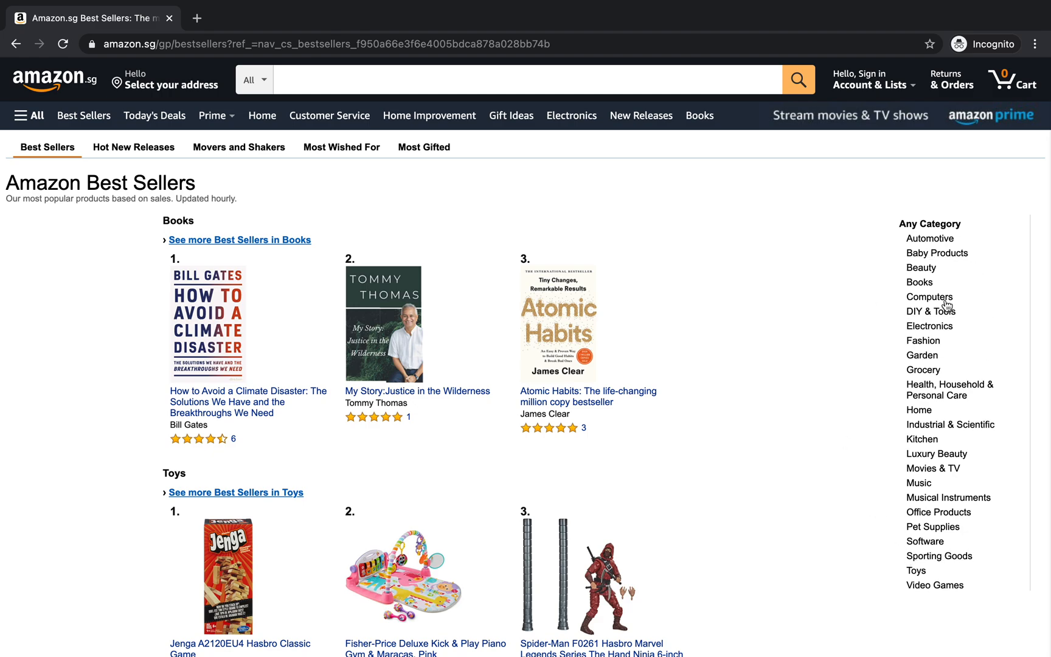
mouse_move(929, 297)
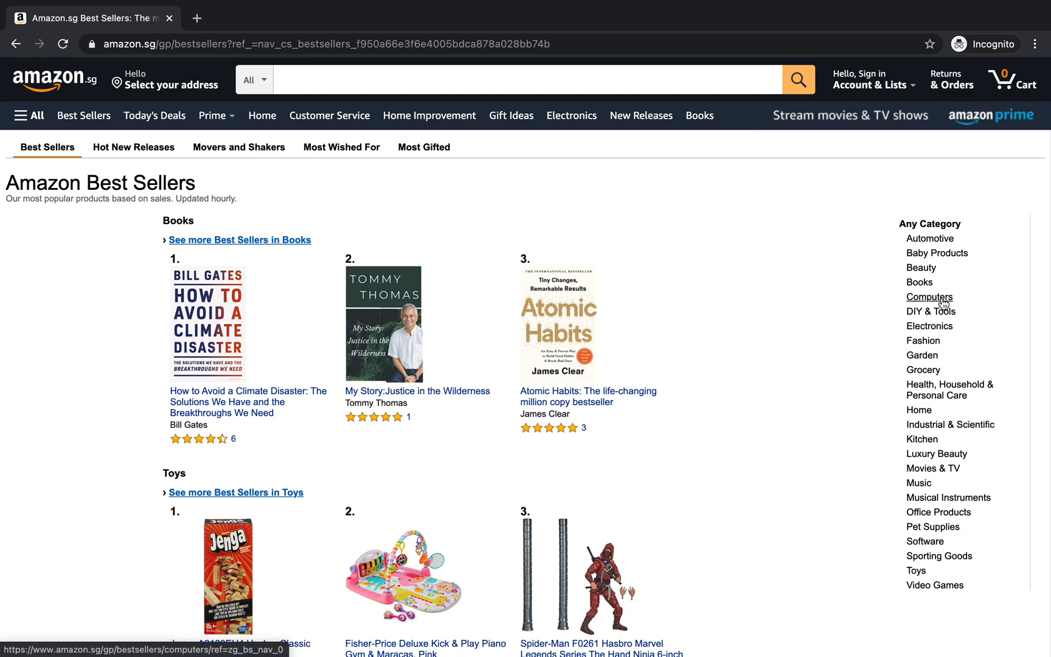
mouse_move(921, 267)
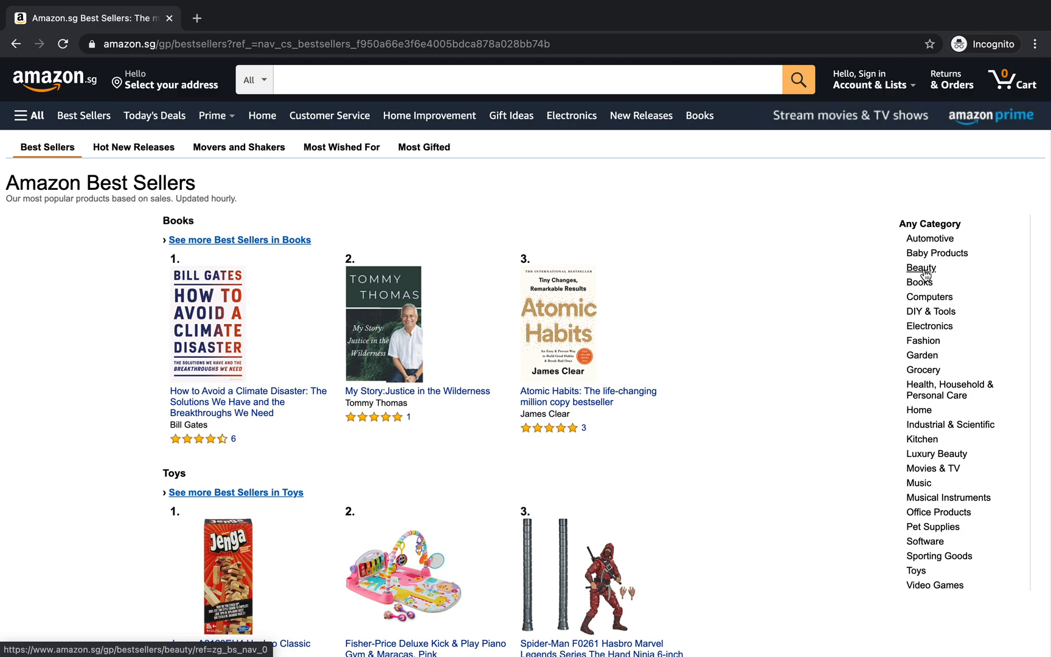
click(920, 268)
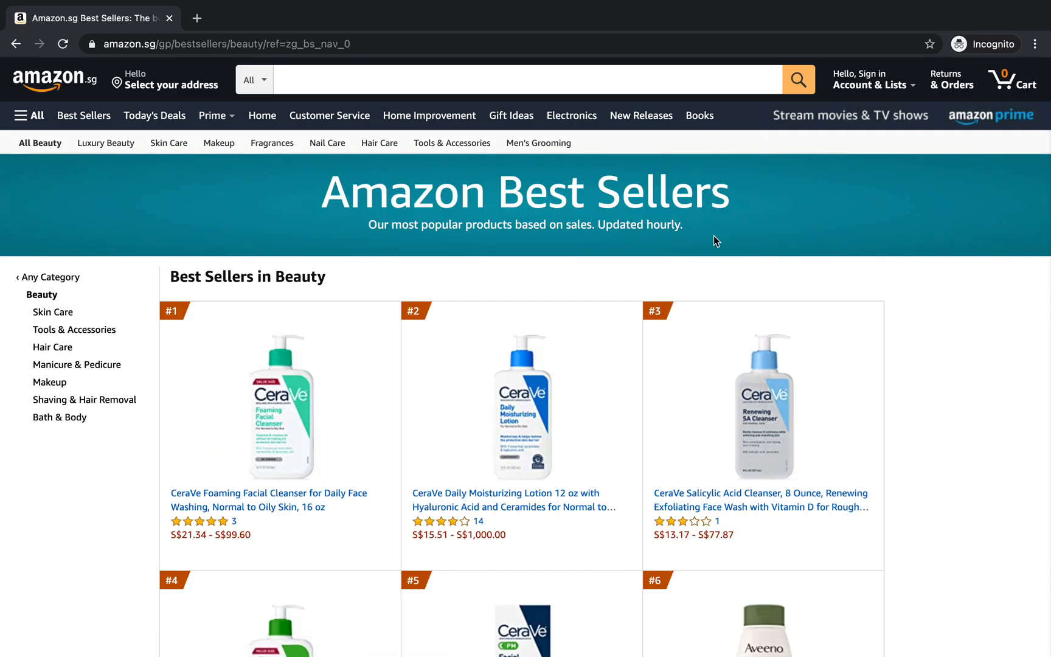
click(83, 116)
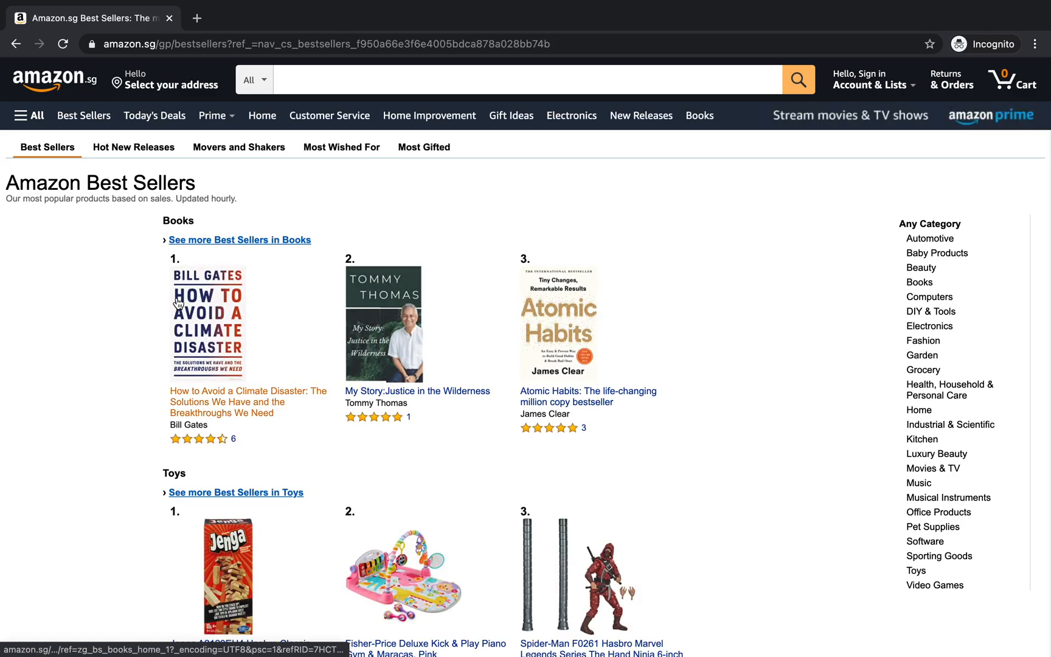
mouse_move(942, 345)
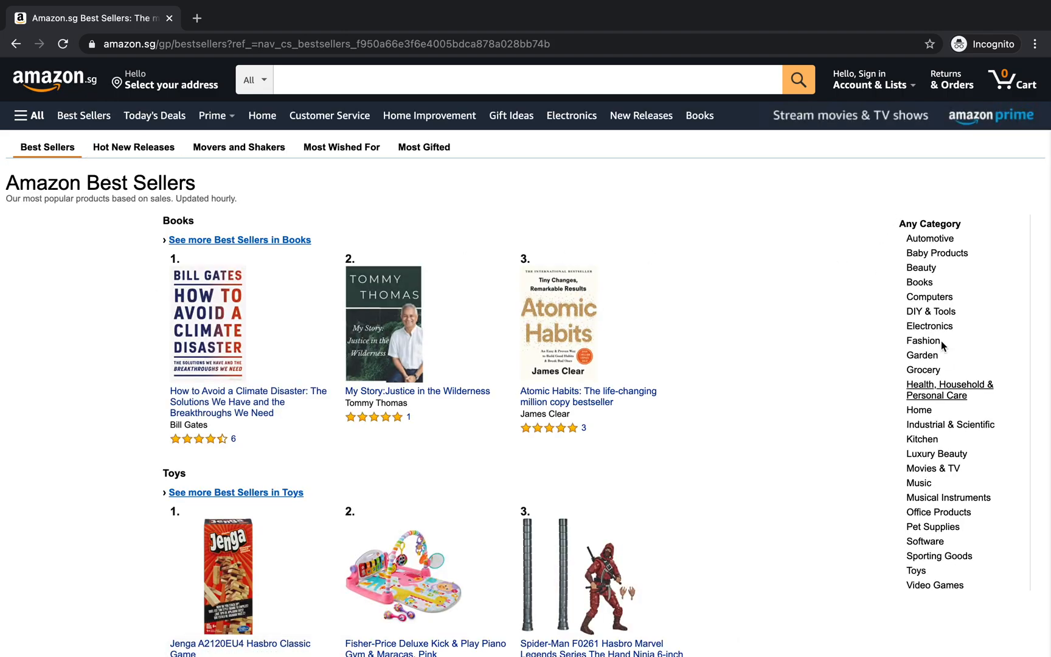